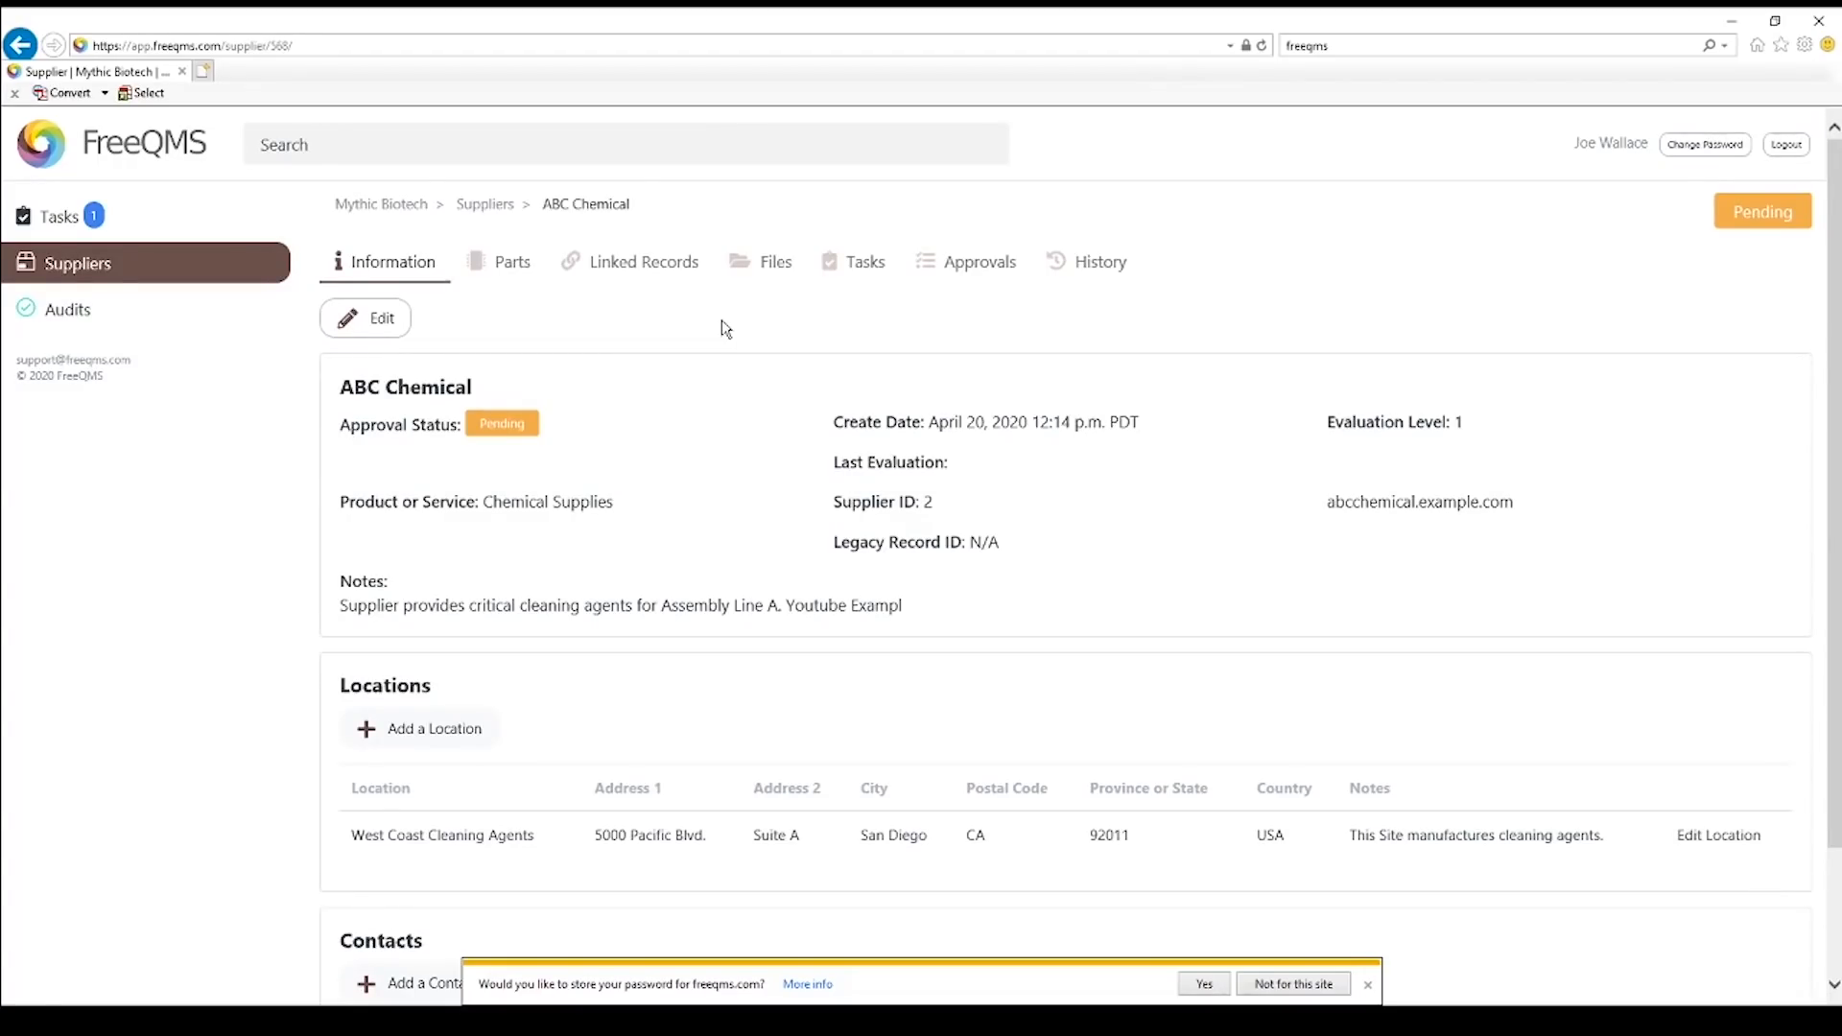
- Enter contact Jim Public, Shipping Manager in Shipping, with phones, jimpublic@abc email and cleaning-agents notes
{"action": "scroll", "scroll_direction": "down", "scroll_amount": 3}
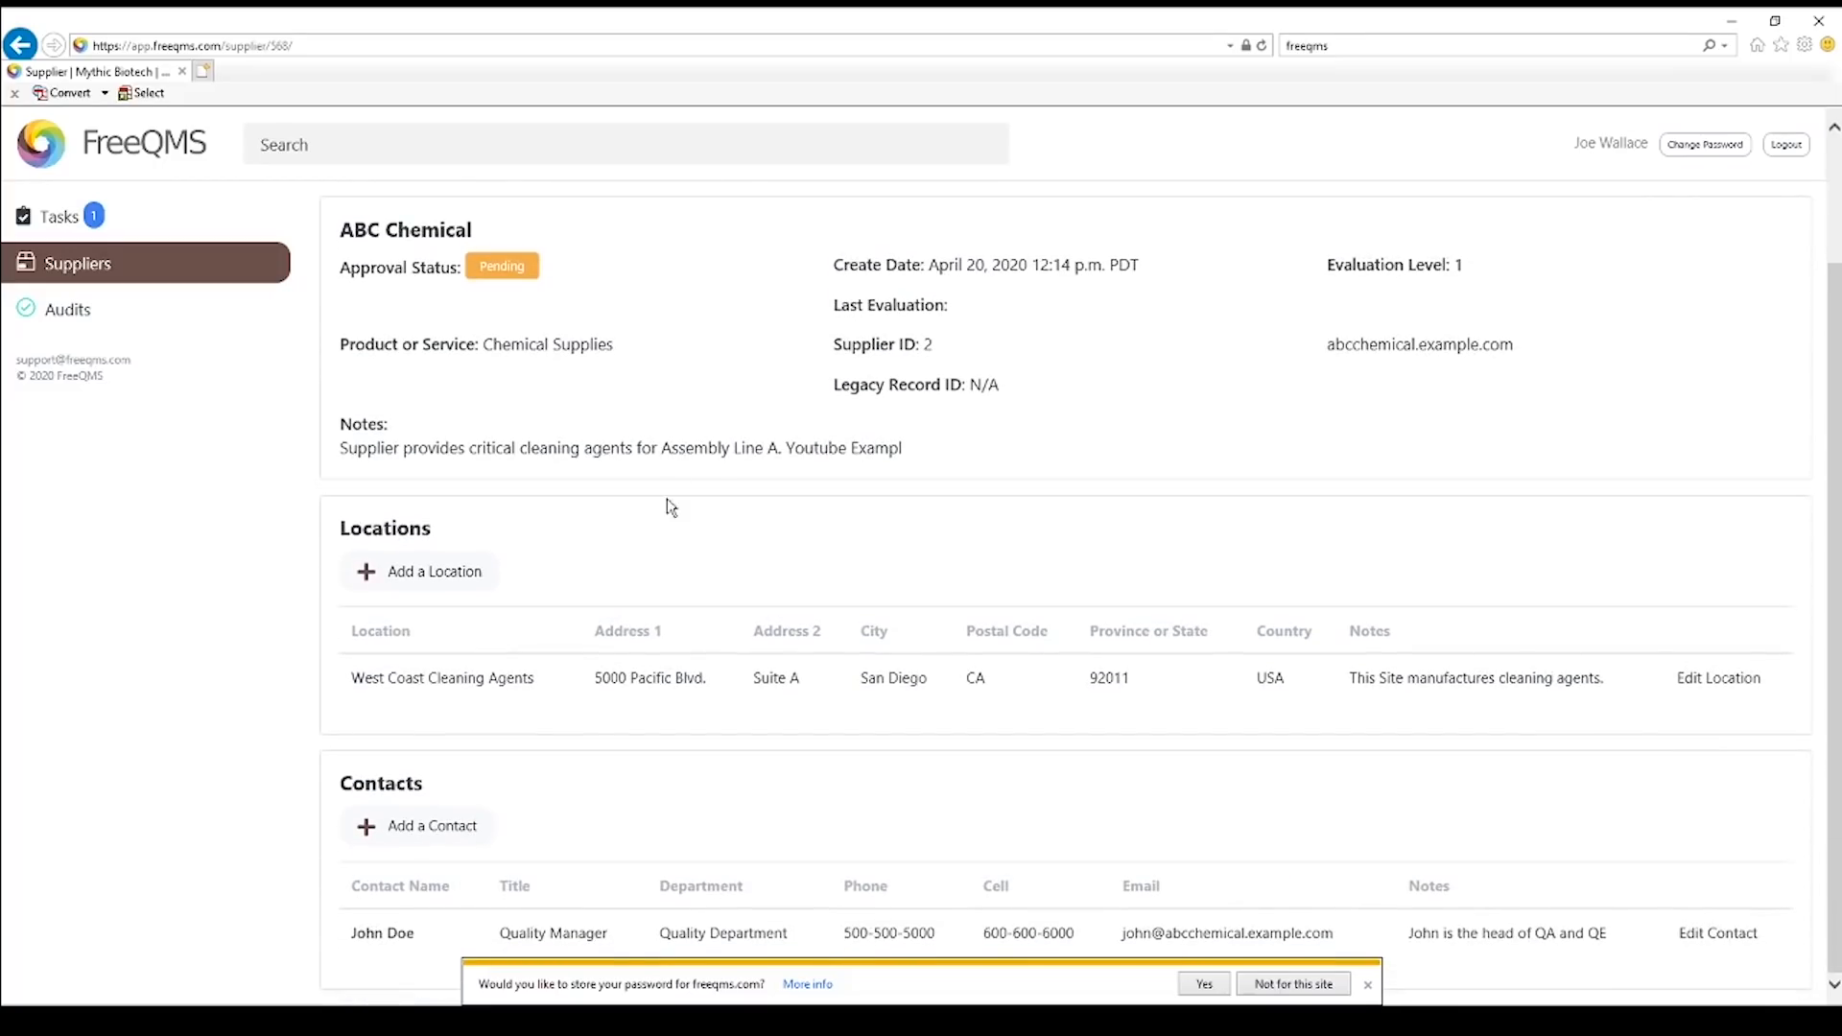
{"action": "mouse_move", "coordinate": [418, 826]}
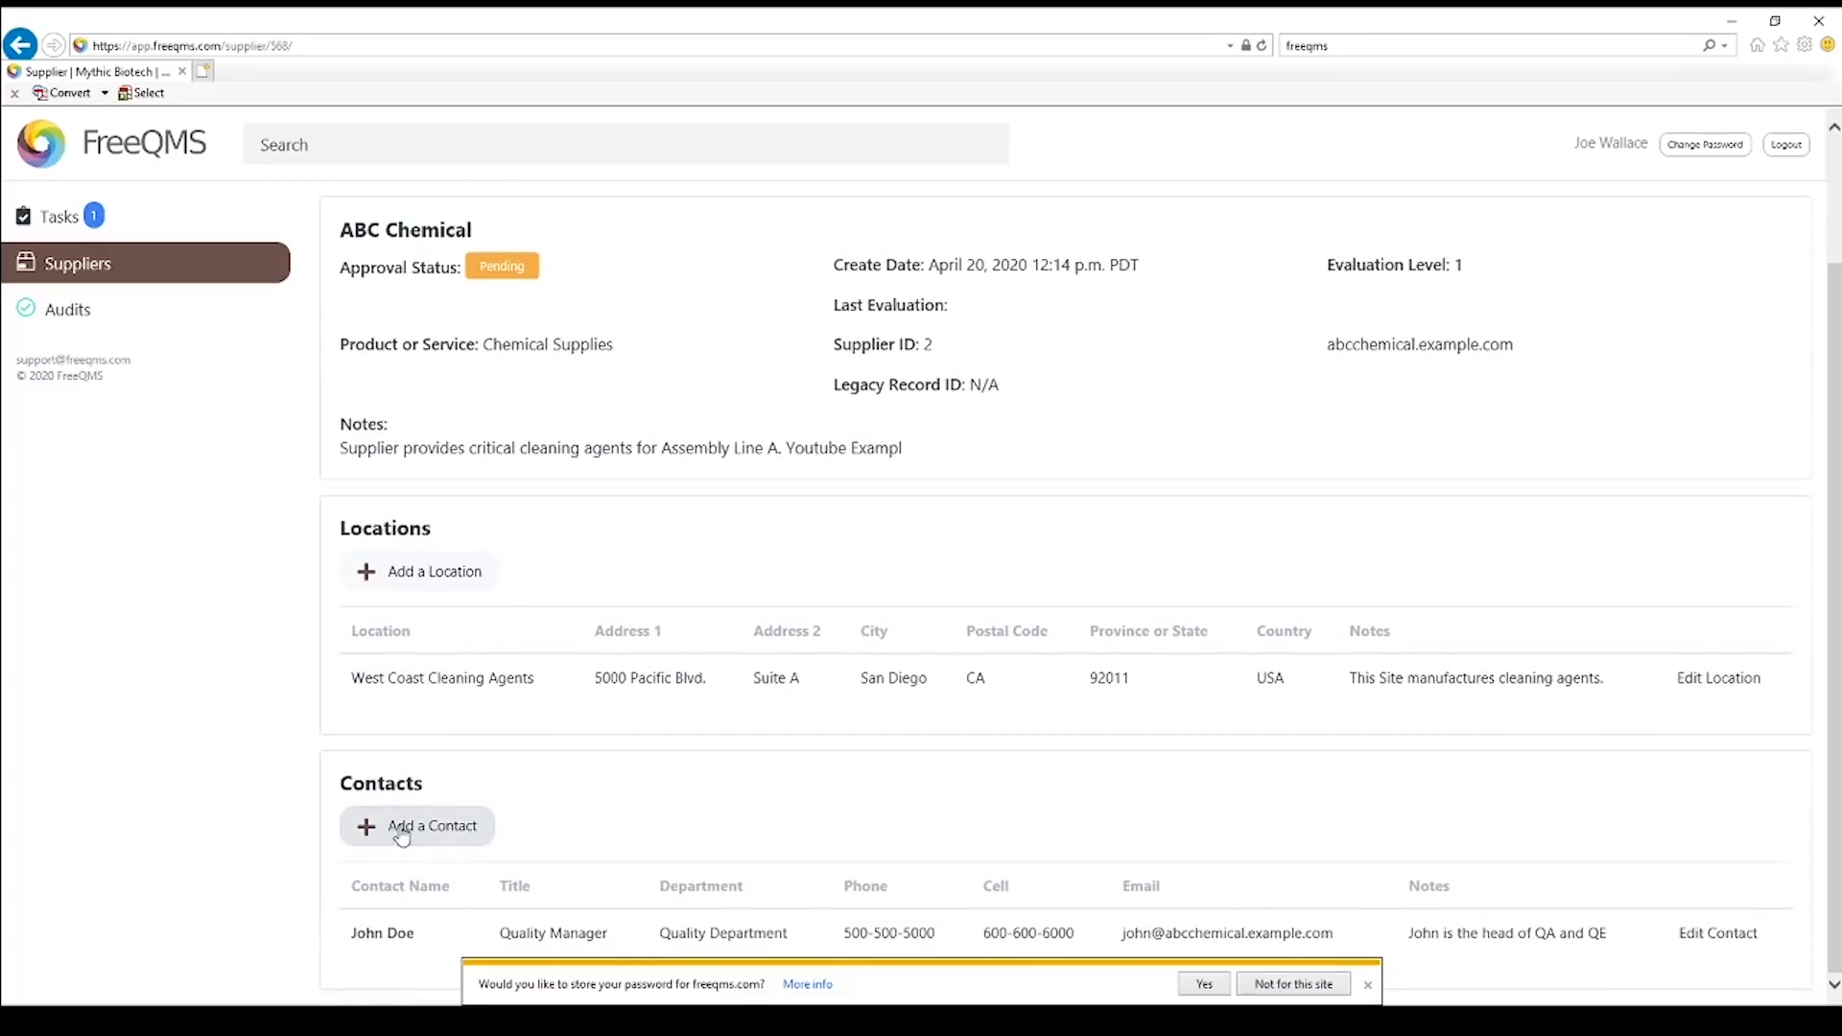
{"action": "left_click", "coordinate": [431, 826]}
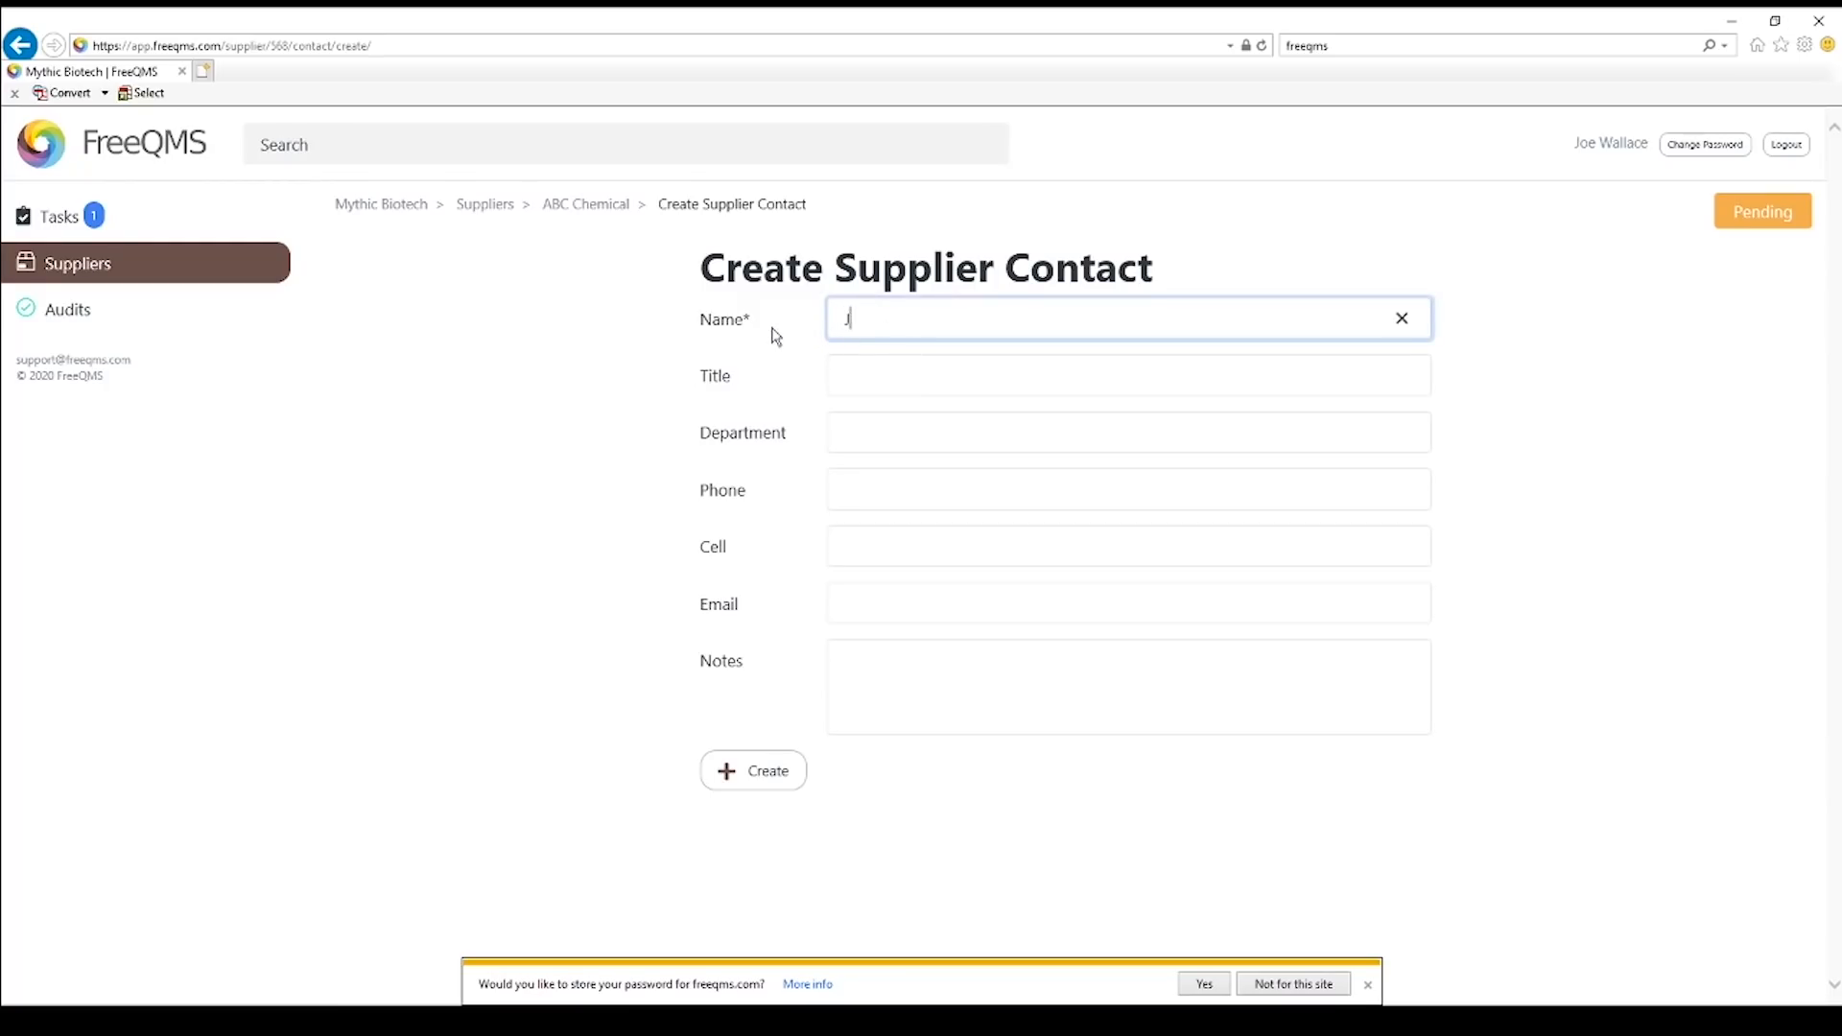
{"action": "type", "text": "im Public"}
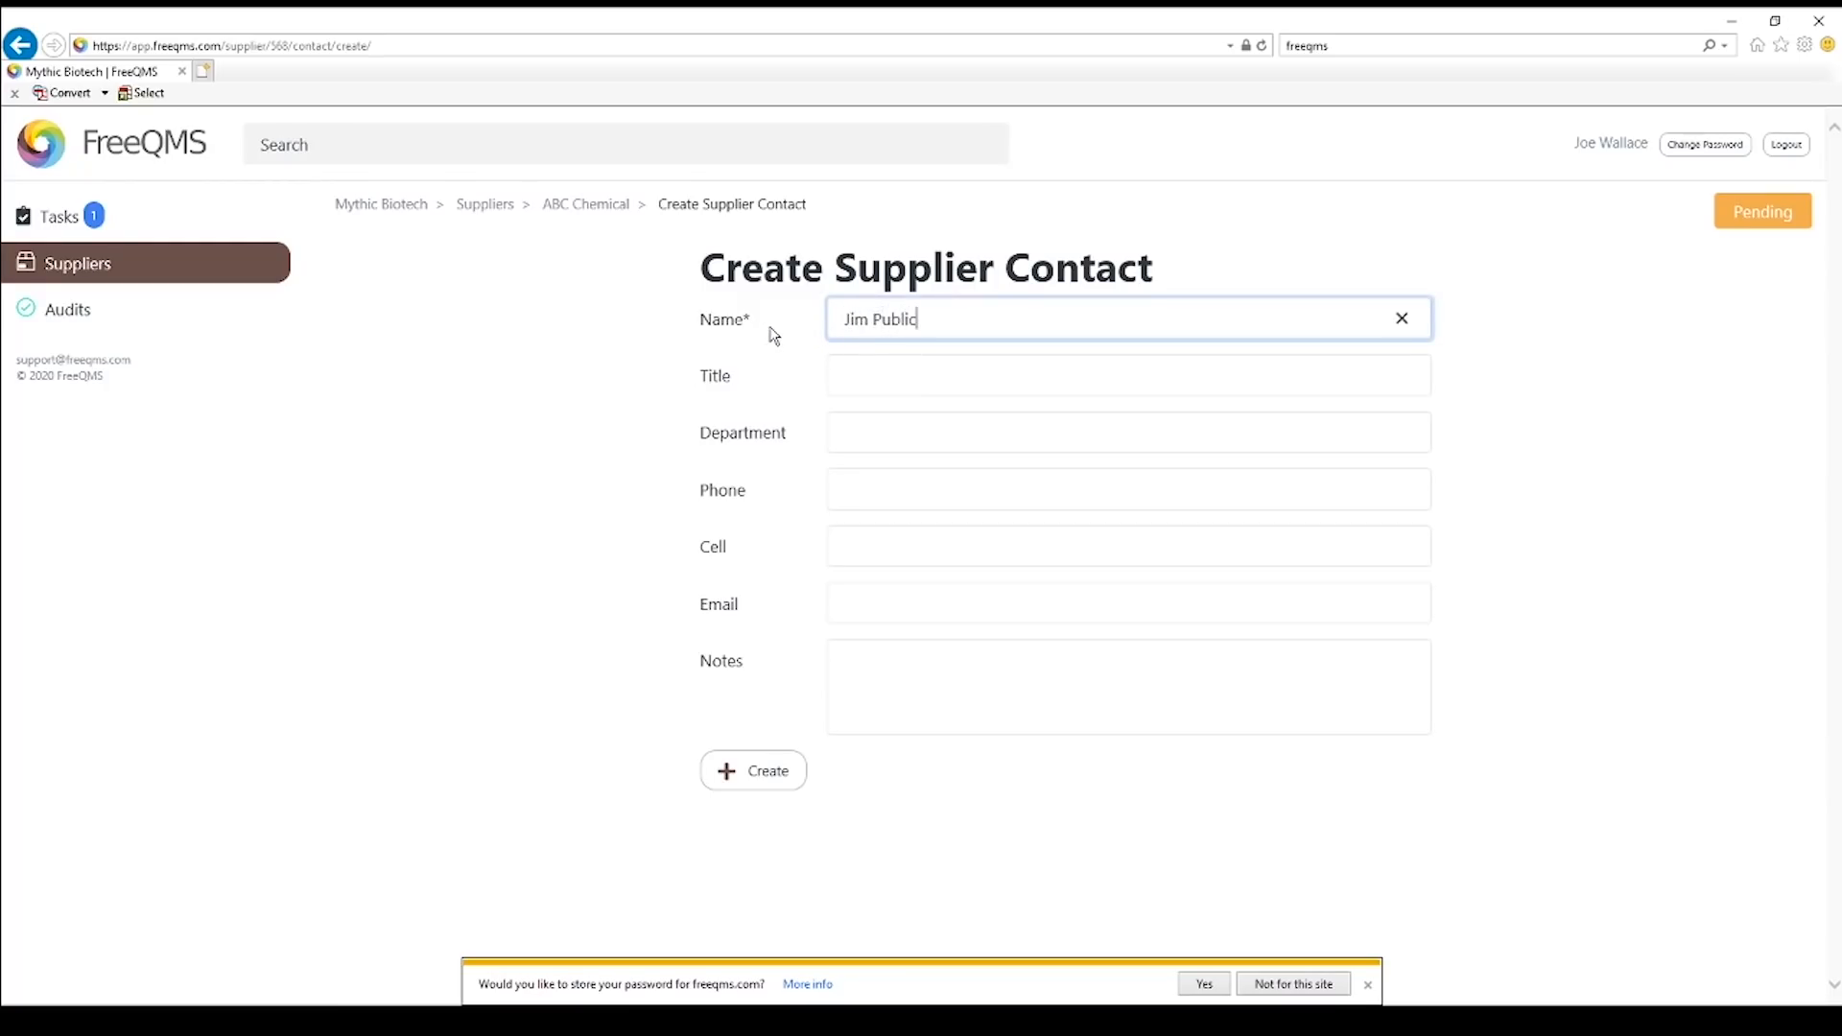
{"action": "type", "text": "Shipp"}
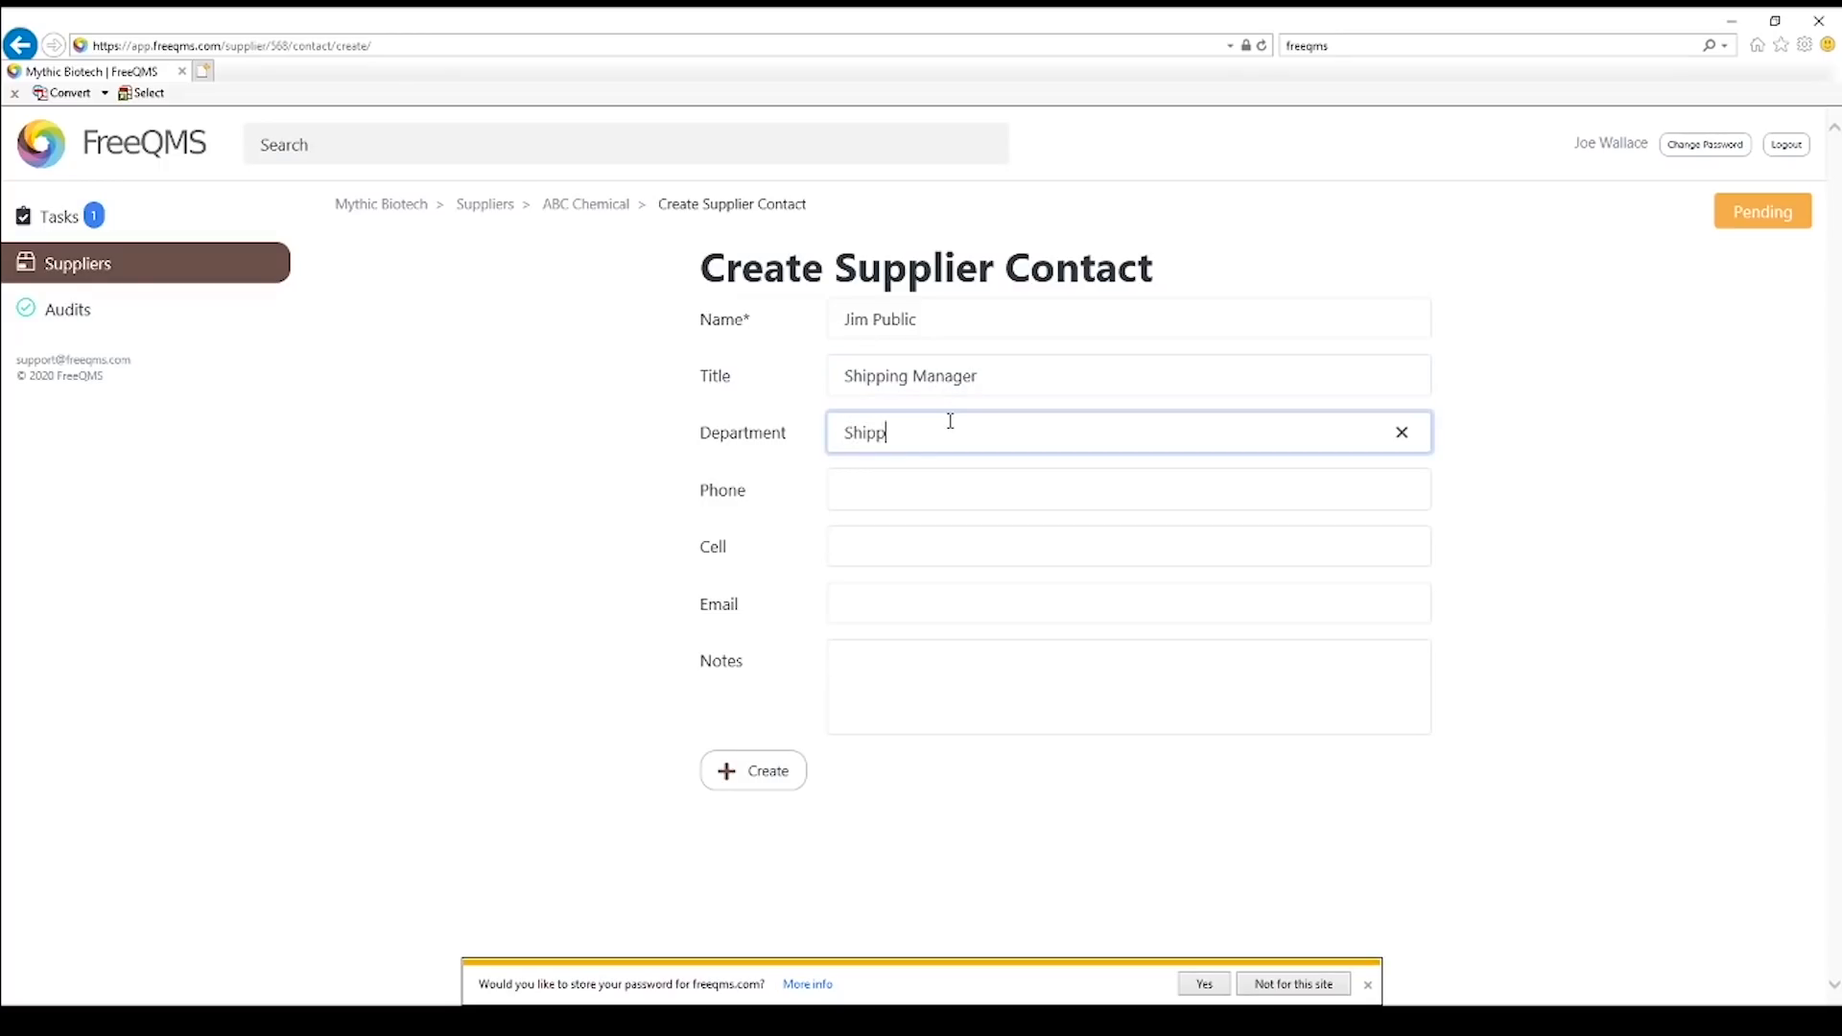
{"action": "type", "text": "jimpublic@abc"}
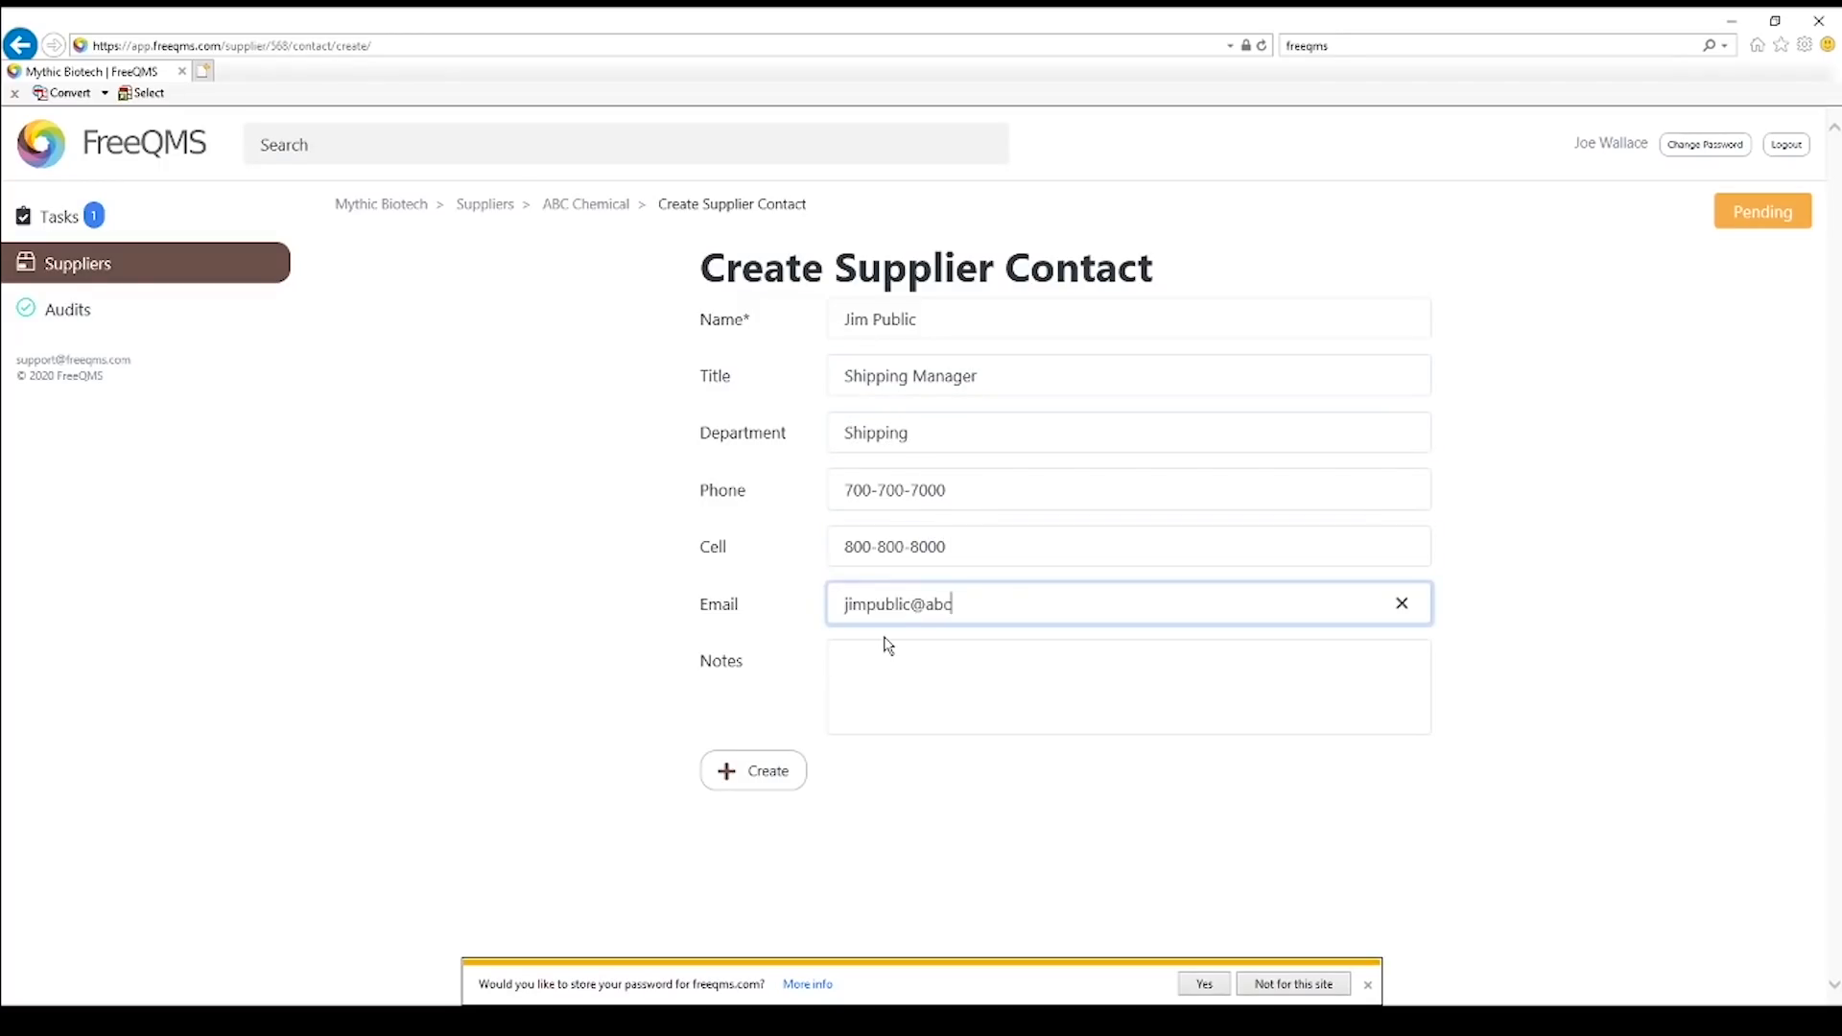
{"action": "type", "text": "Shipping manager for cleaning a"}
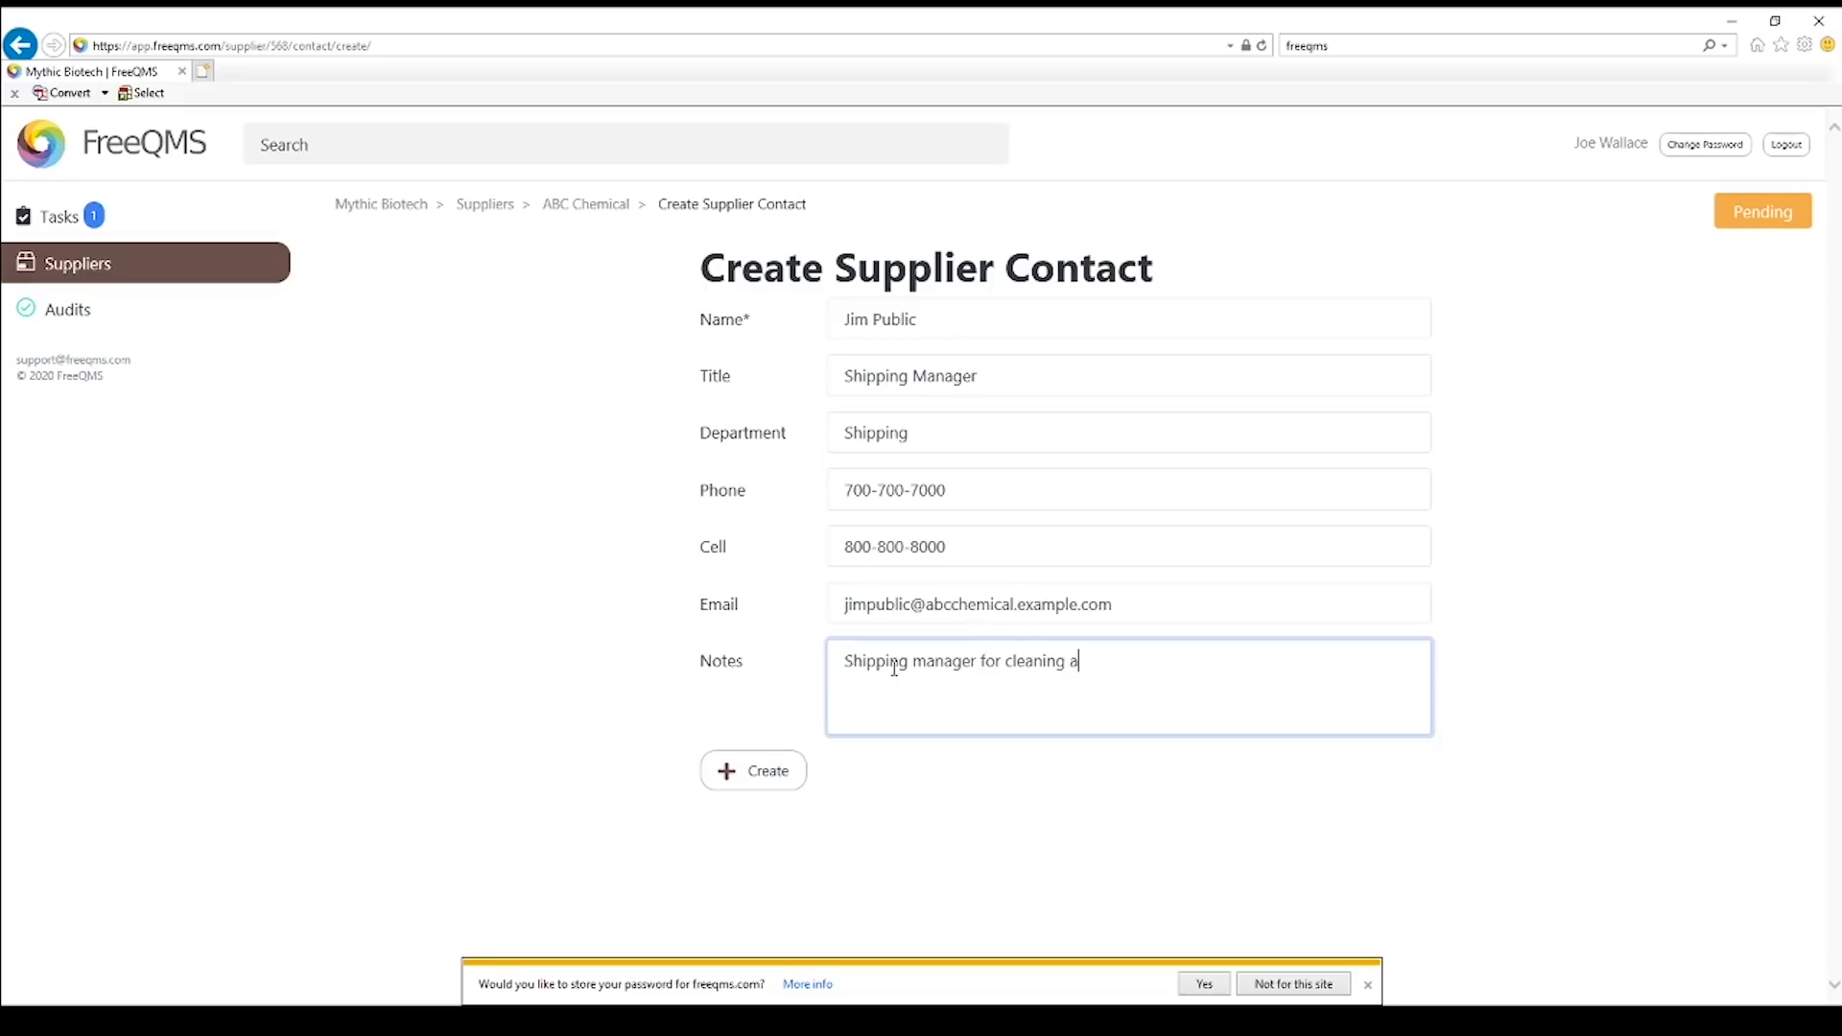
{"action": "type", "text": "gents"}
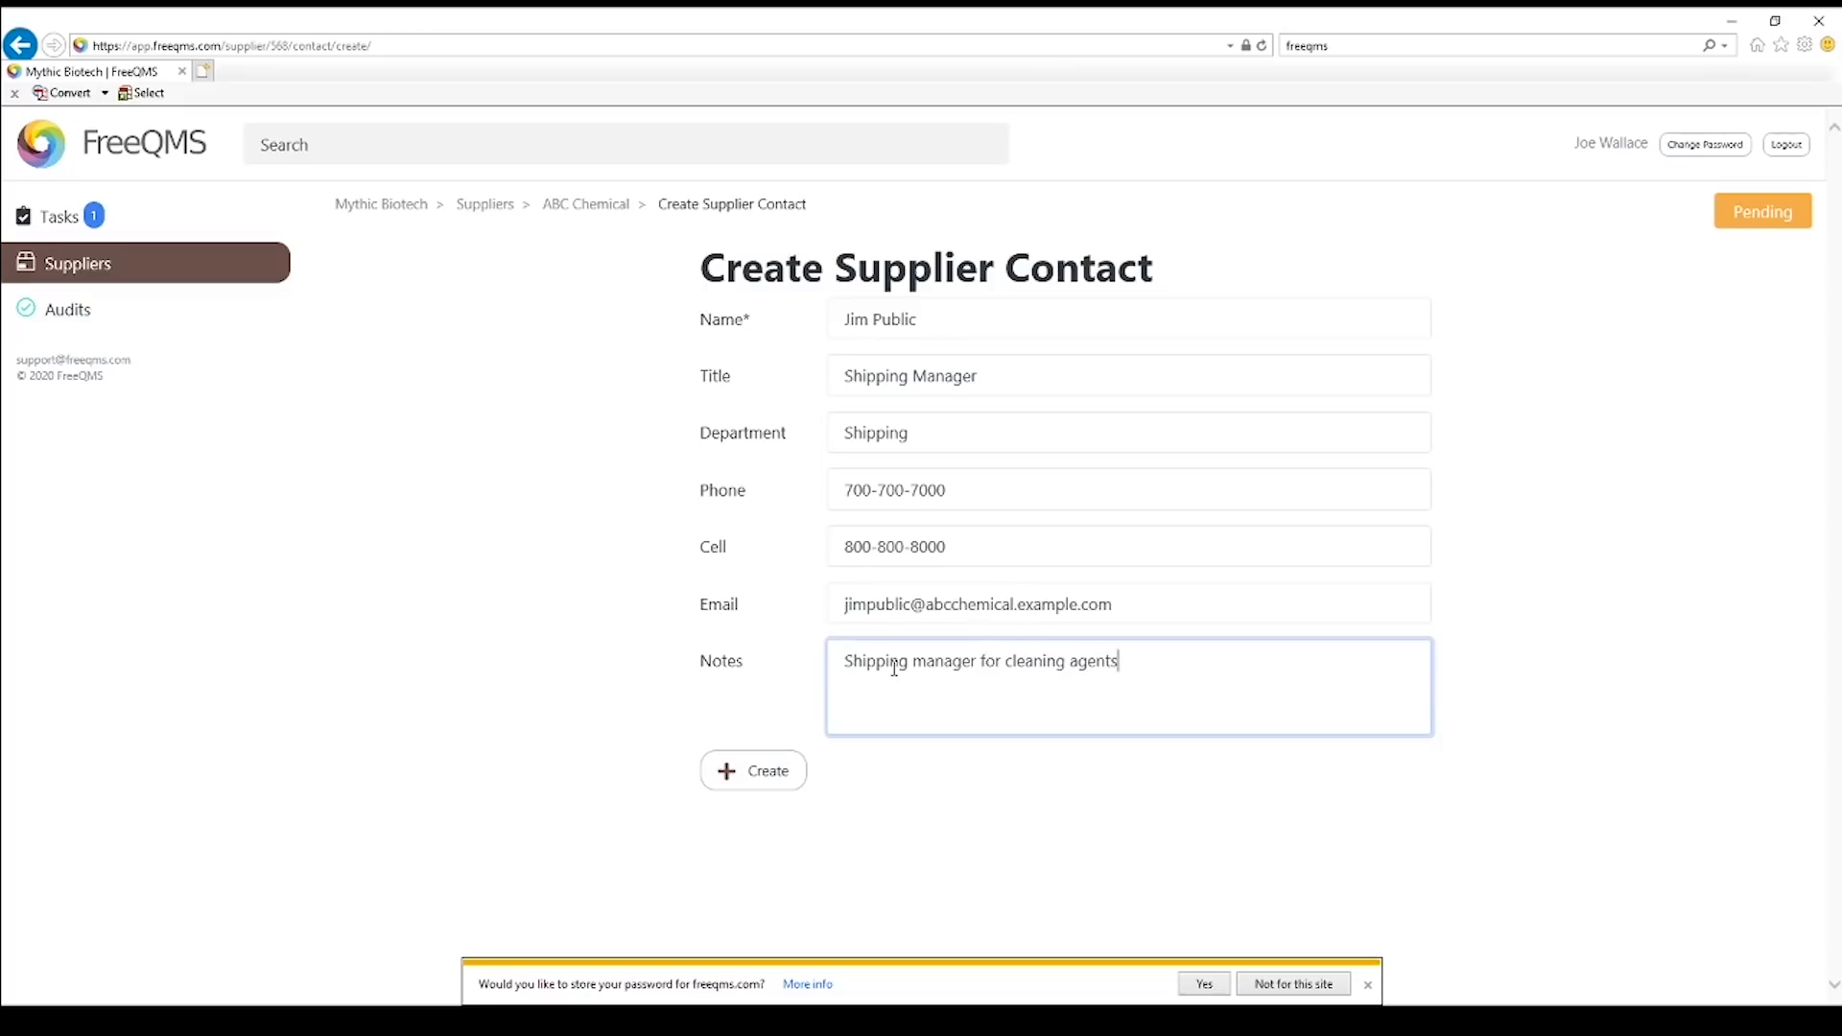
{"action": "left_click", "coordinate": [752, 771]}
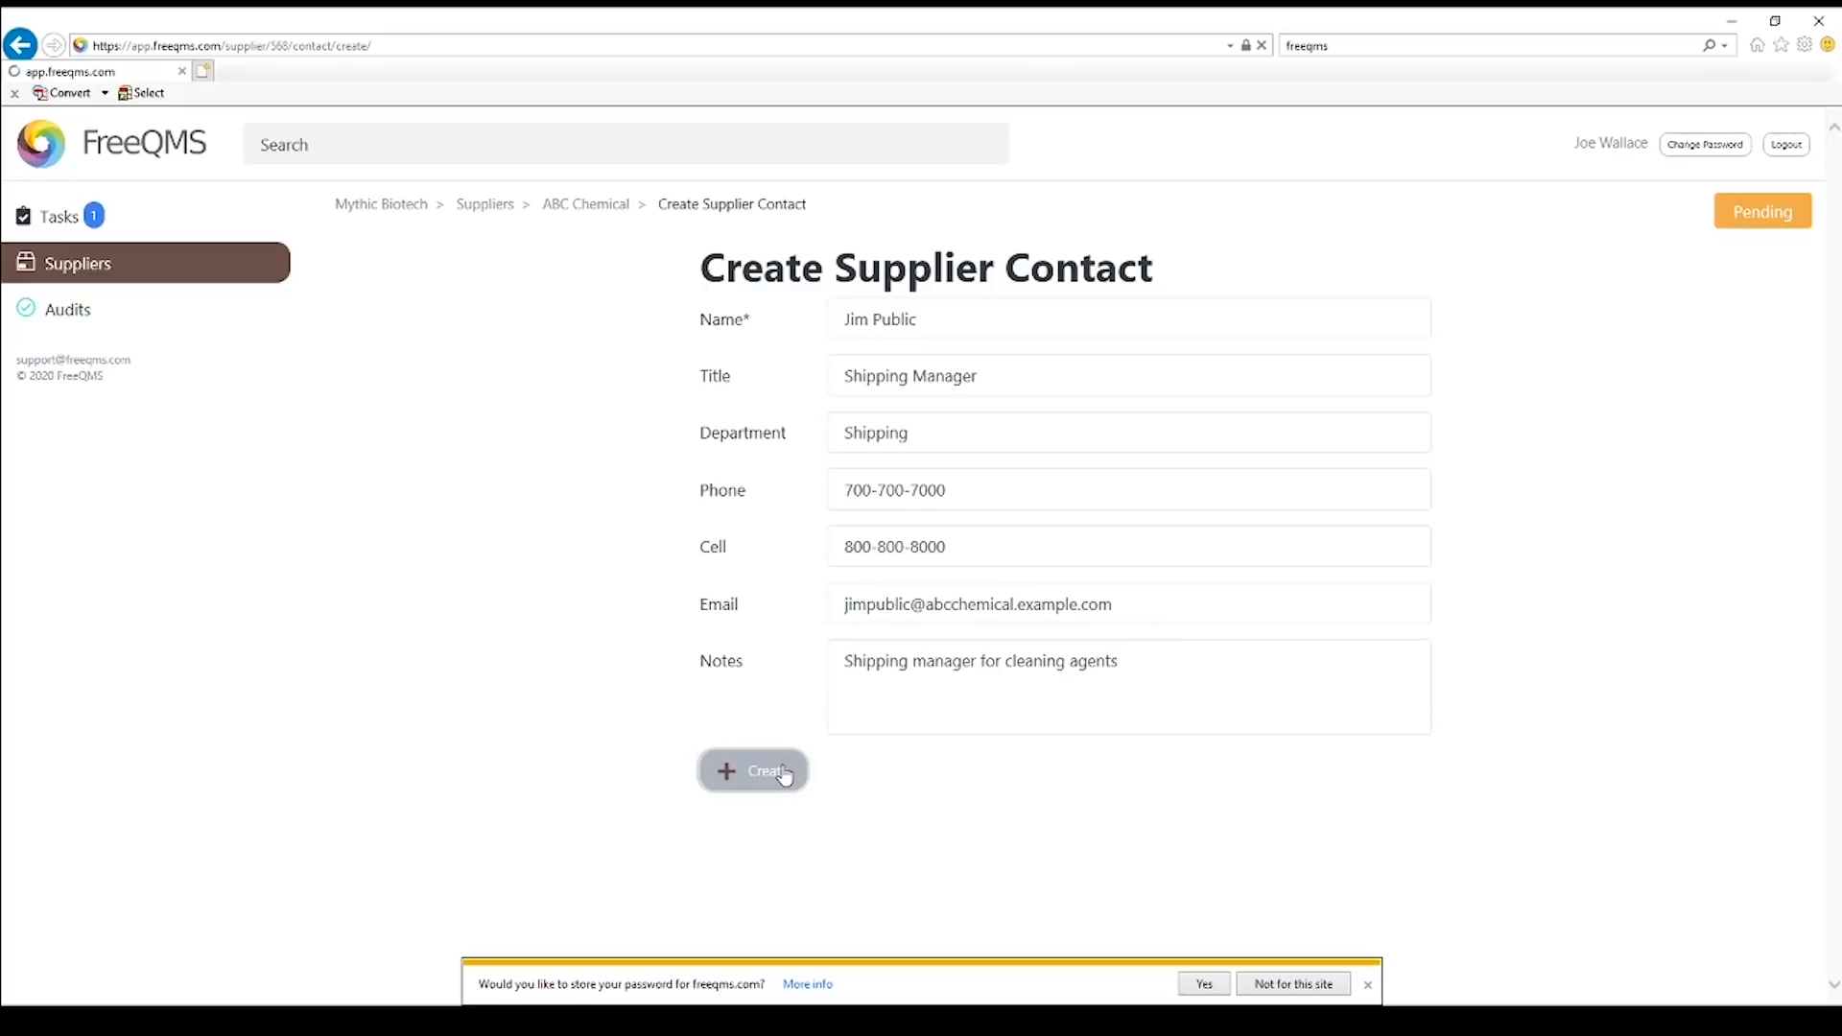
- Save the Jim Public contact and view ABC Chemical's tasks
{"action": "left_click", "coordinate": [753, 770]}
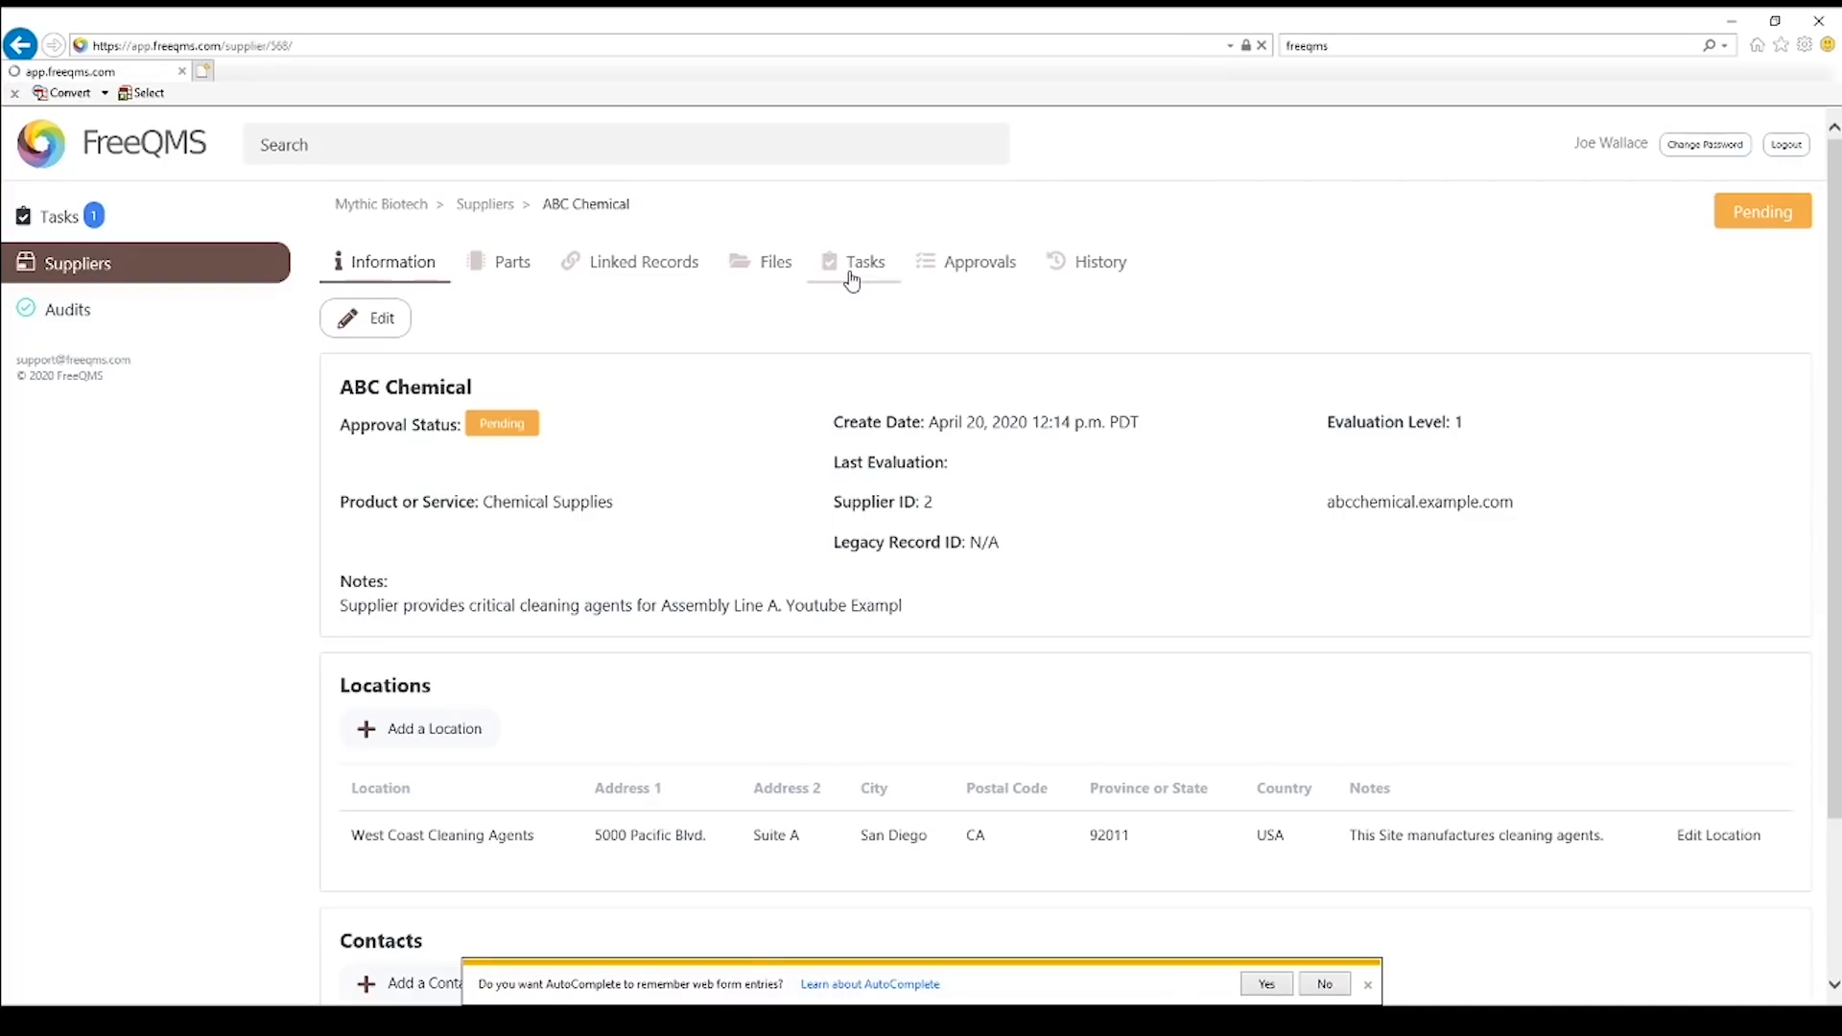
{"action": "left_click", "coordinate": [853, 262]}
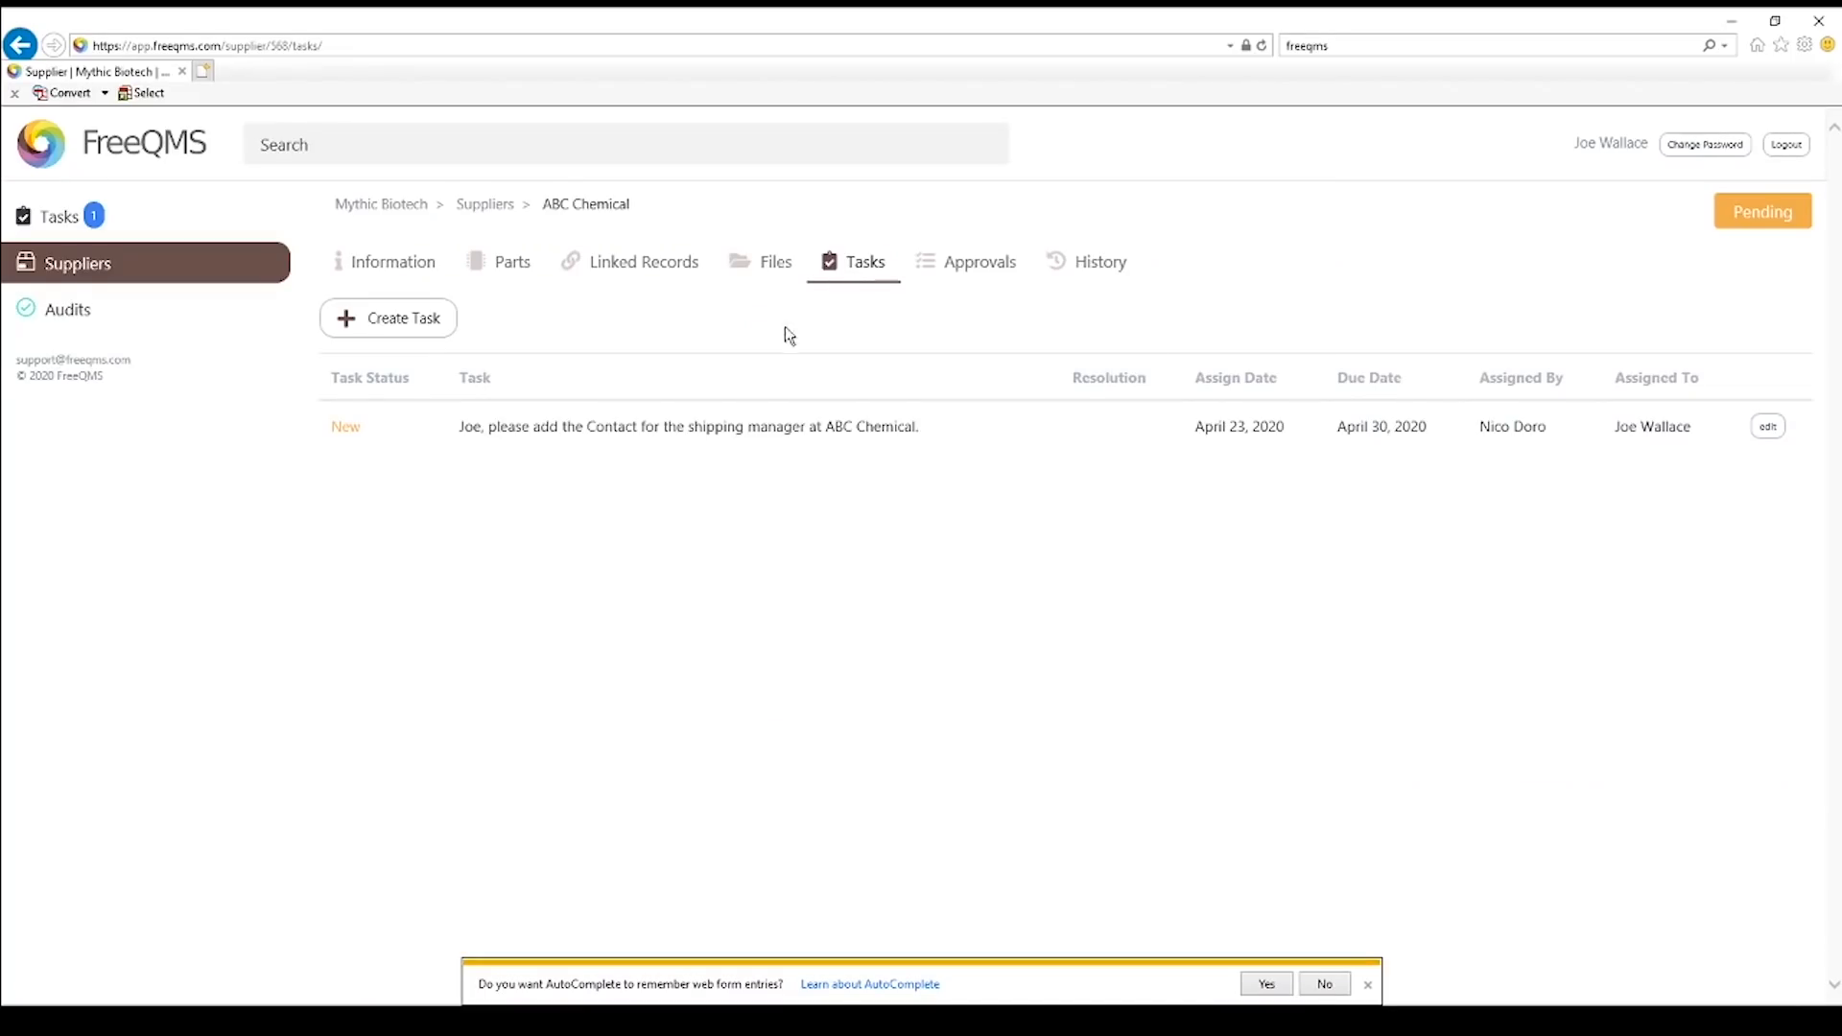
{"action": "mouse_move", "coordinate": [1752, 498]}
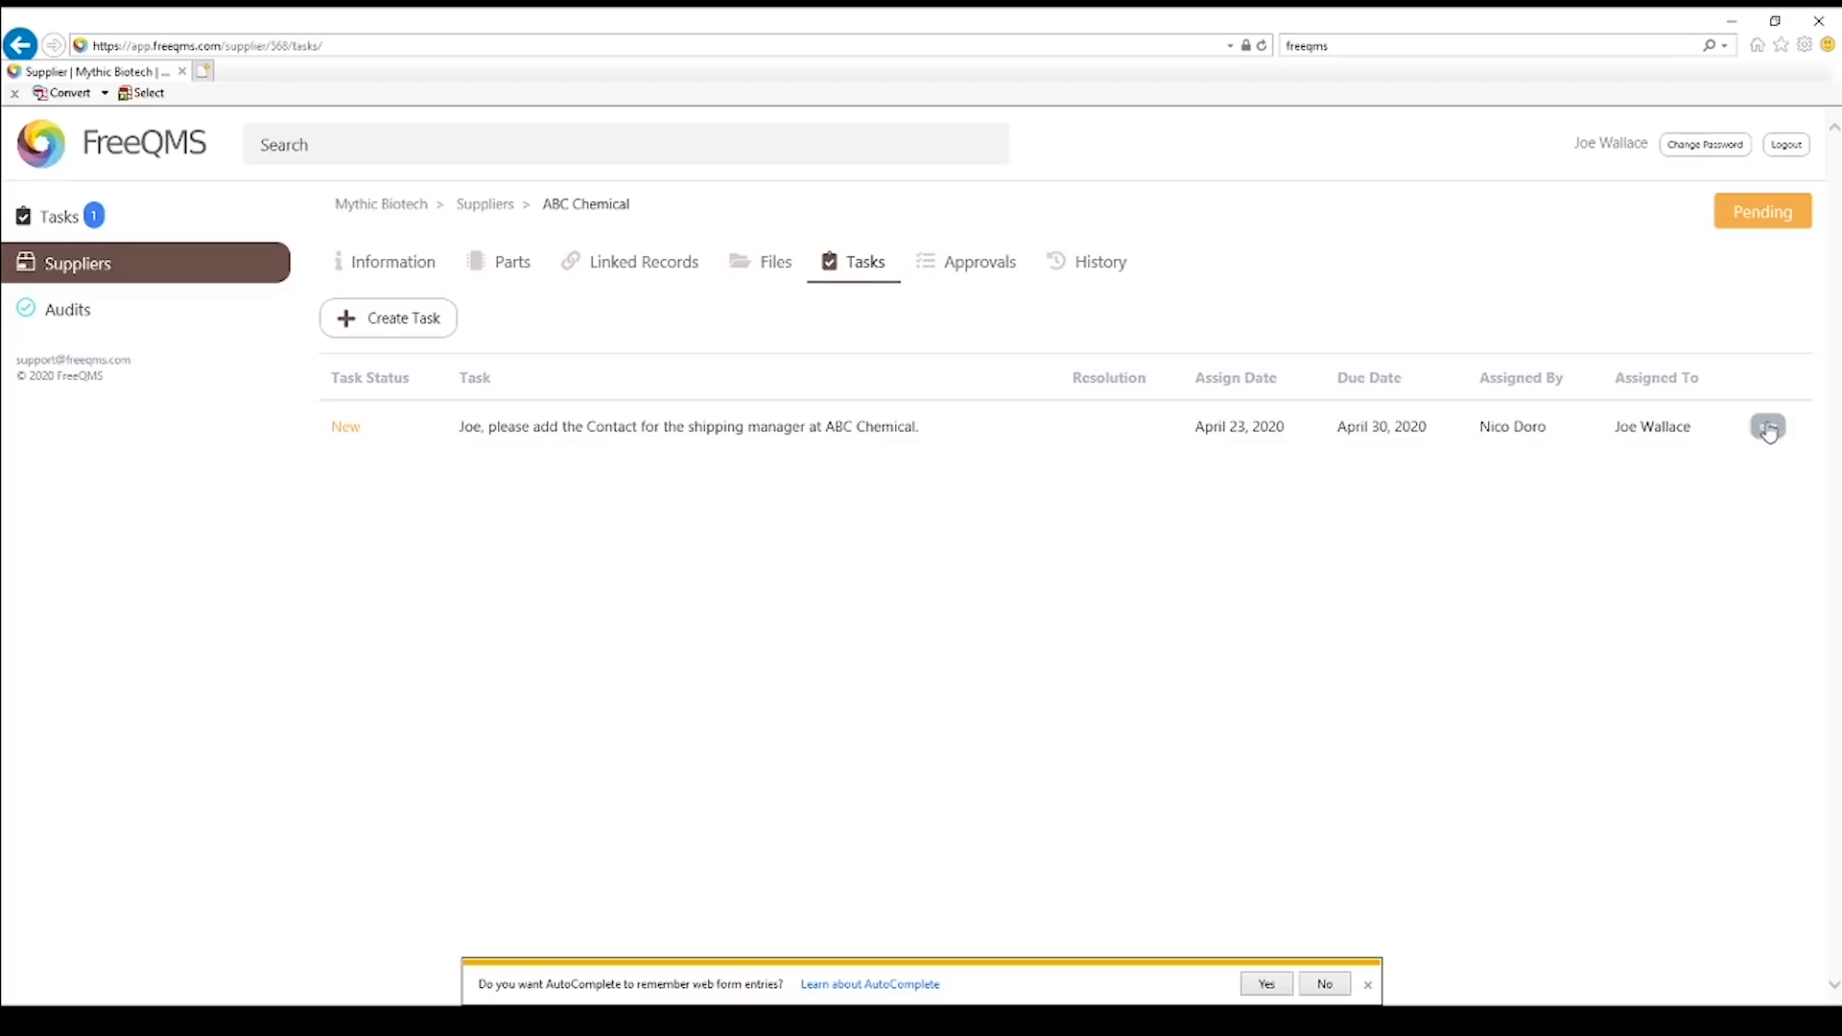
- Mark the shipping manager task Closed, with a resolution saying the manager was added and requesting approval
{"action": "left_click", "coordinate": [1767, 426]}
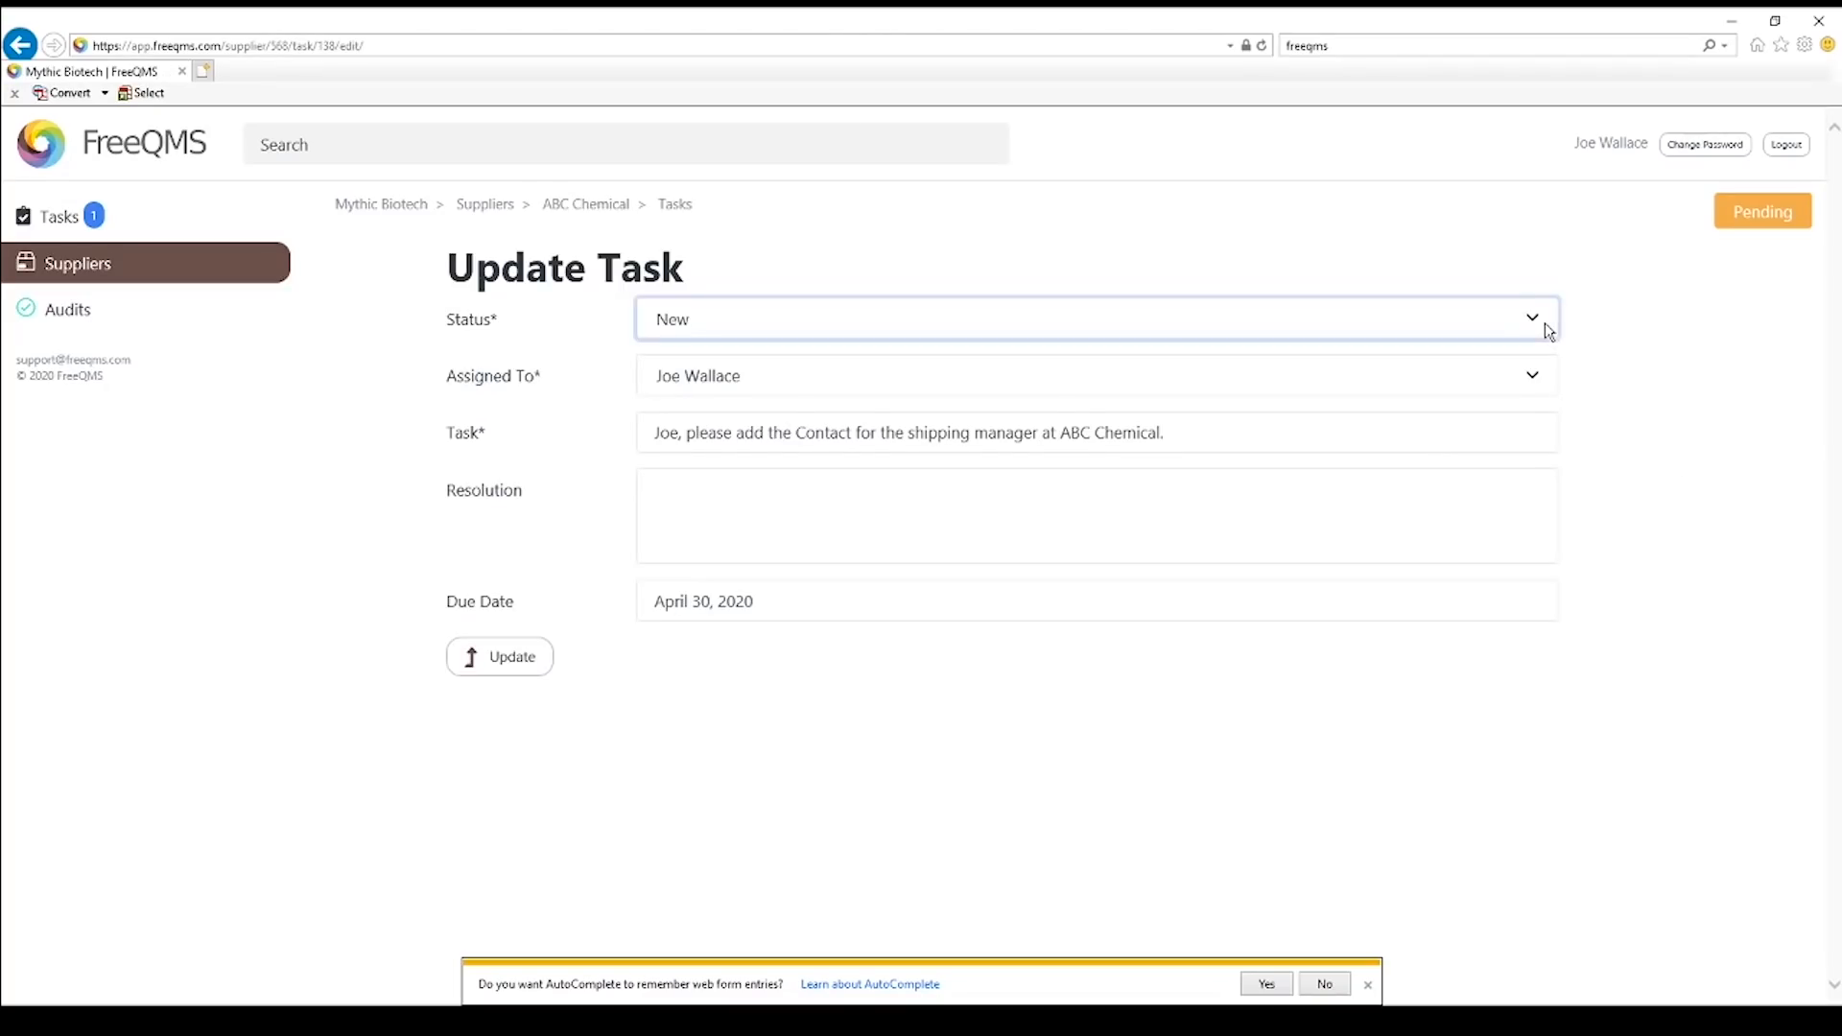
{"action": "mouse_move", "coordinate": [1519, 381]}
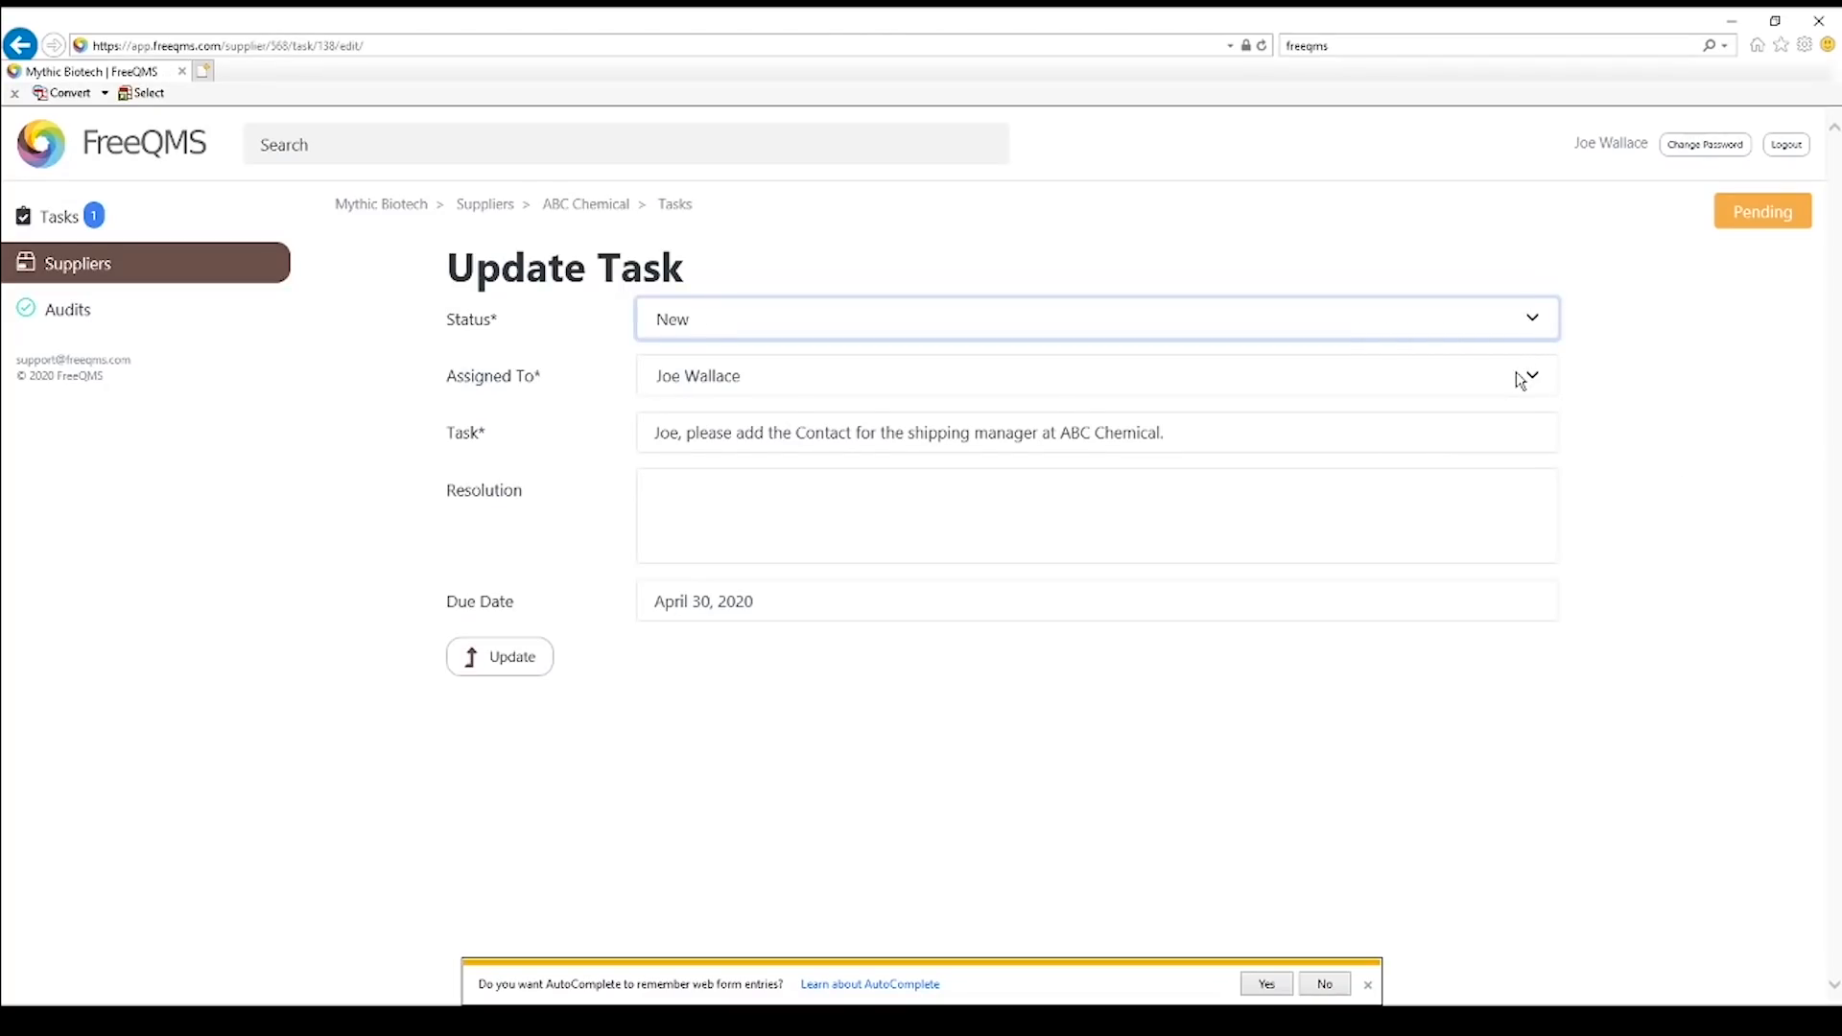
{"action": "type", "text": "Added s"}
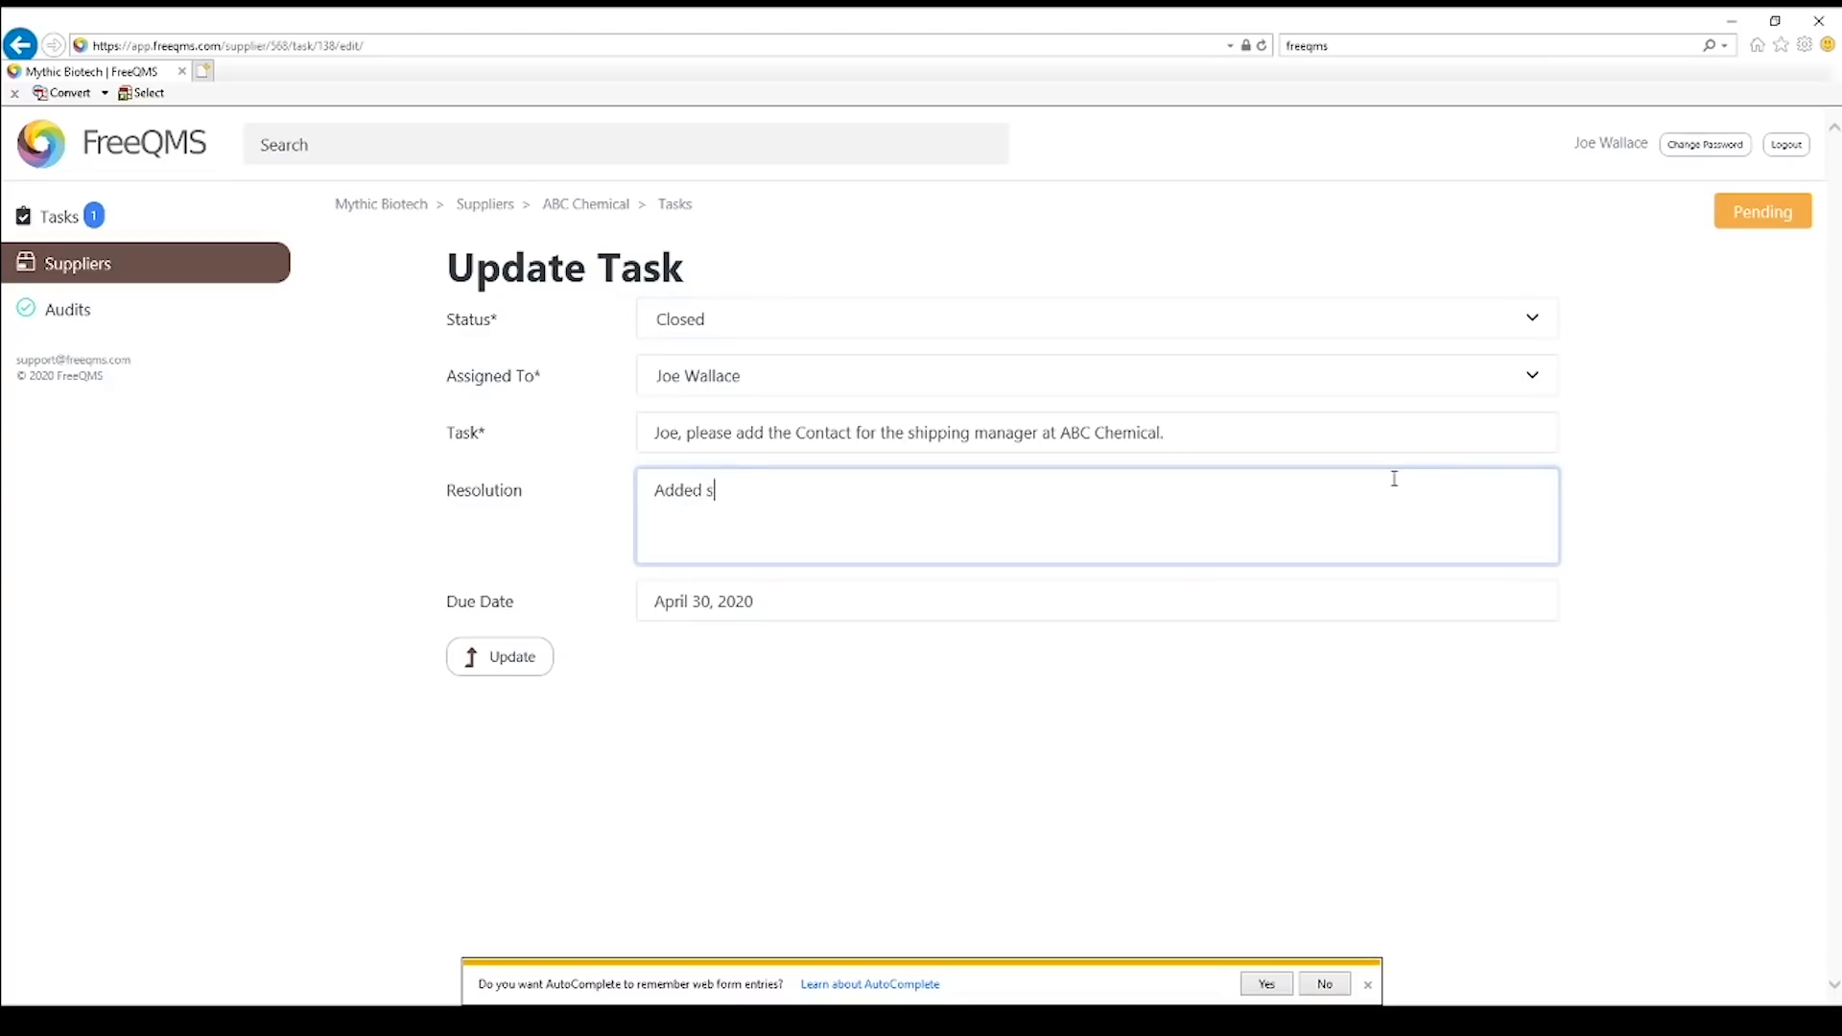
{"action": "type", "text": "hipping"}
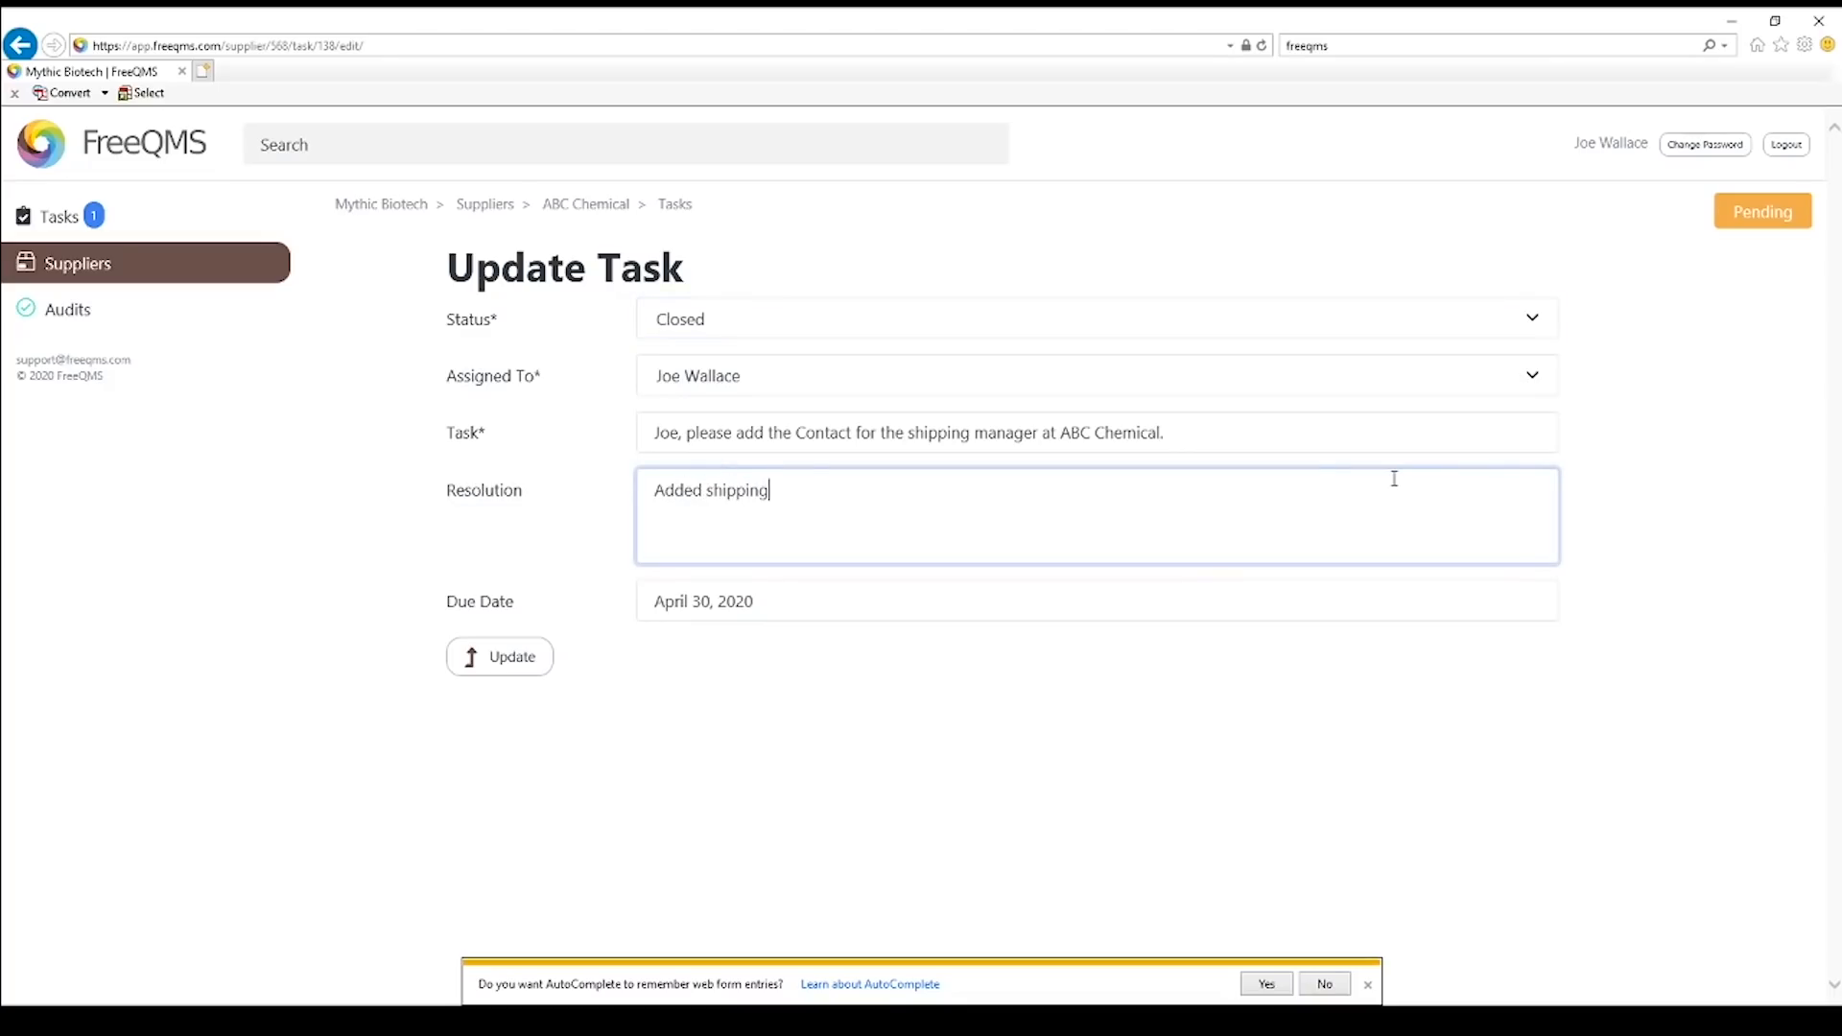
{"action": "type", "text": "manager. Please move t"}
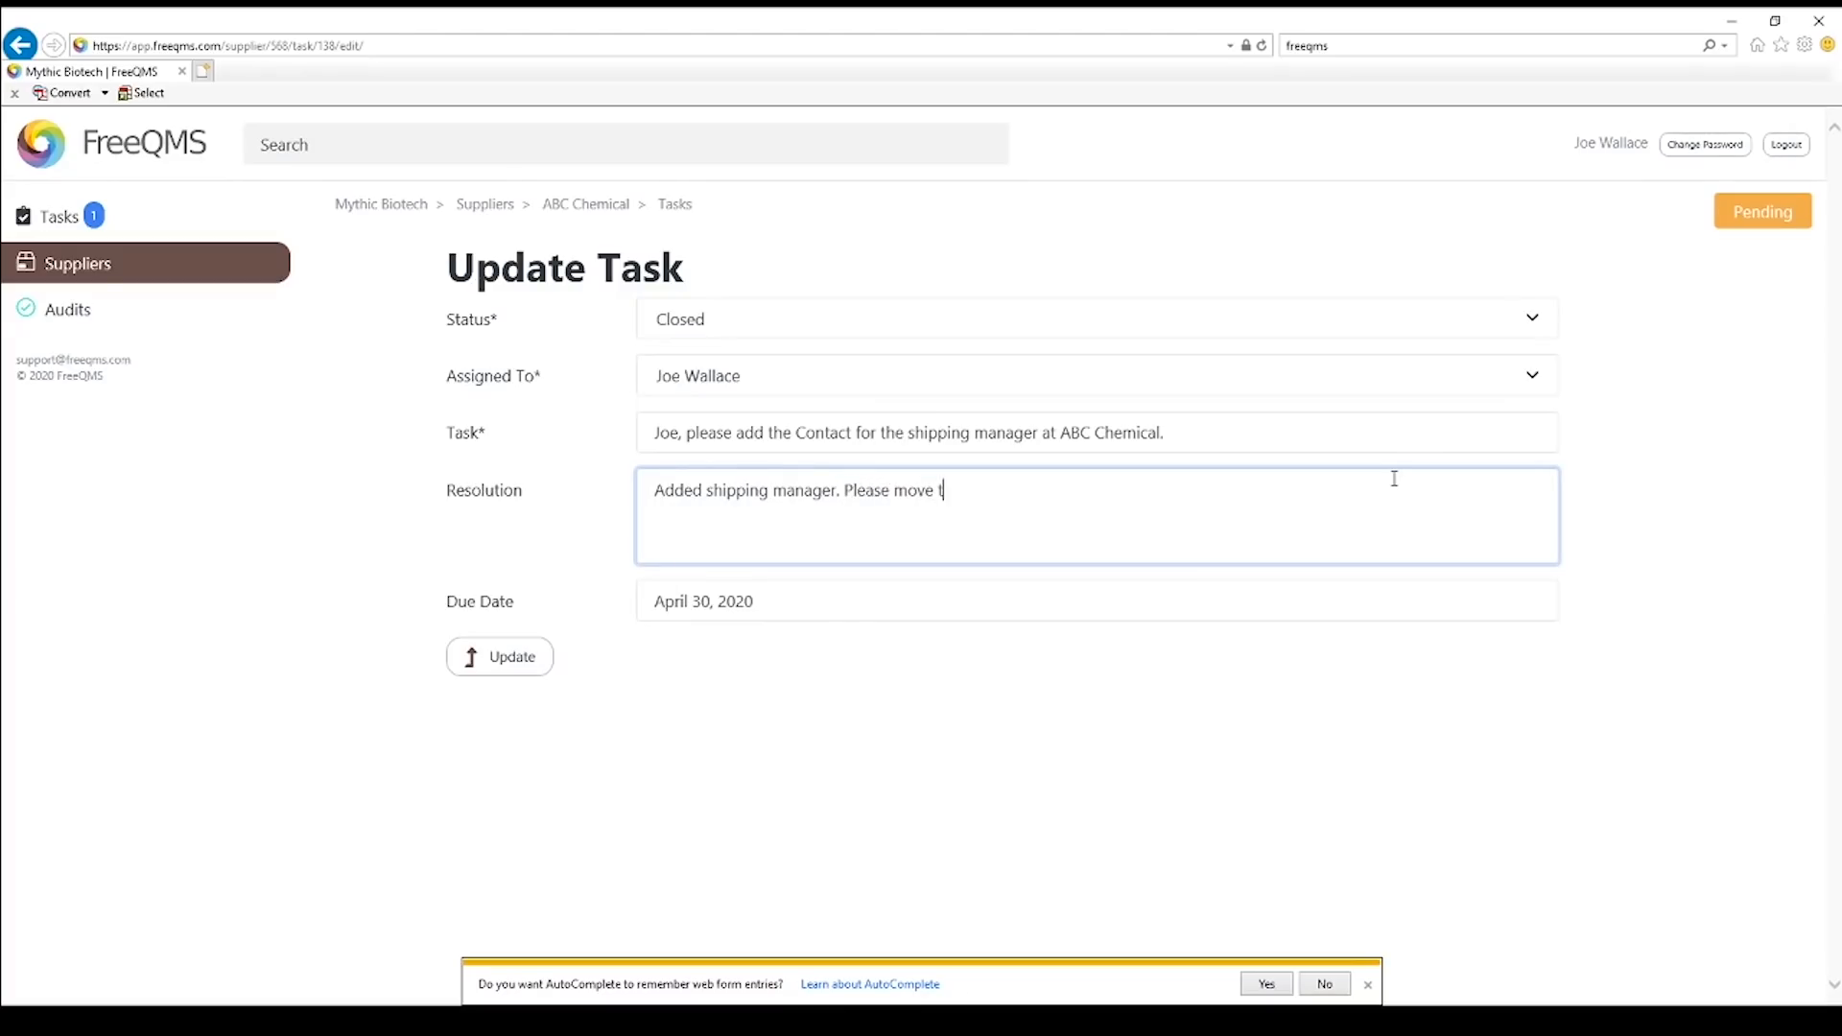
{"action": "type", "text": "o approval."}
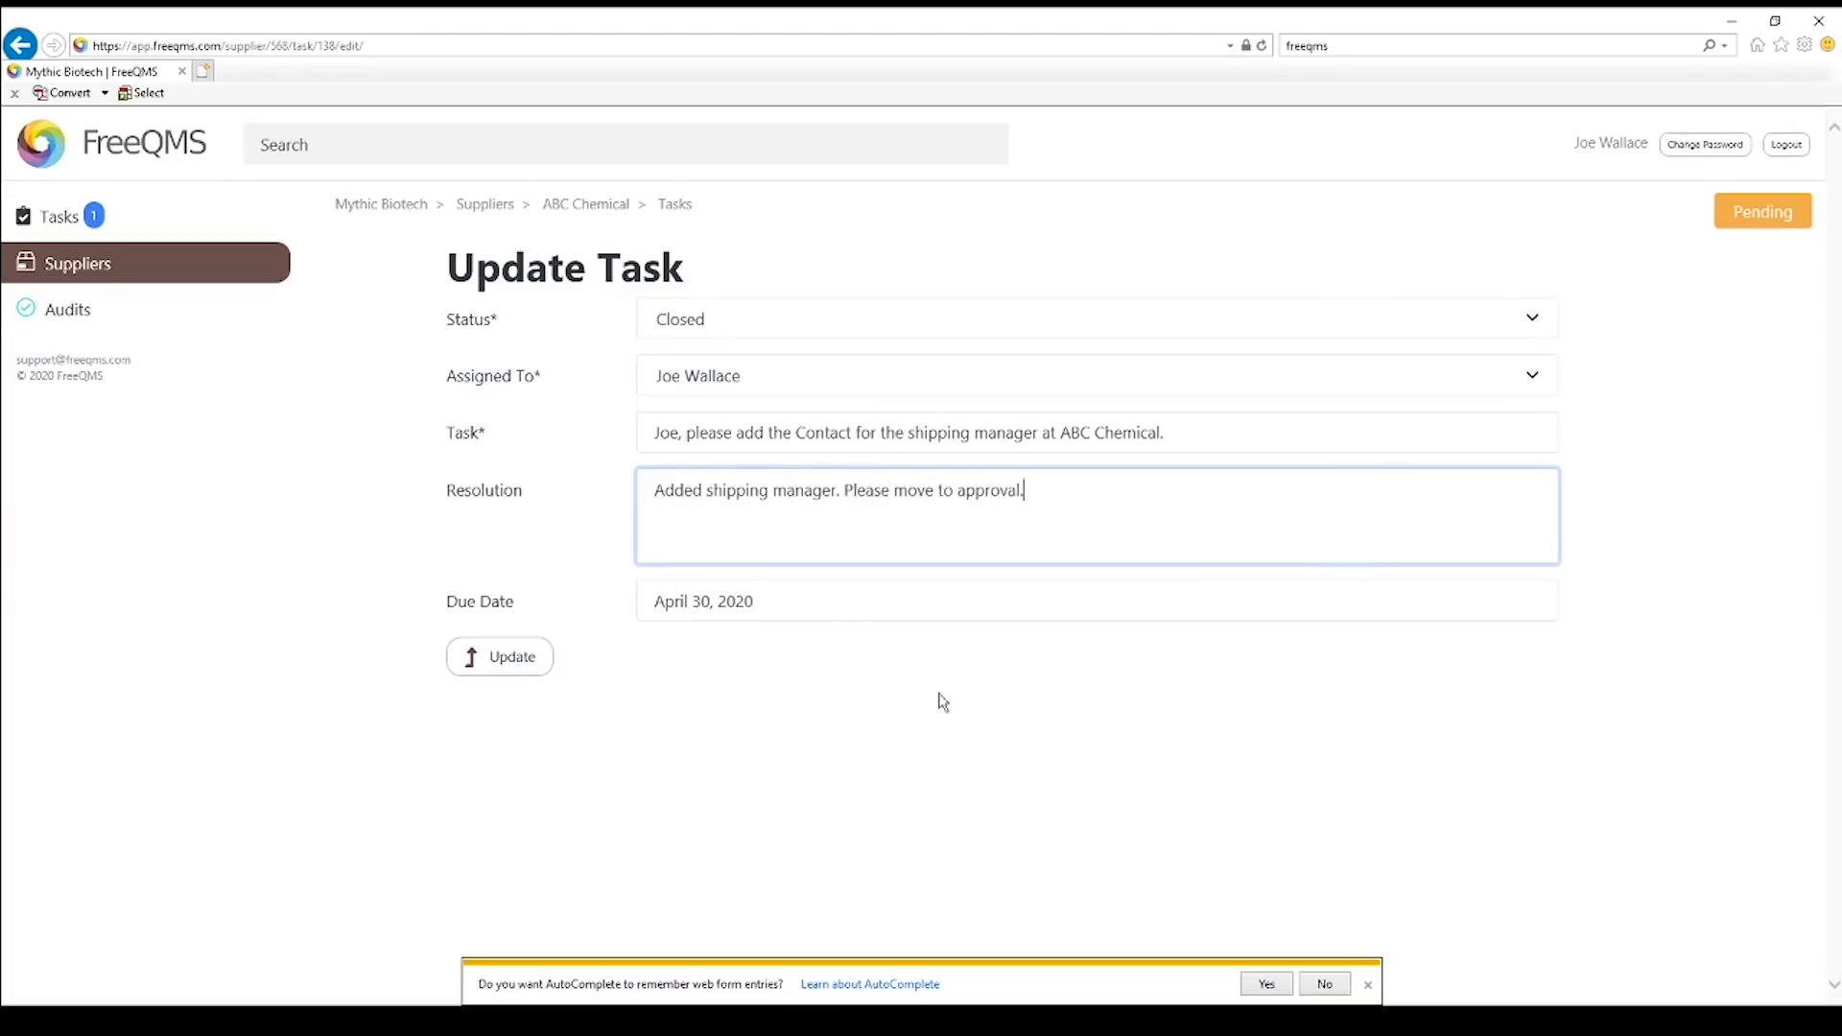
- Save the closed shipping manager task and return to ABC Chemical's task list
{"action": "left_click", "coordinate": [498, 656]}
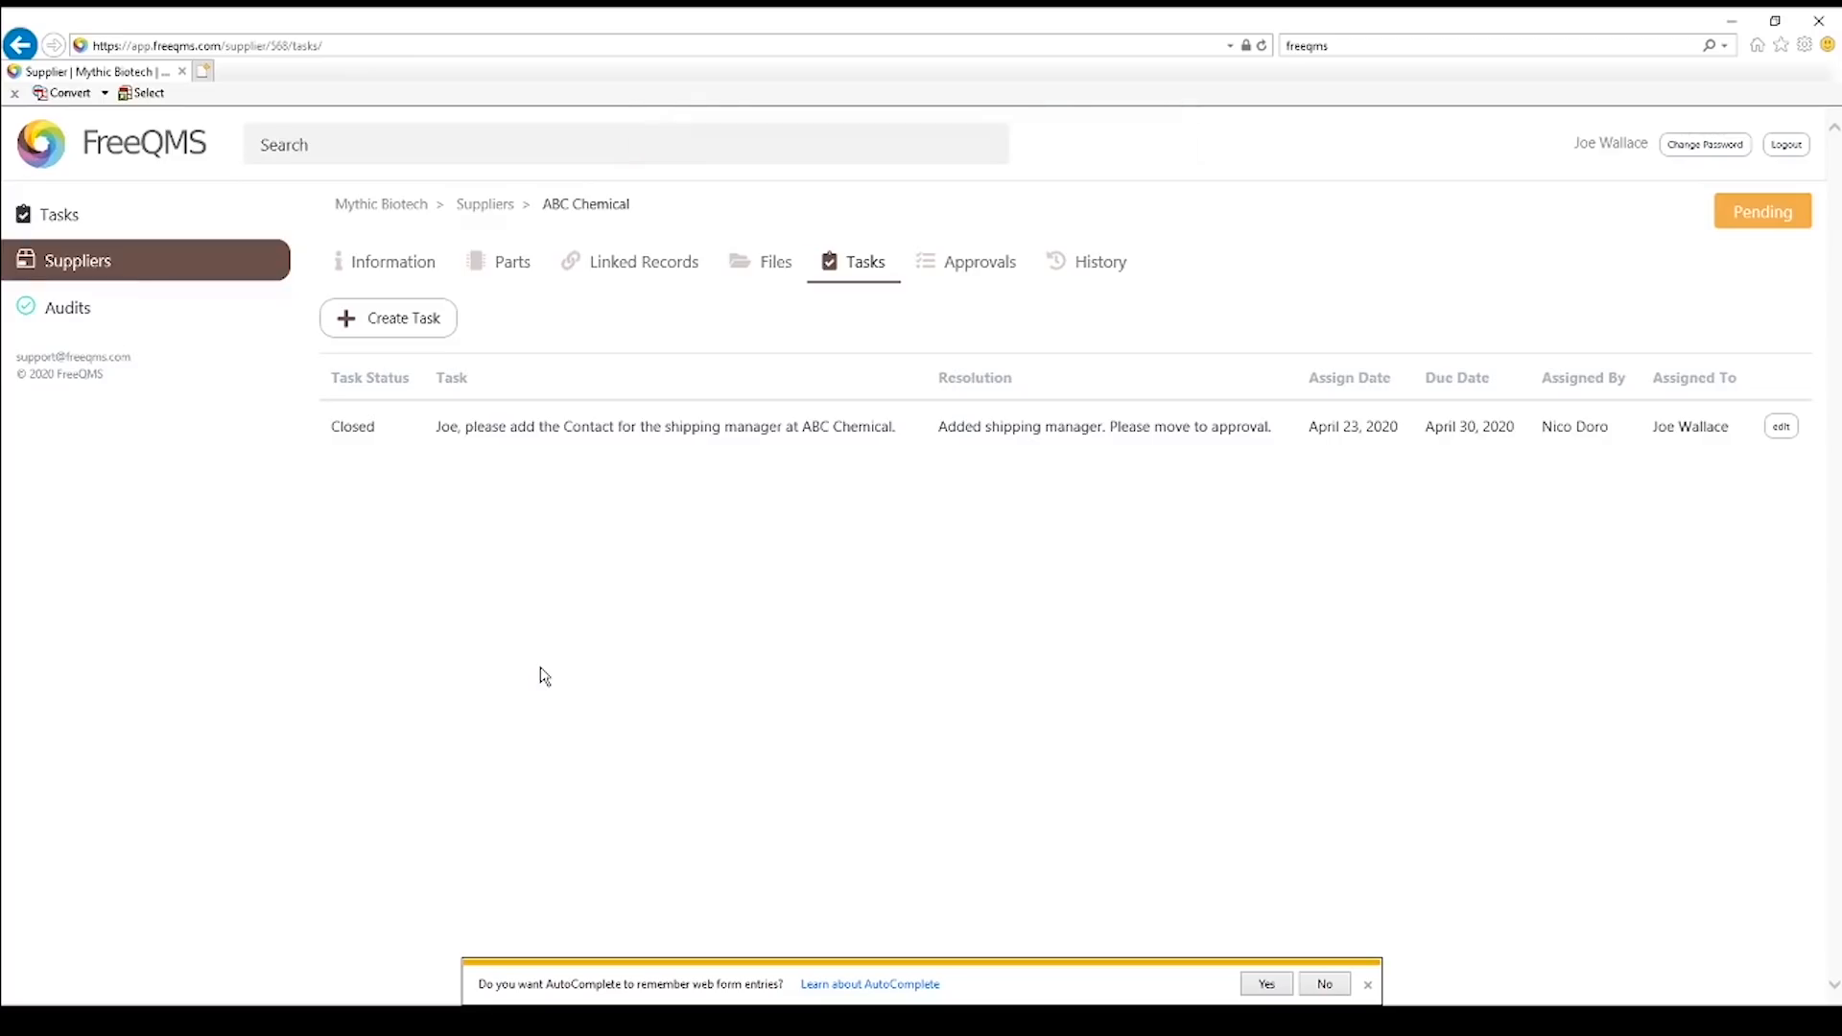
{"action": "mouse_move", "coordinate": [1785, 145]}
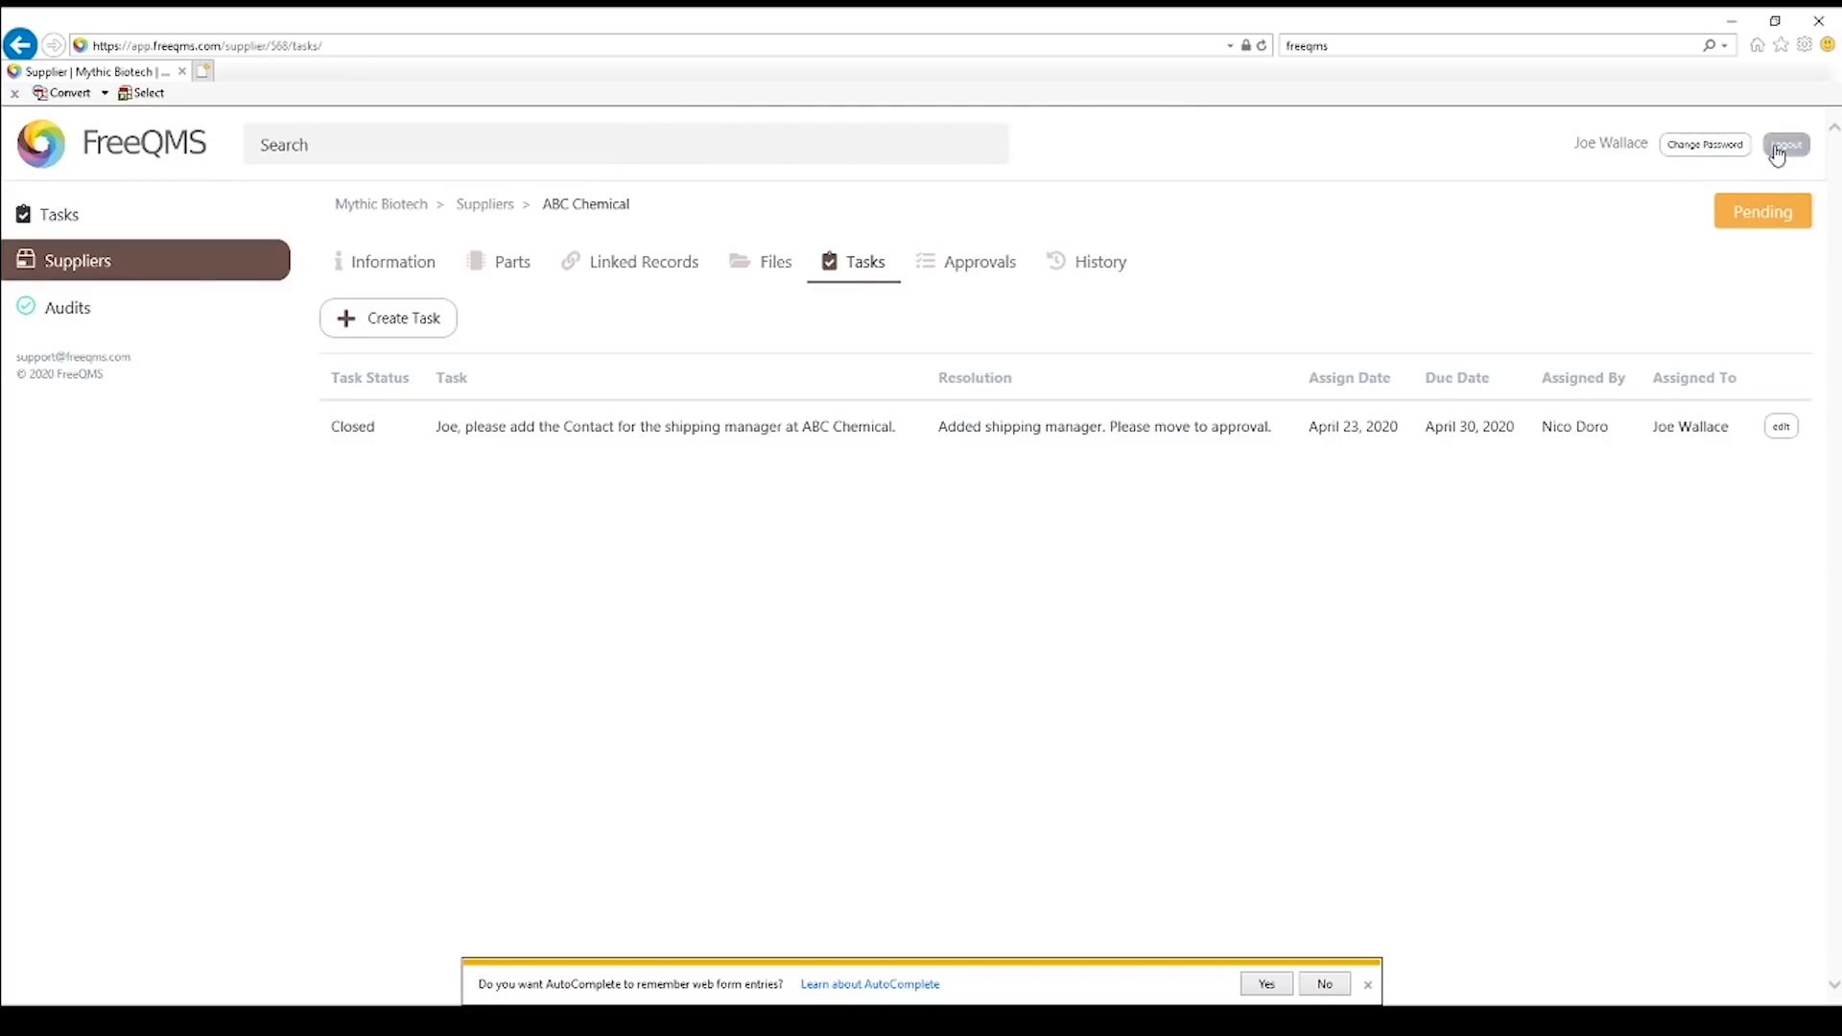
{"action": "left_click", "coordinate": [1784, 145]}
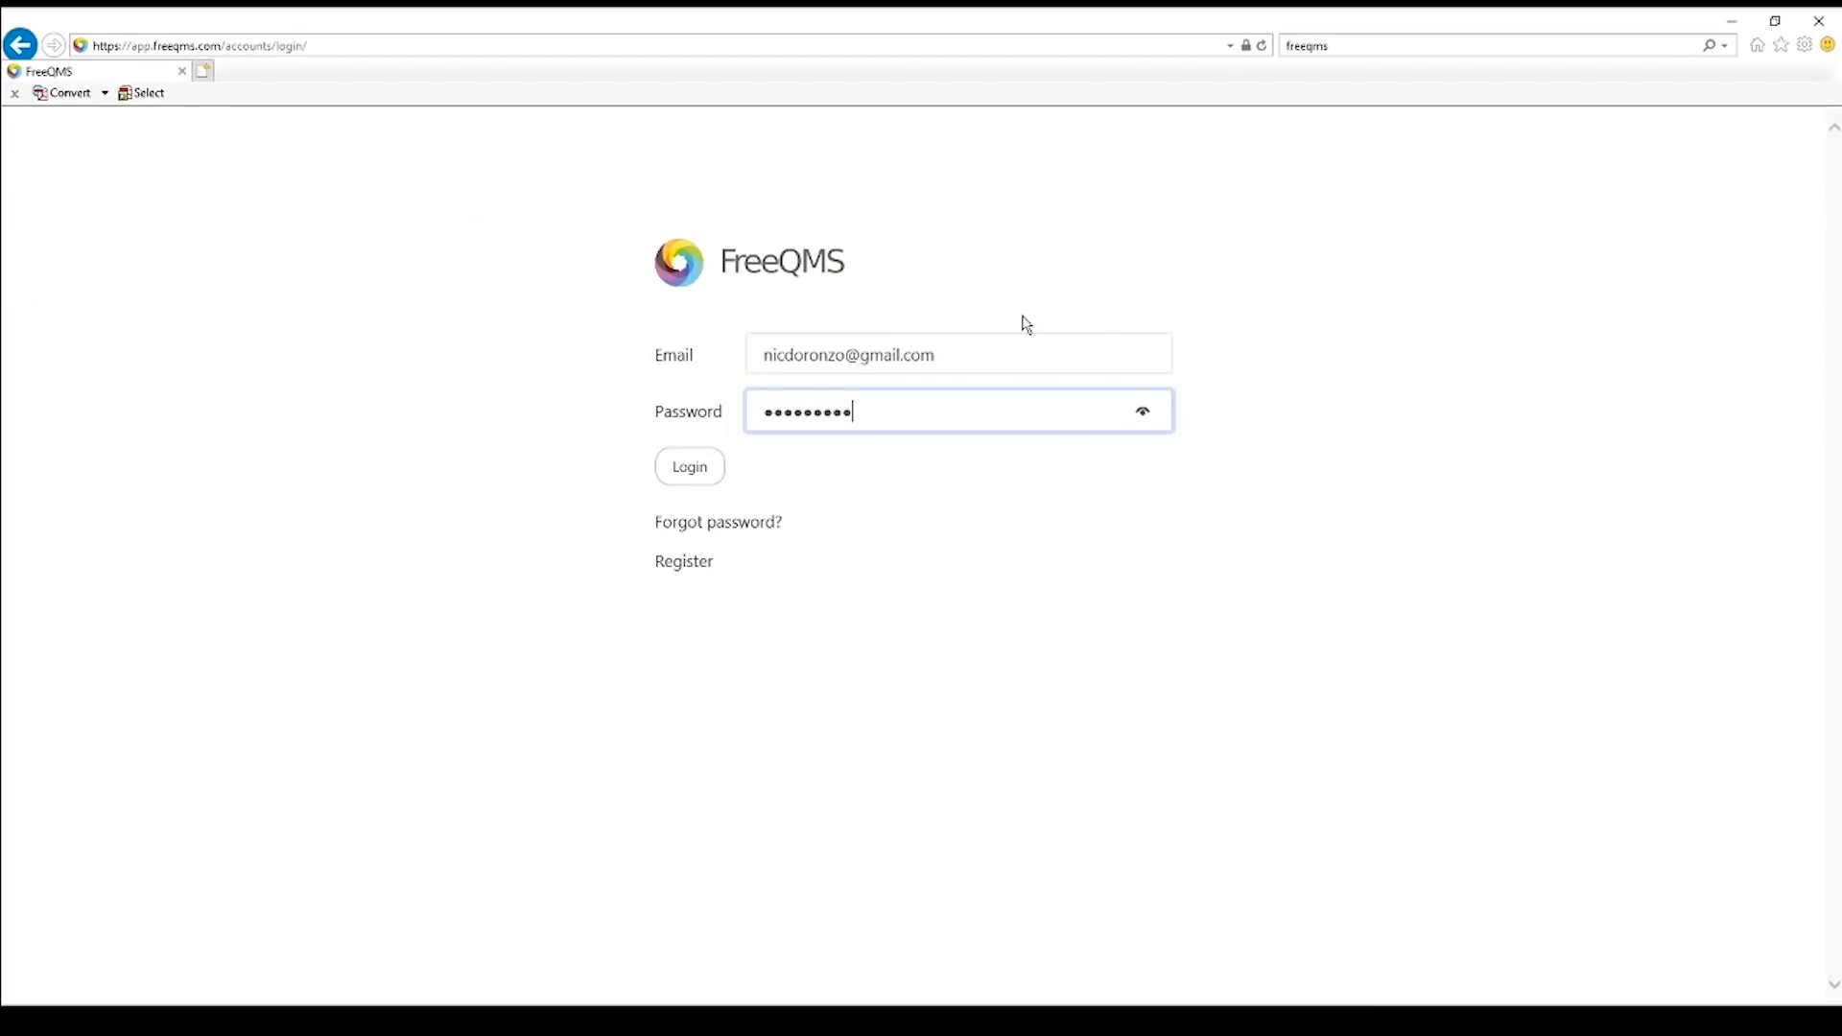
{"action": "left_click", "coordinate": [690, 467]}
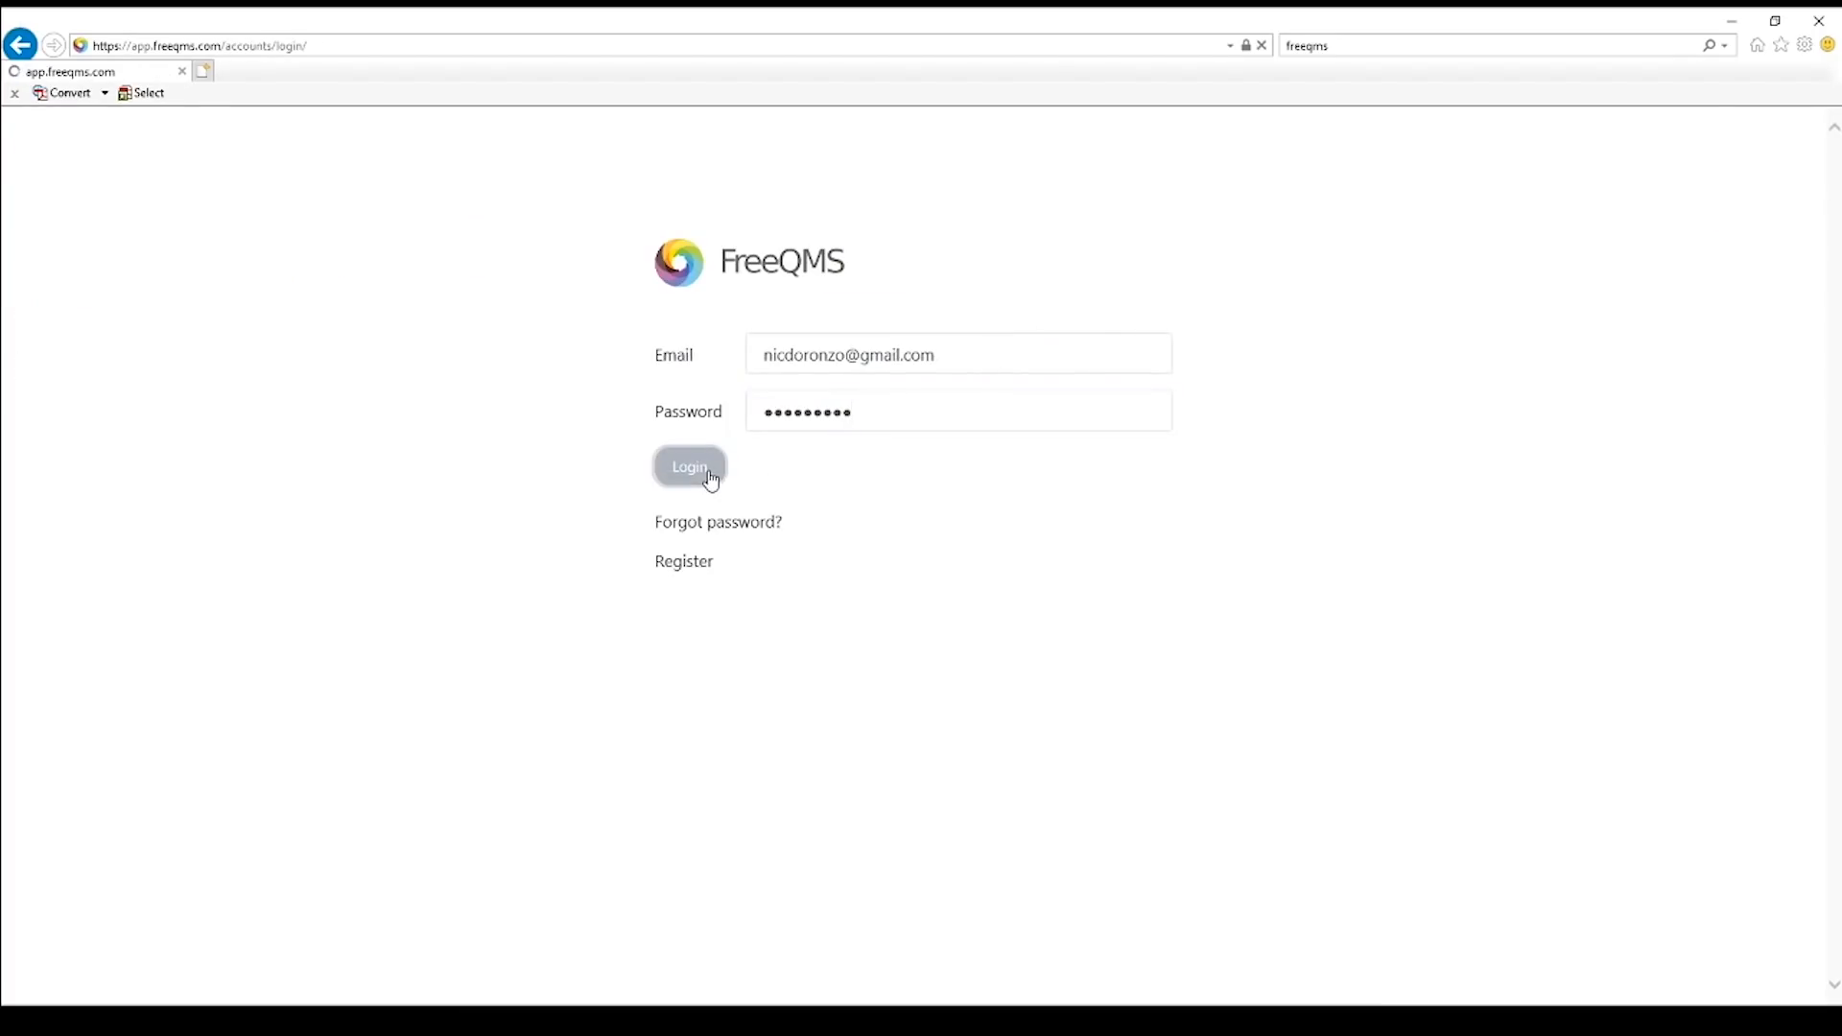
{"action": "left_click", "coordinate": [690, 467]}
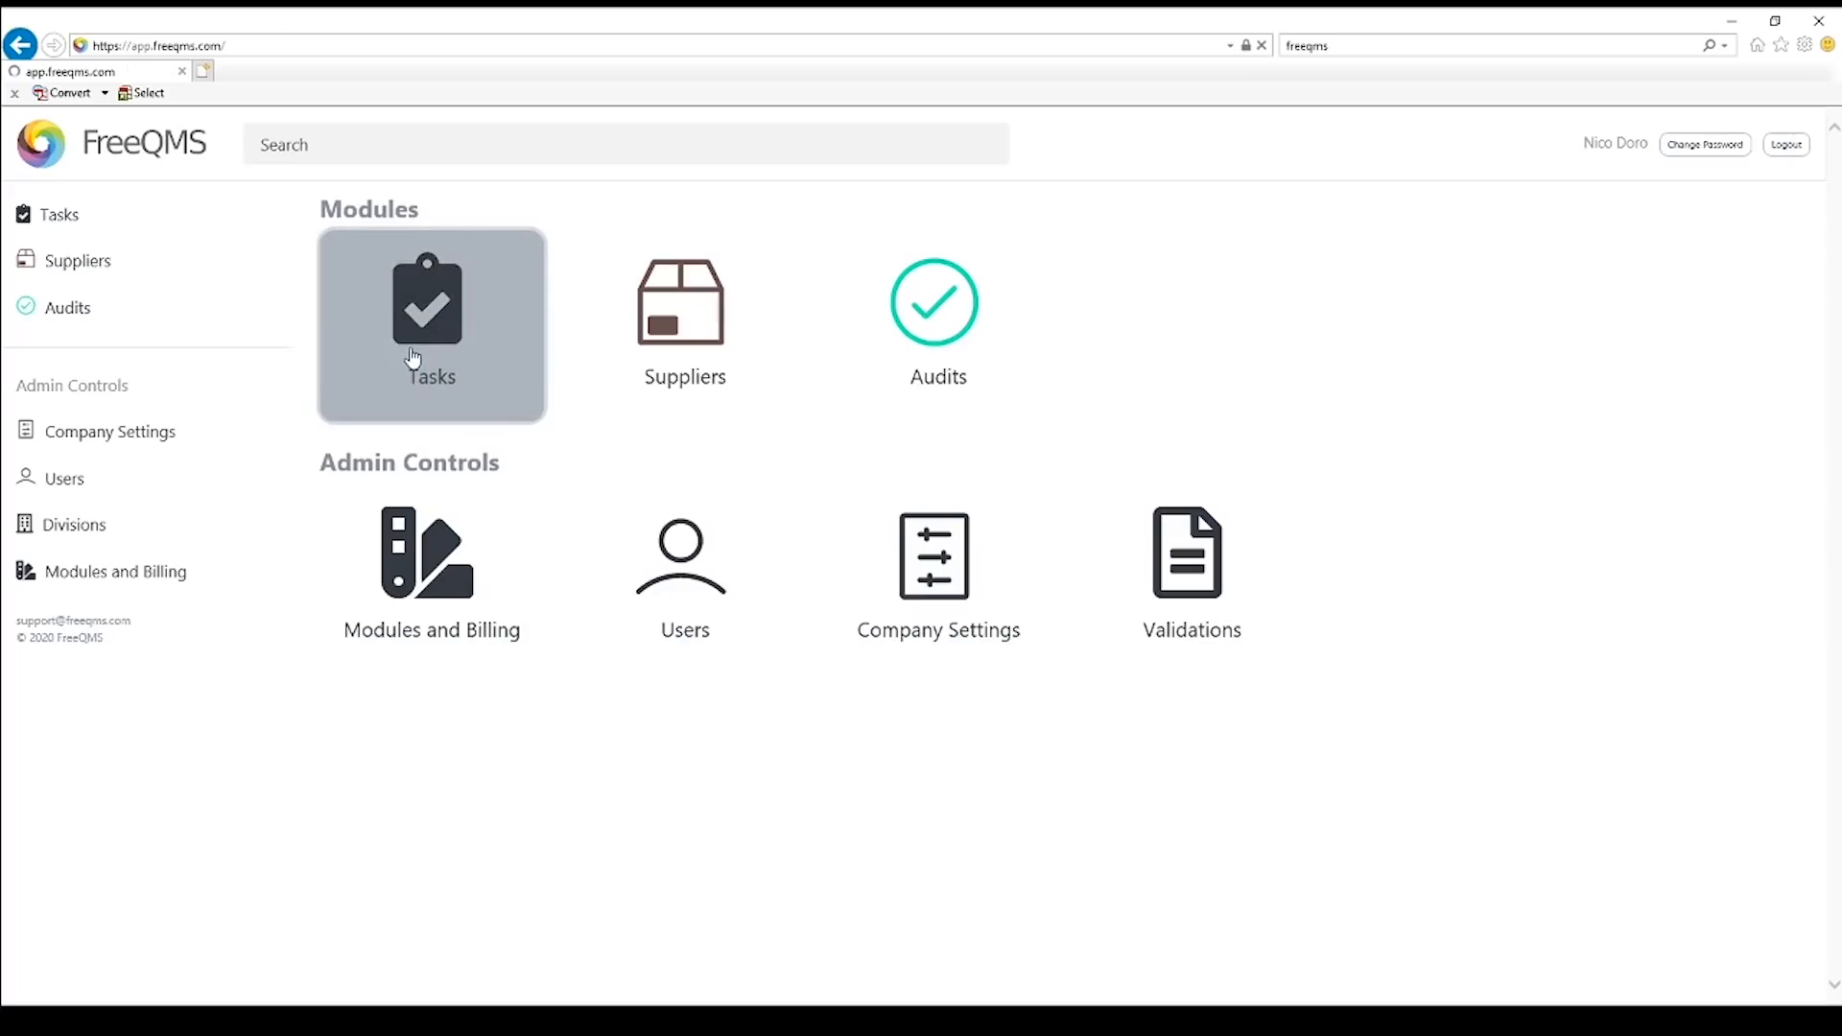
{"action": "left_click", "coordinate": [430, 325]}
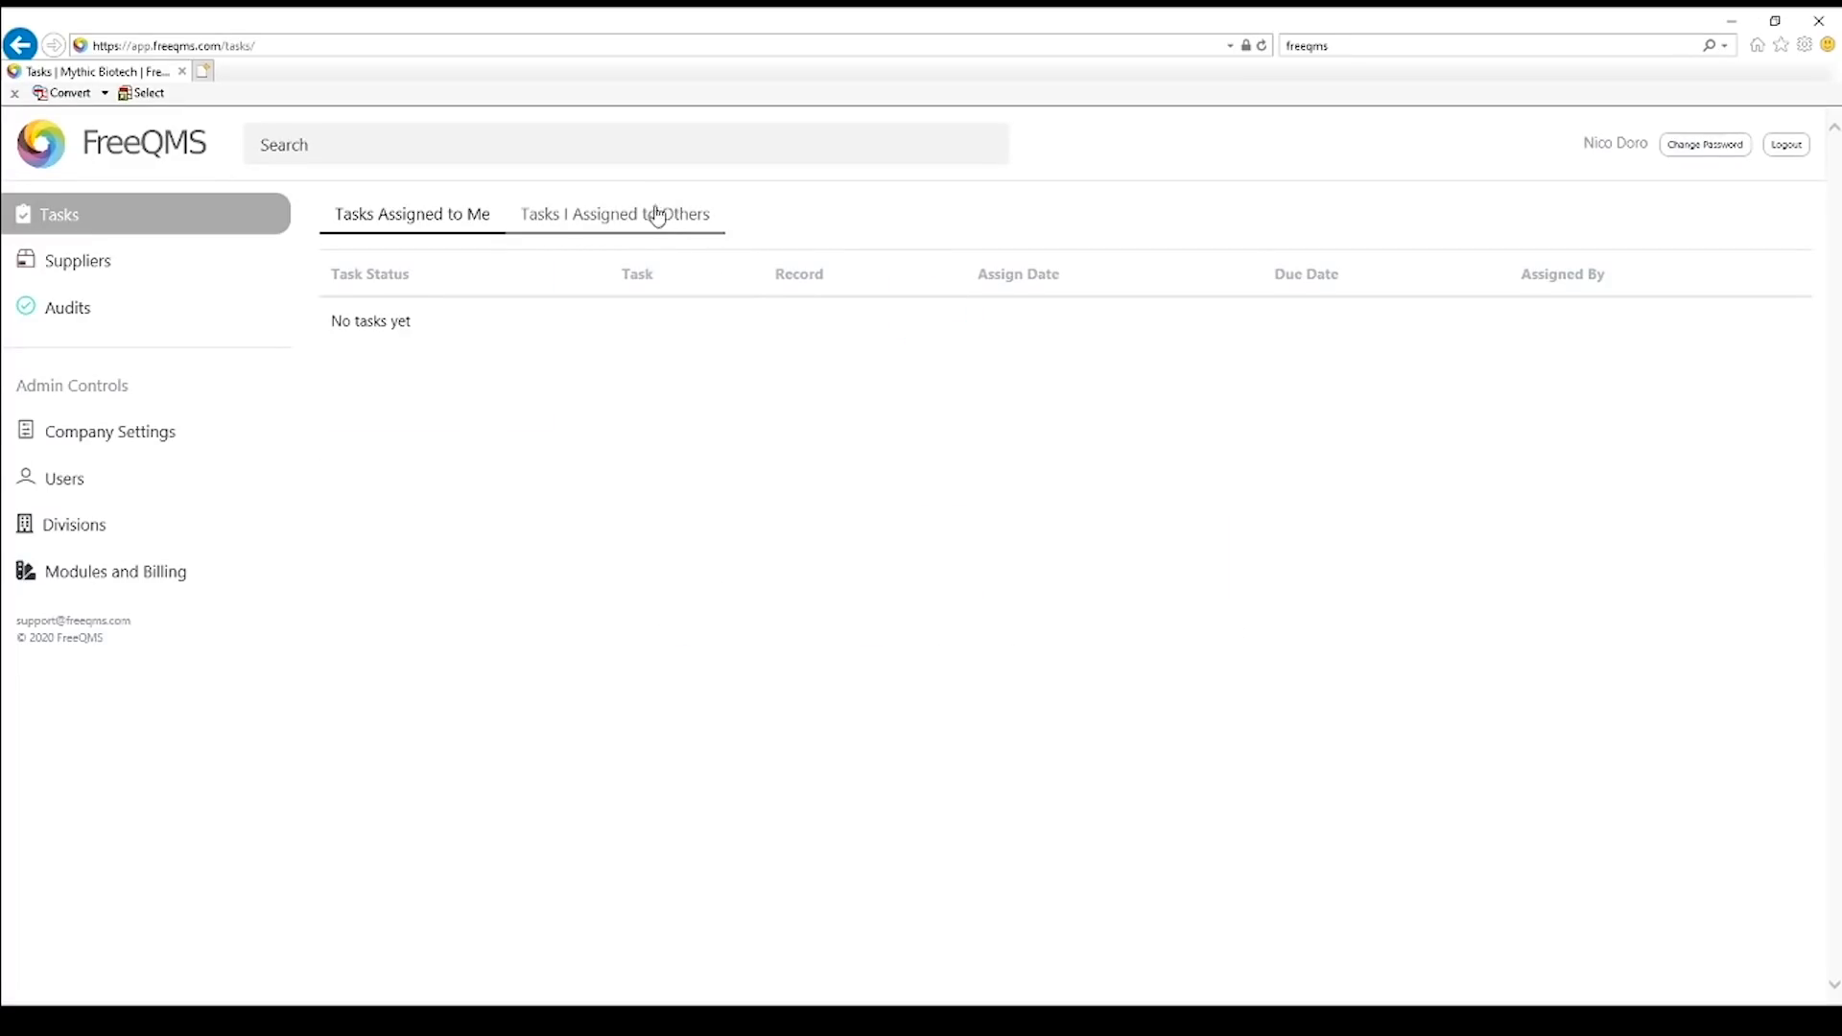
{"action": "mouse_move", "coordinate": [621, 219]}
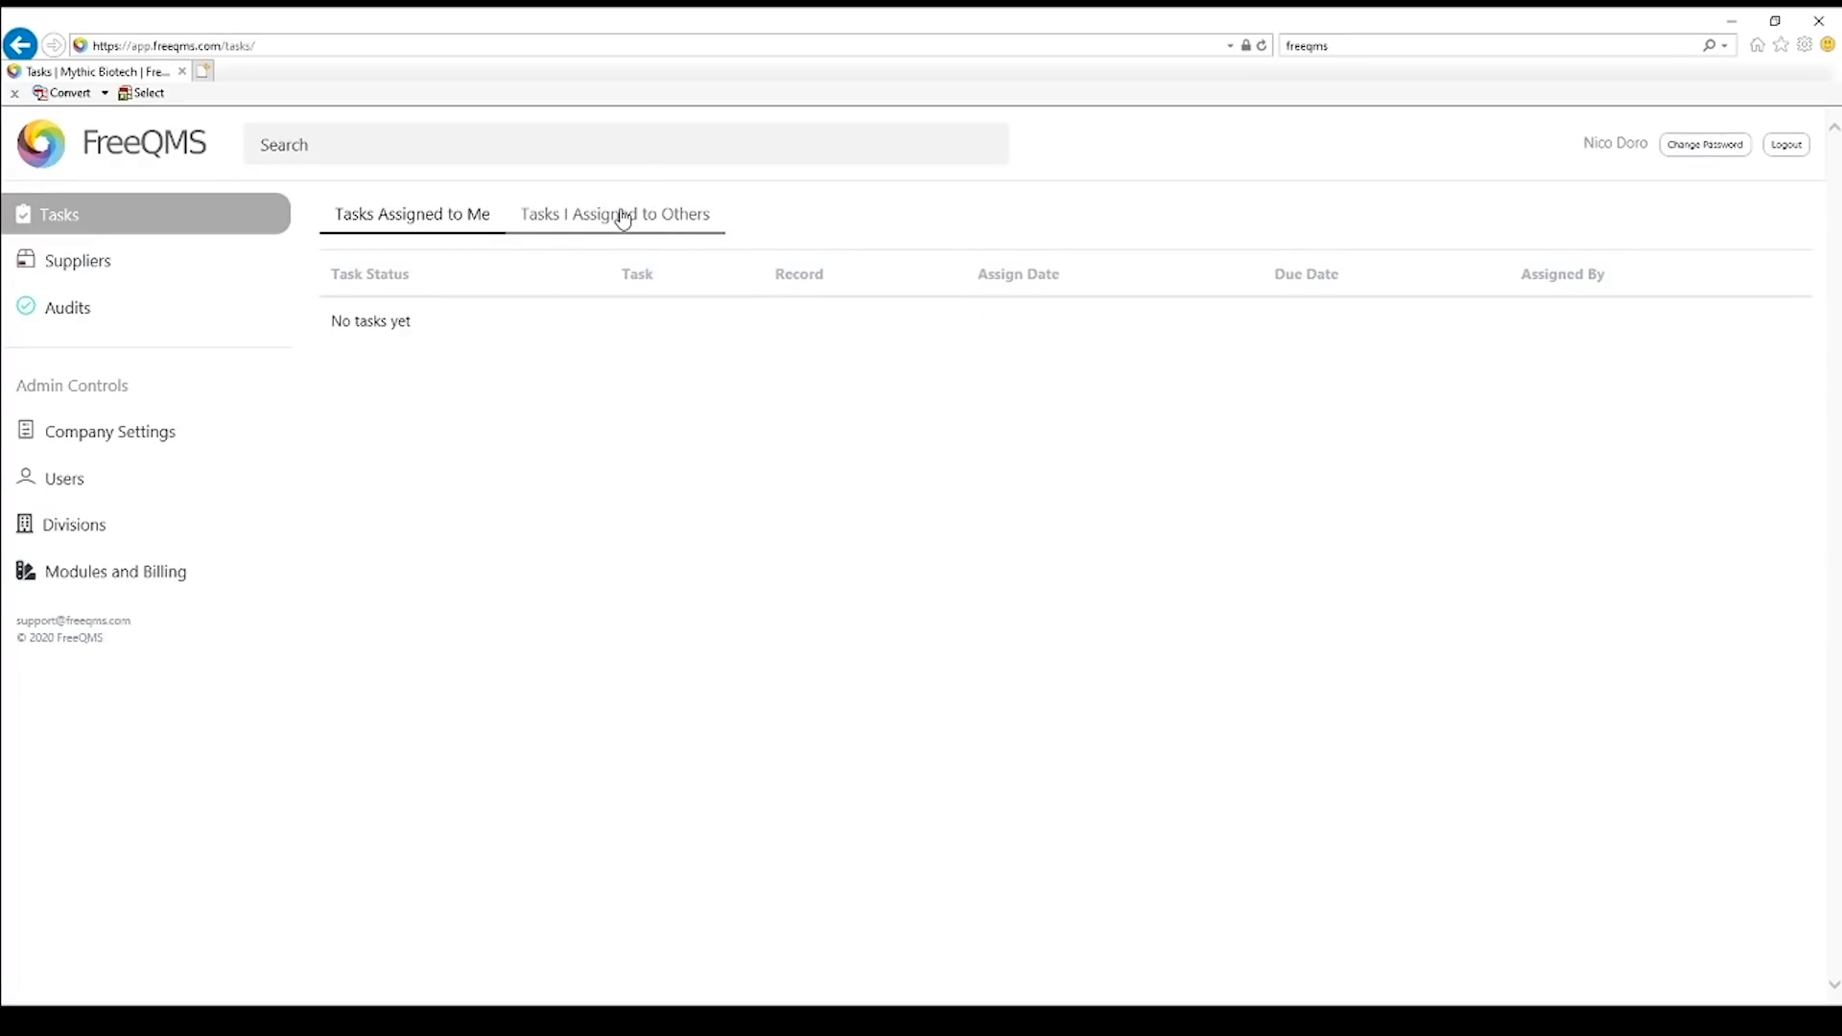
{"action": "left_click", "coordinate": [613, 214]}
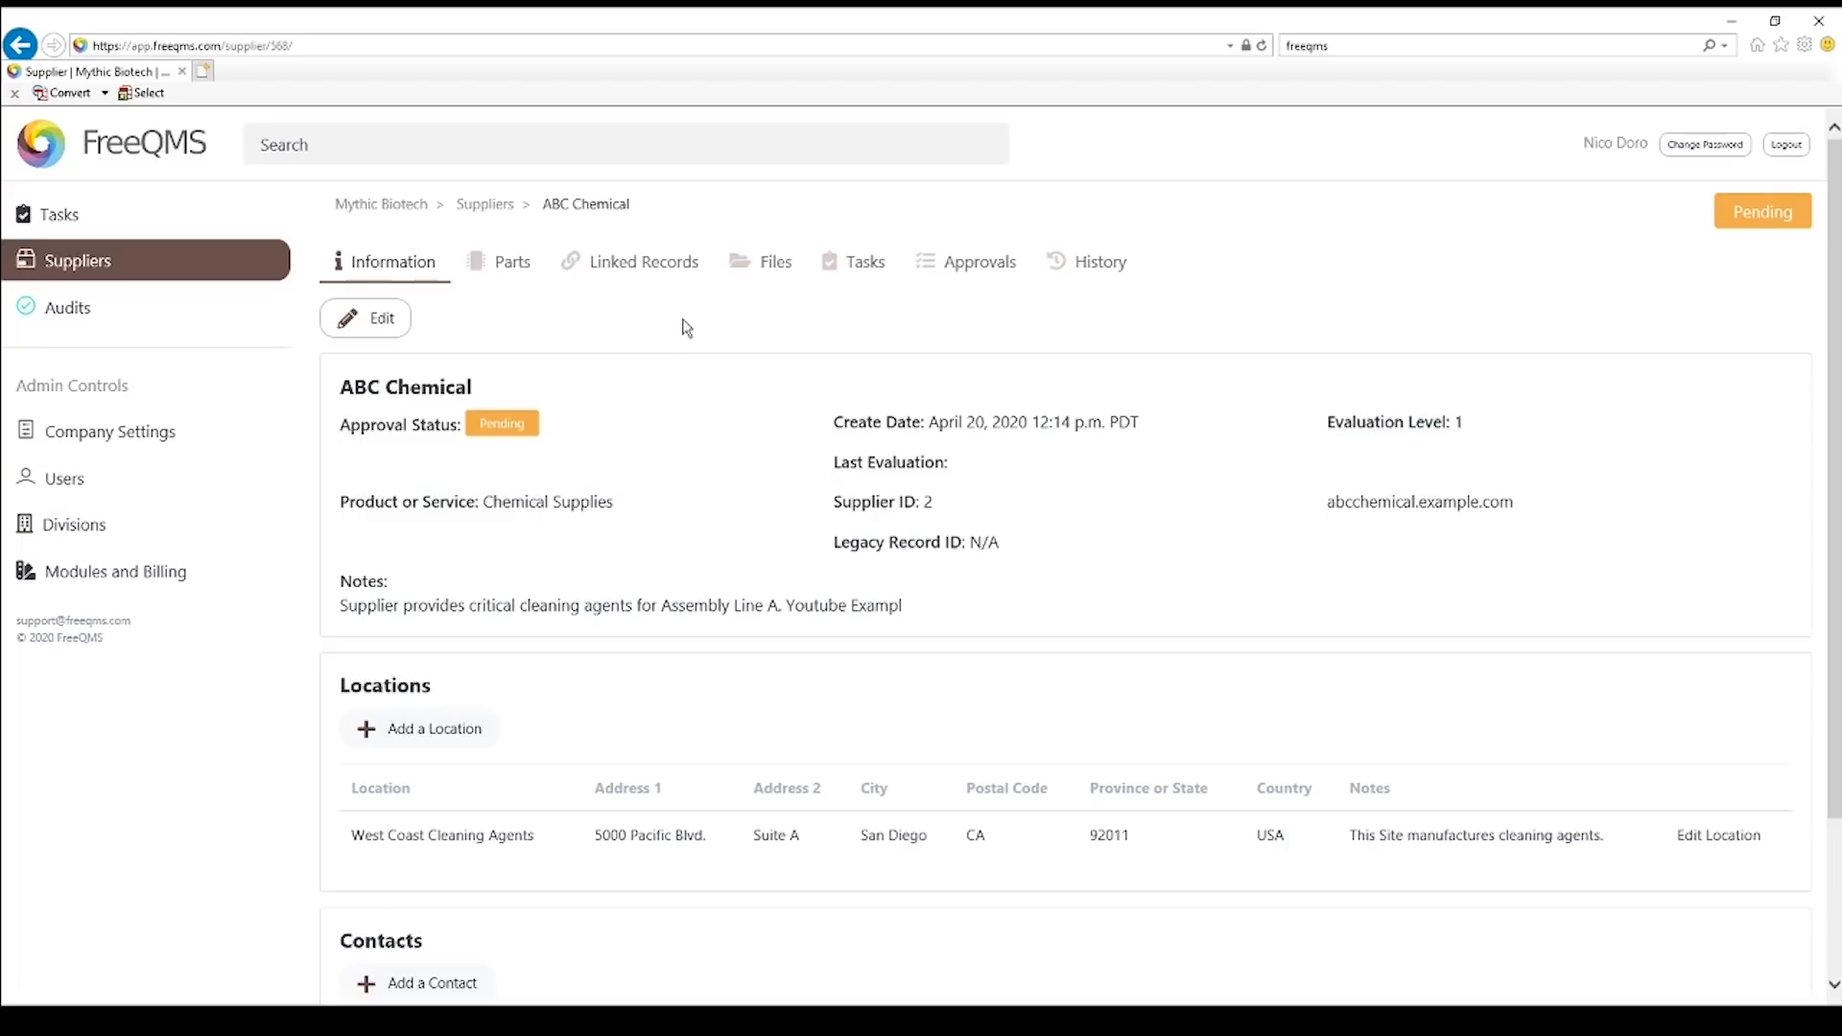
{"action": "mouse_move", "coordinate": [978, 275]}
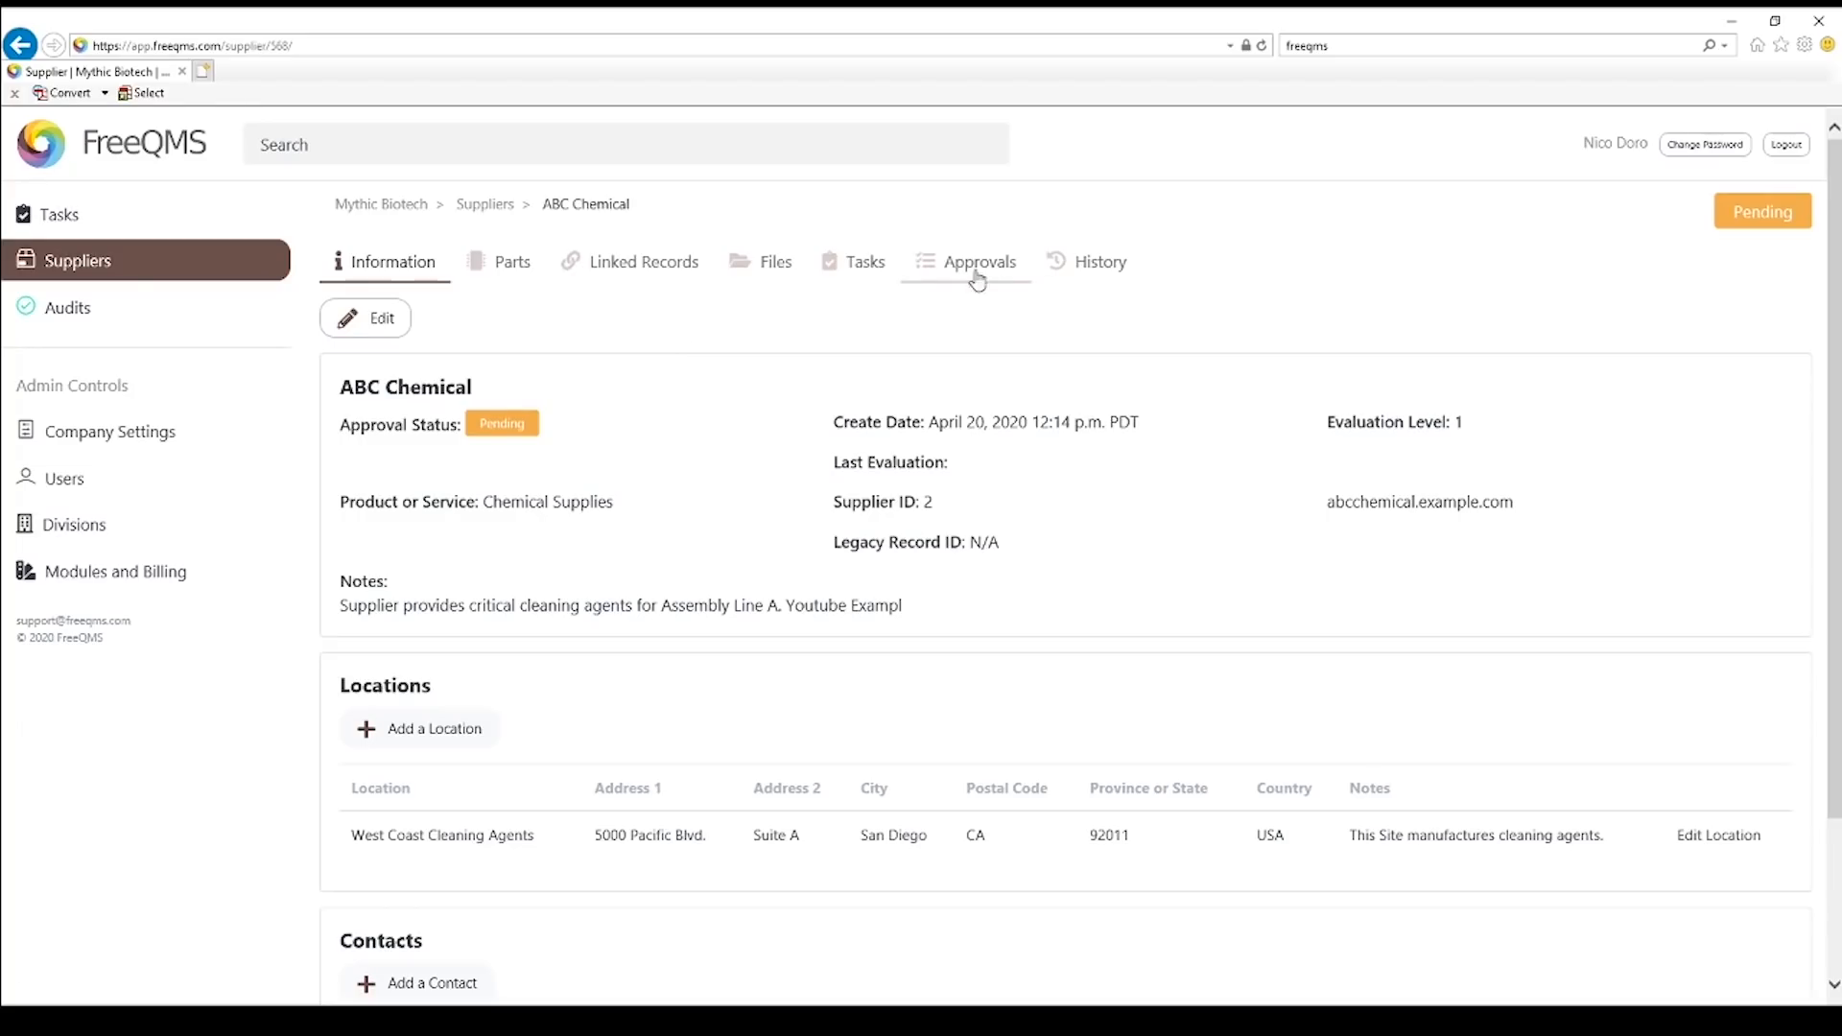
- Reach ABC Chemical's Create Supplier Approval Cycle form via the Approvals tab
{"action": "left_click", "coordinate": [979, 261]}
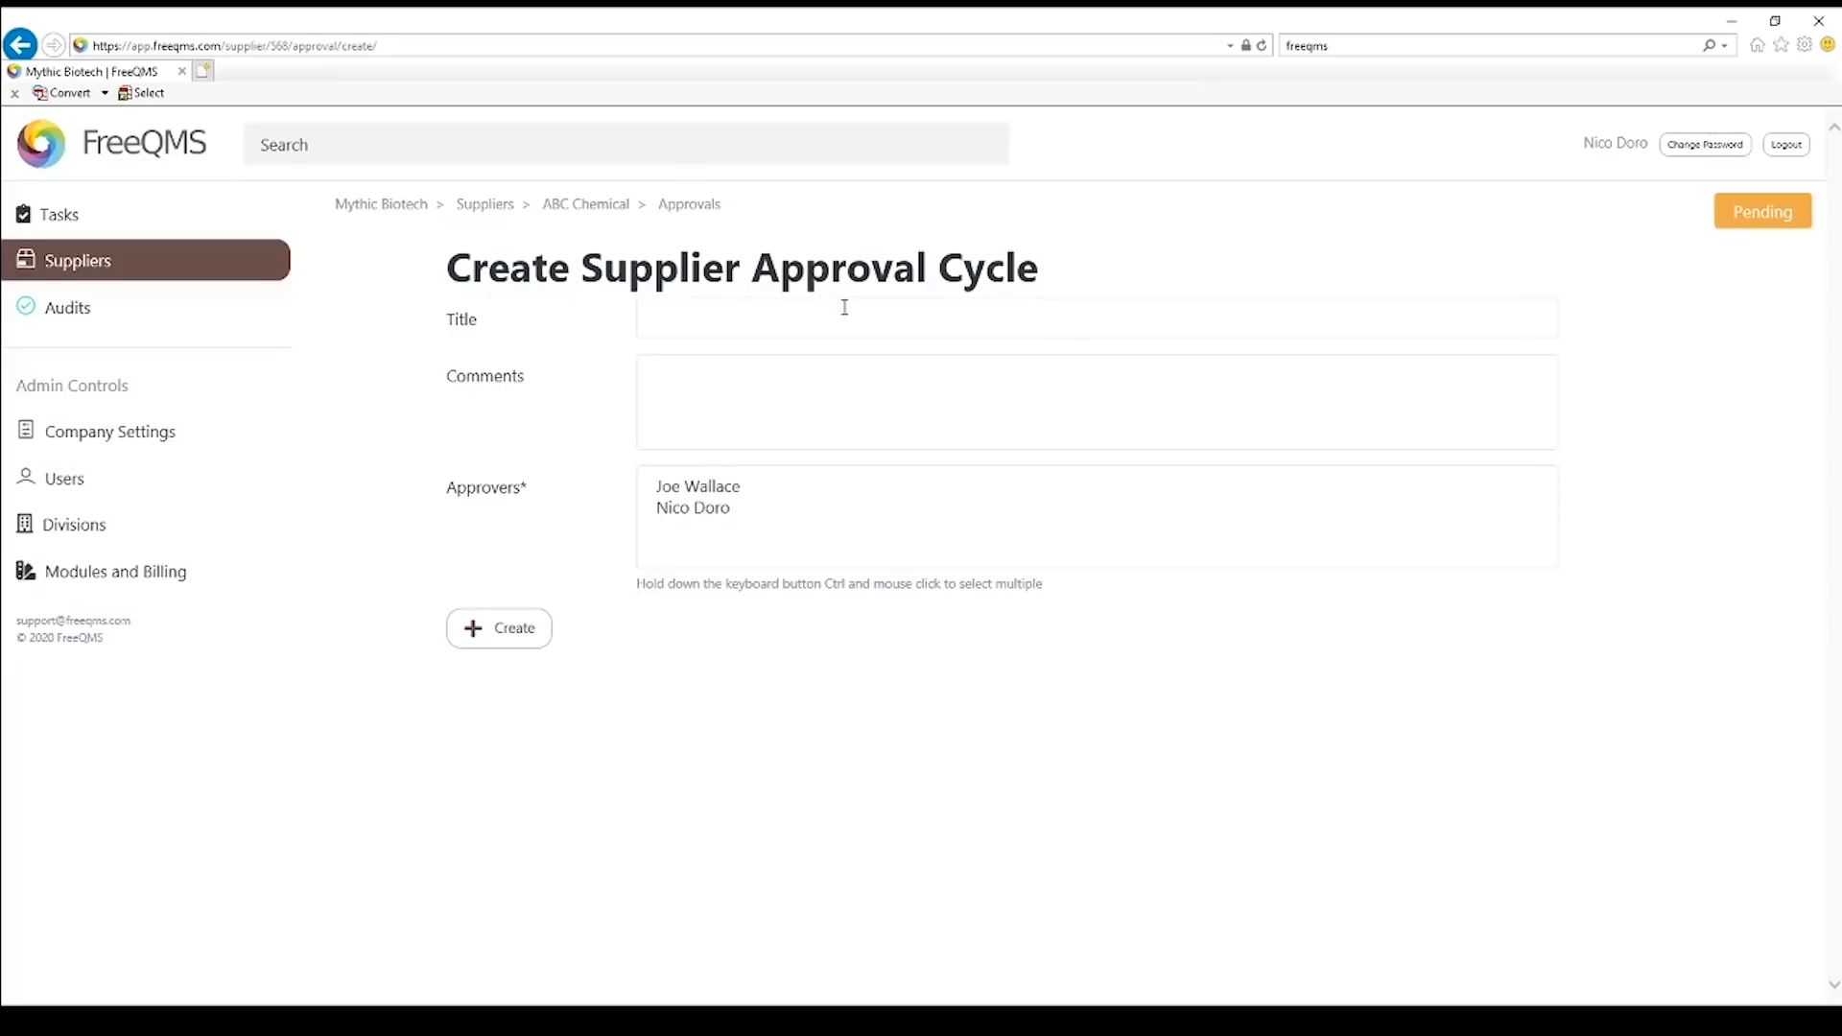
- Title the cycle 'Approve ABC Chemical' with comment 'Please approve ABC Chemical per upper management'
{"action": "type", "text": "Approve ABC Chemi"}
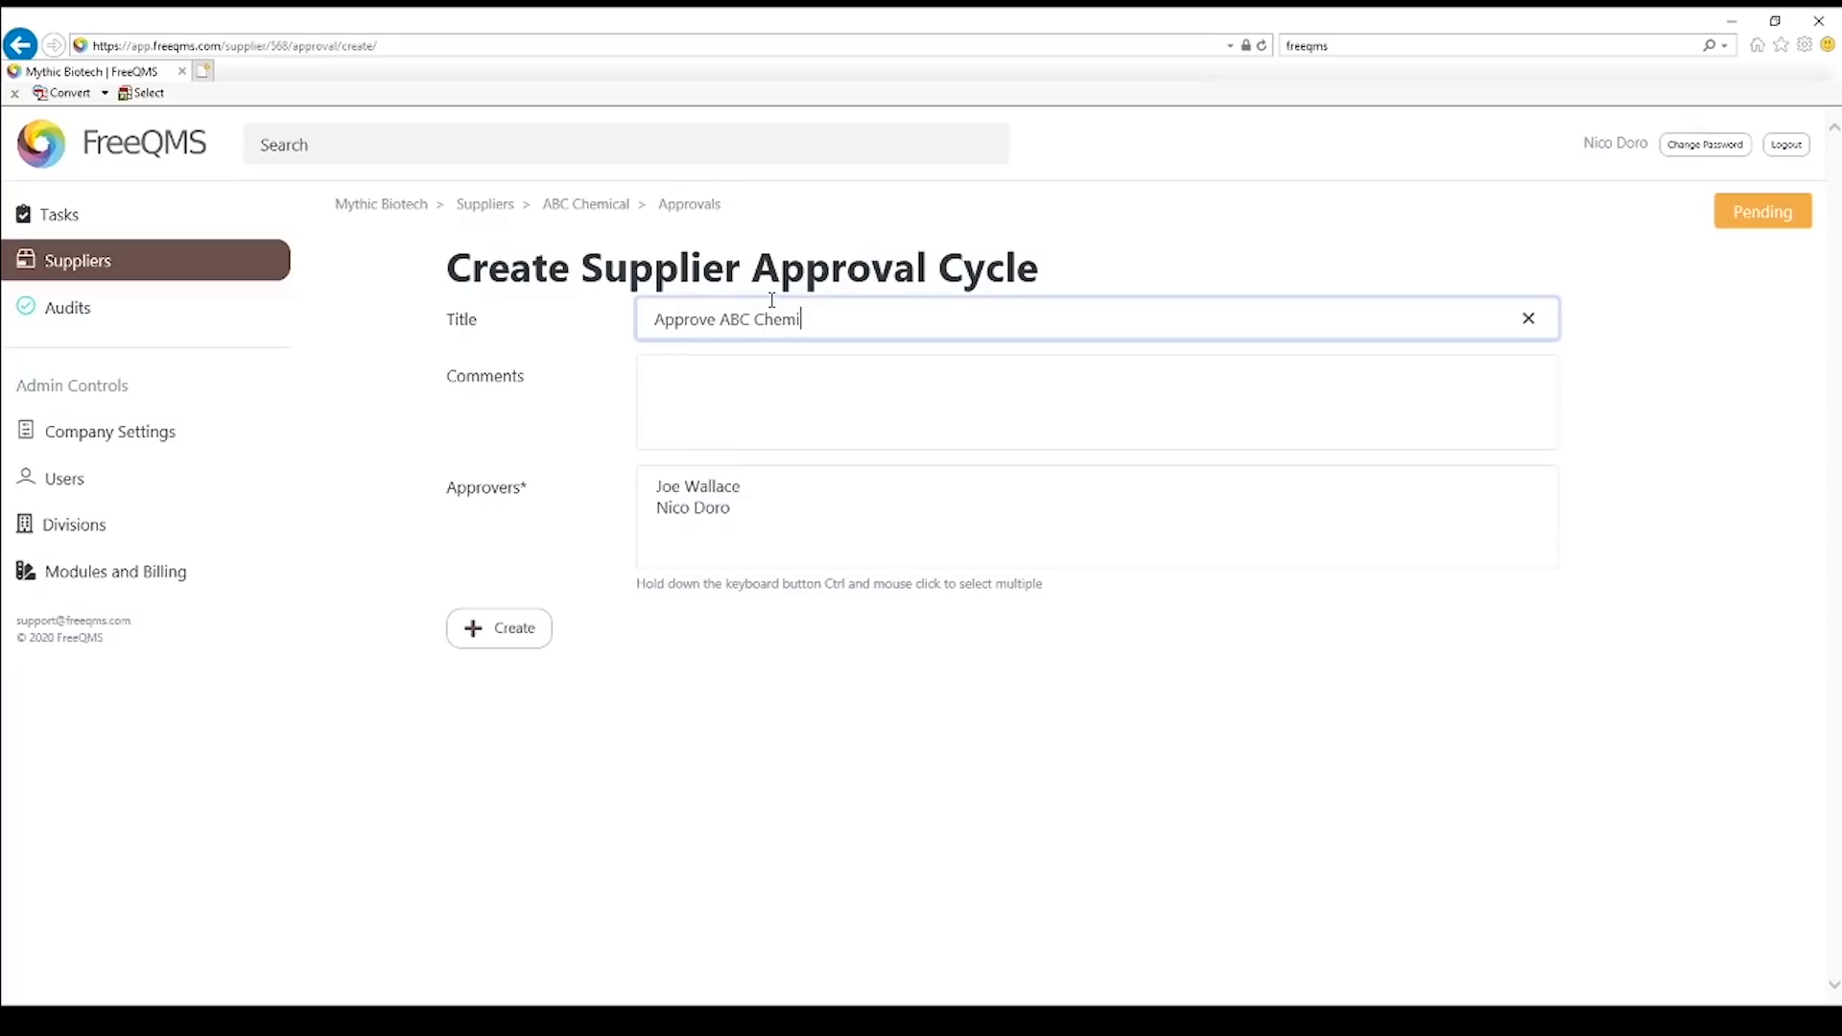
{"action": "type", "text": "cal"}
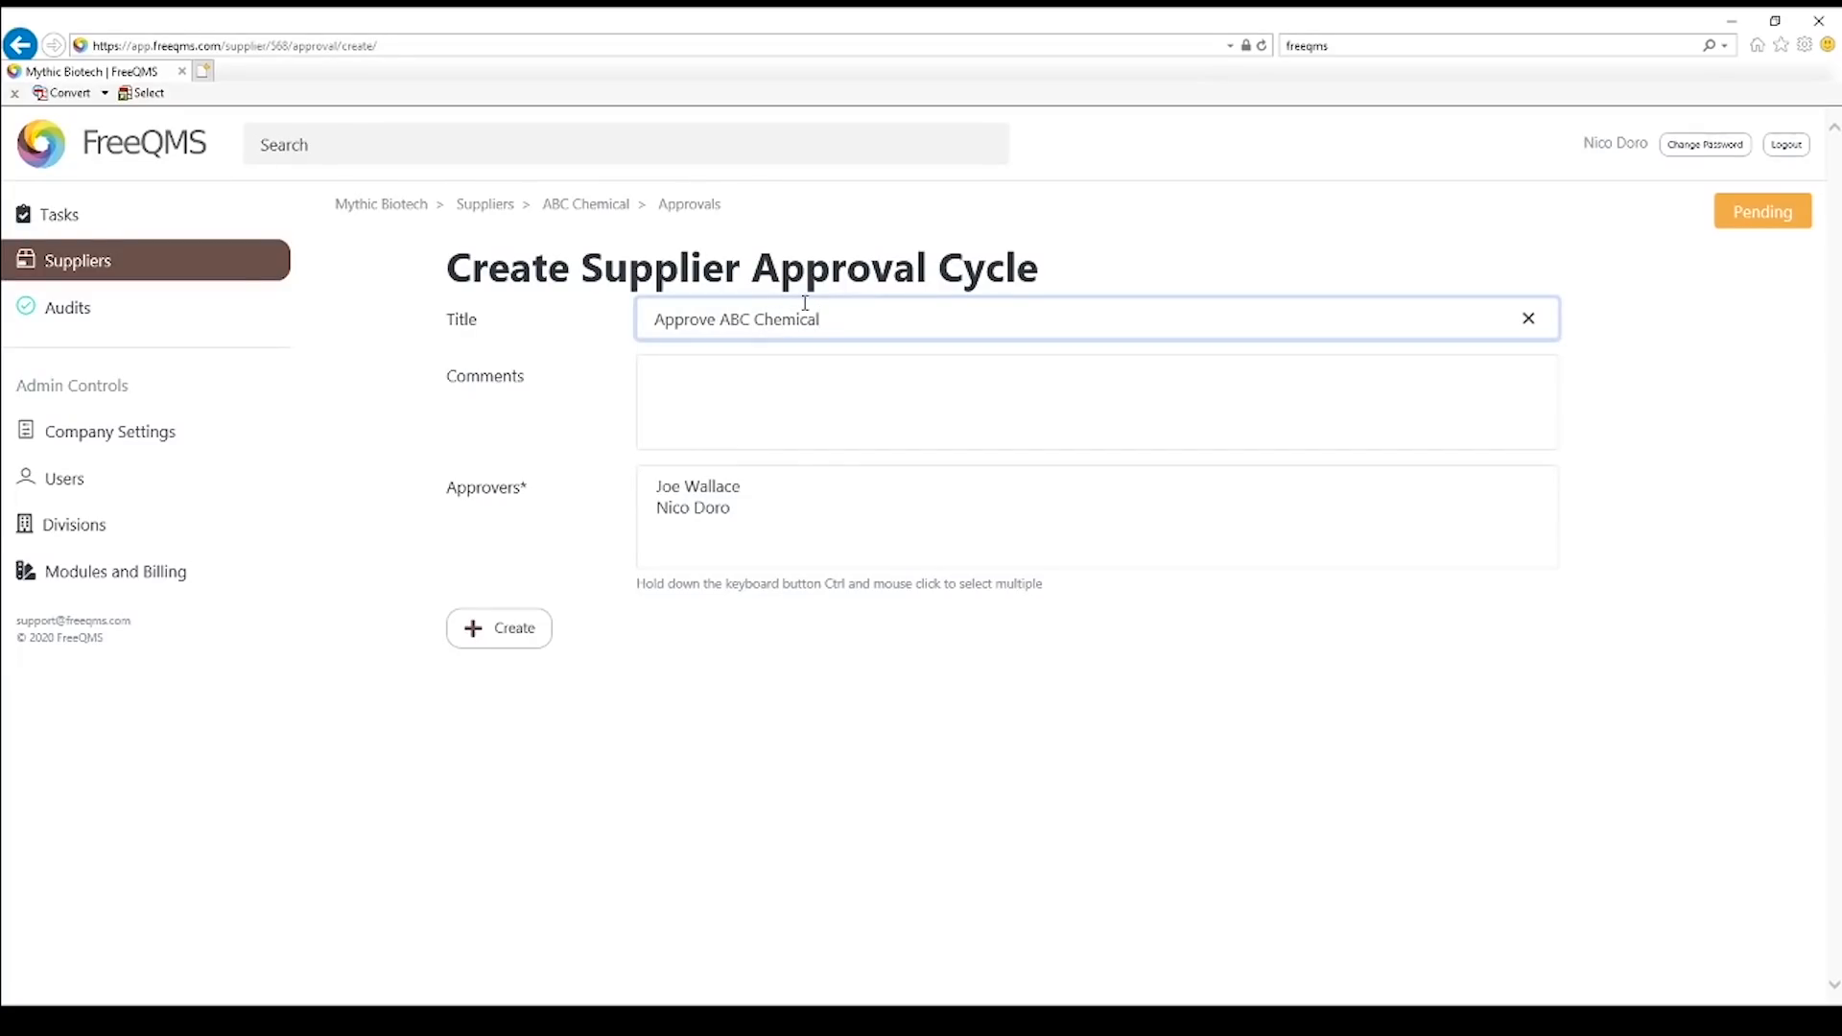
{"action": "type", "text": "Plea"}
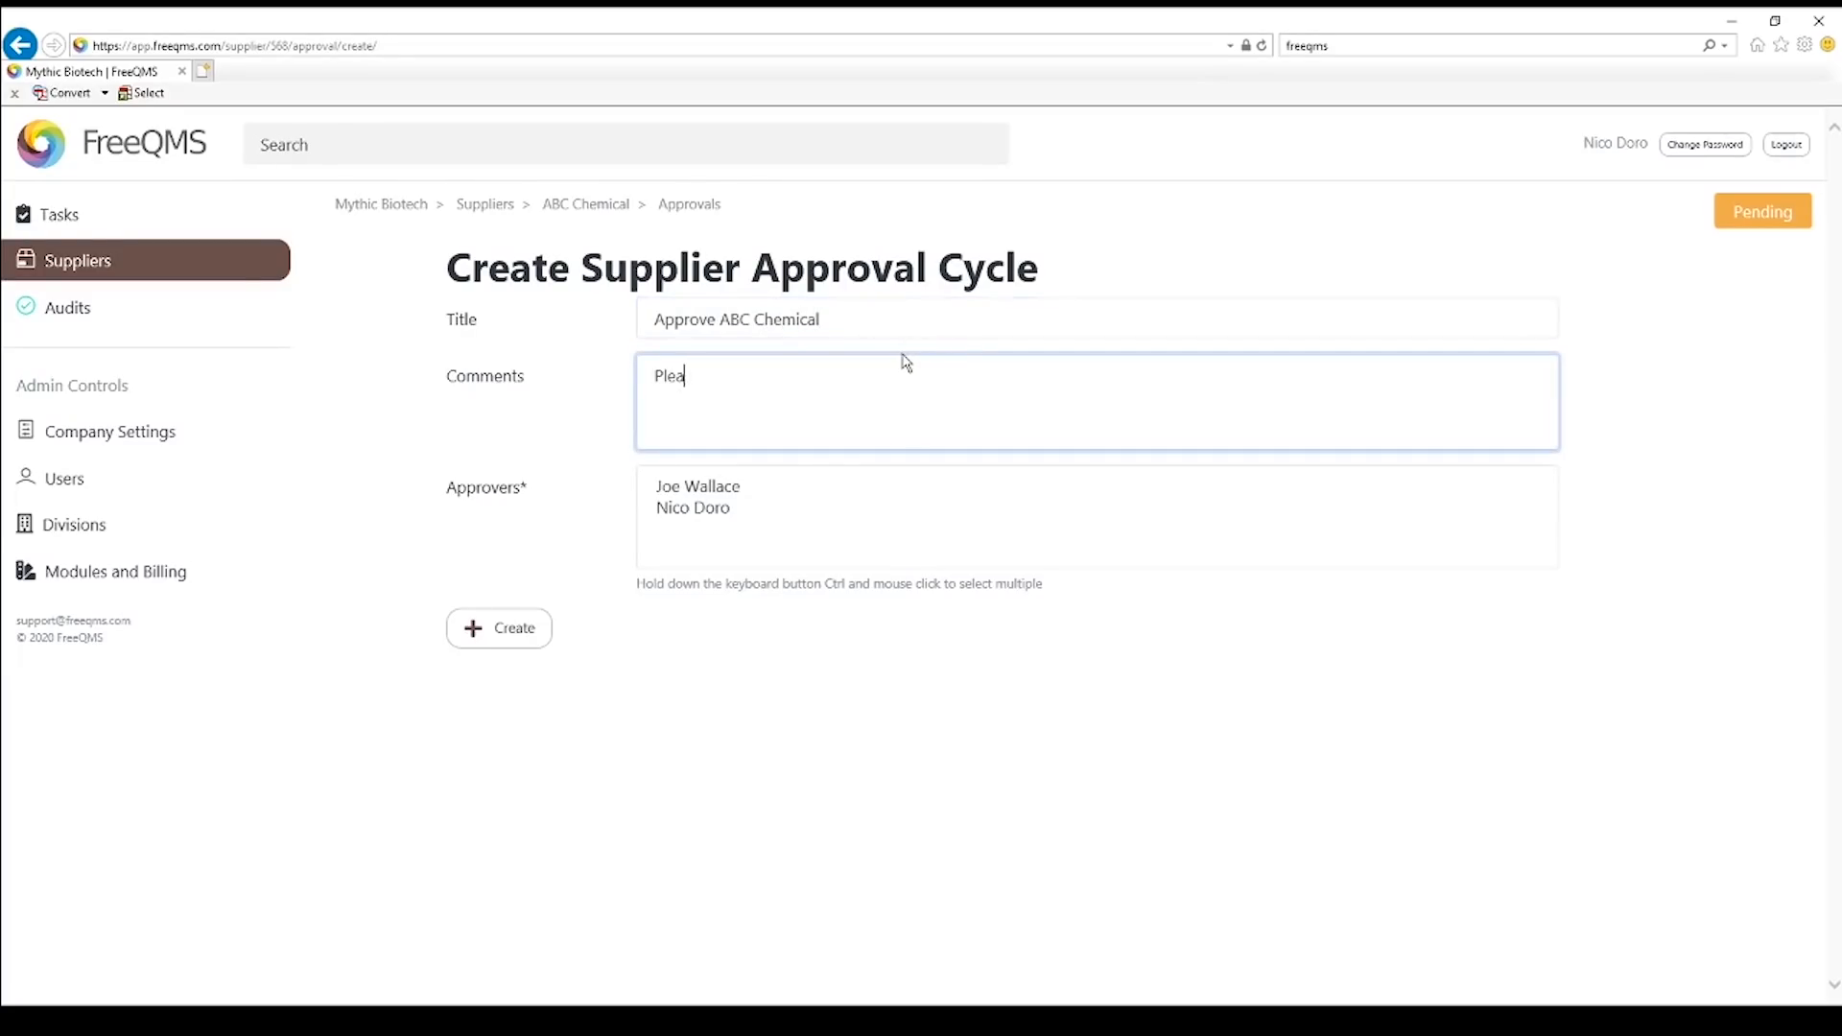
{"action": "type", "text": "se appro"}
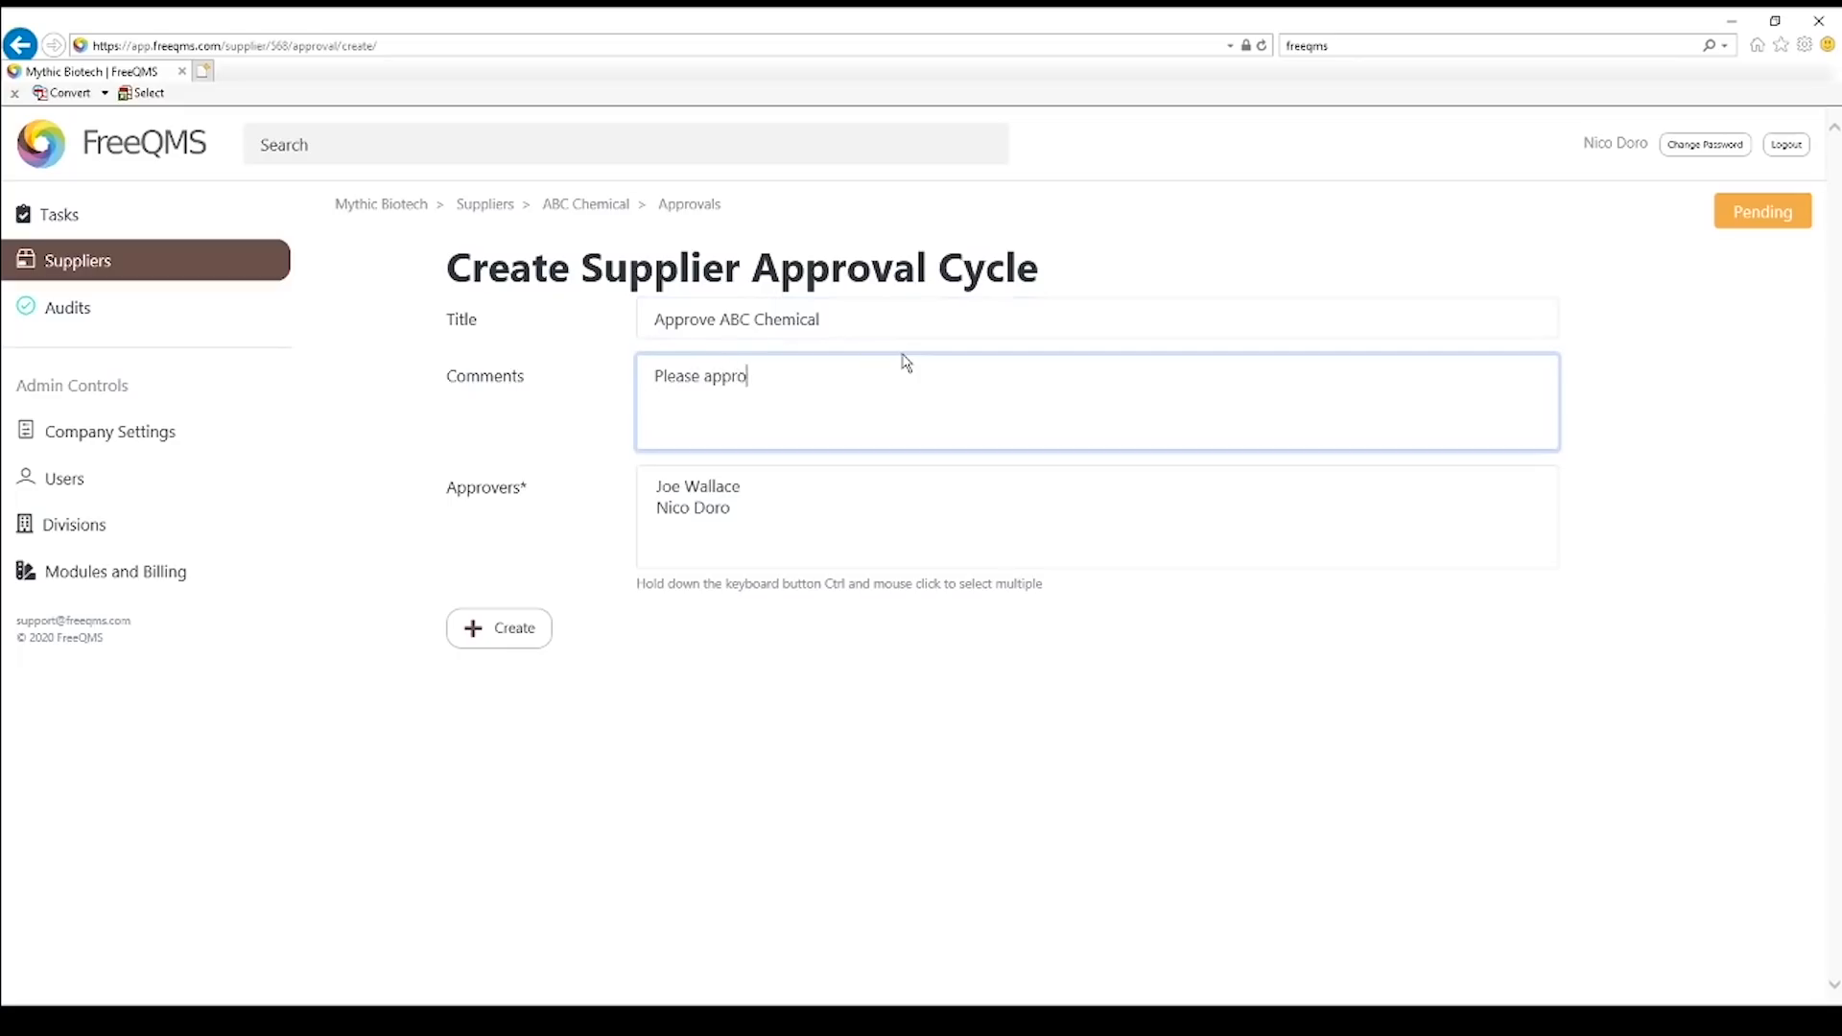
{"action": "type", "text": "ve ABC Chem"}
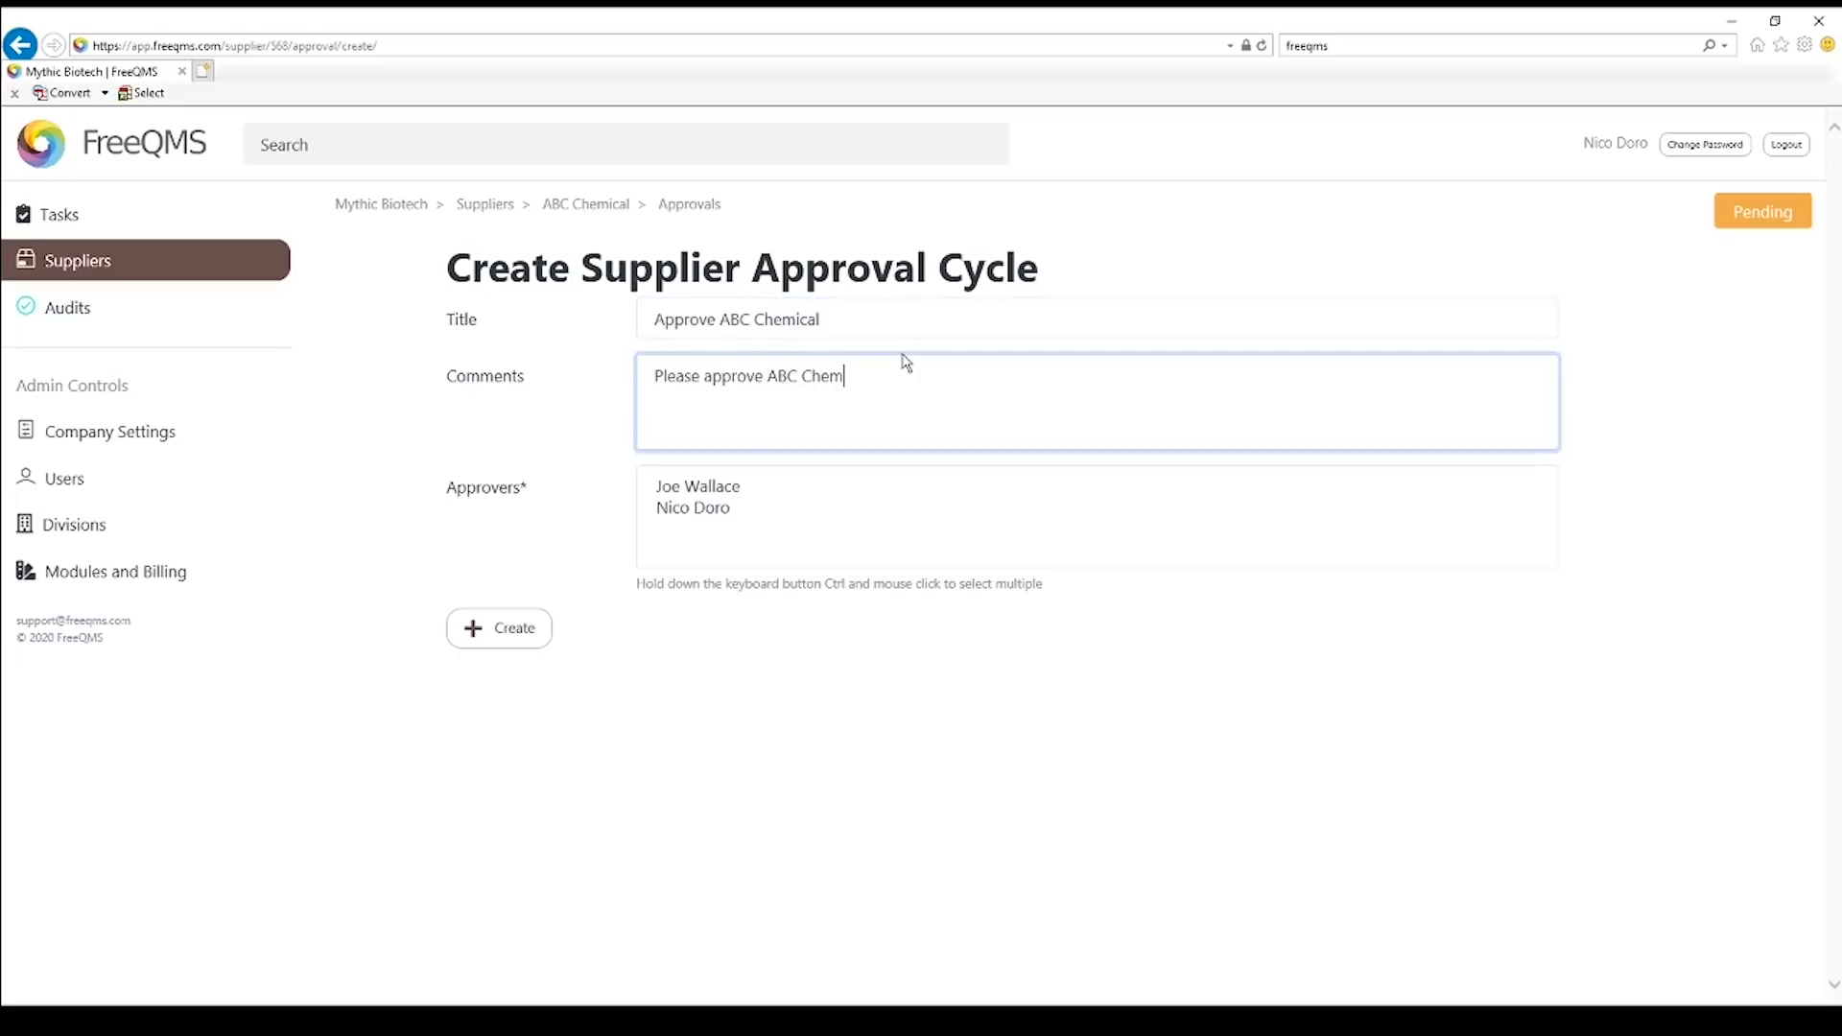
{"action": "type", "text": "ical pe"}
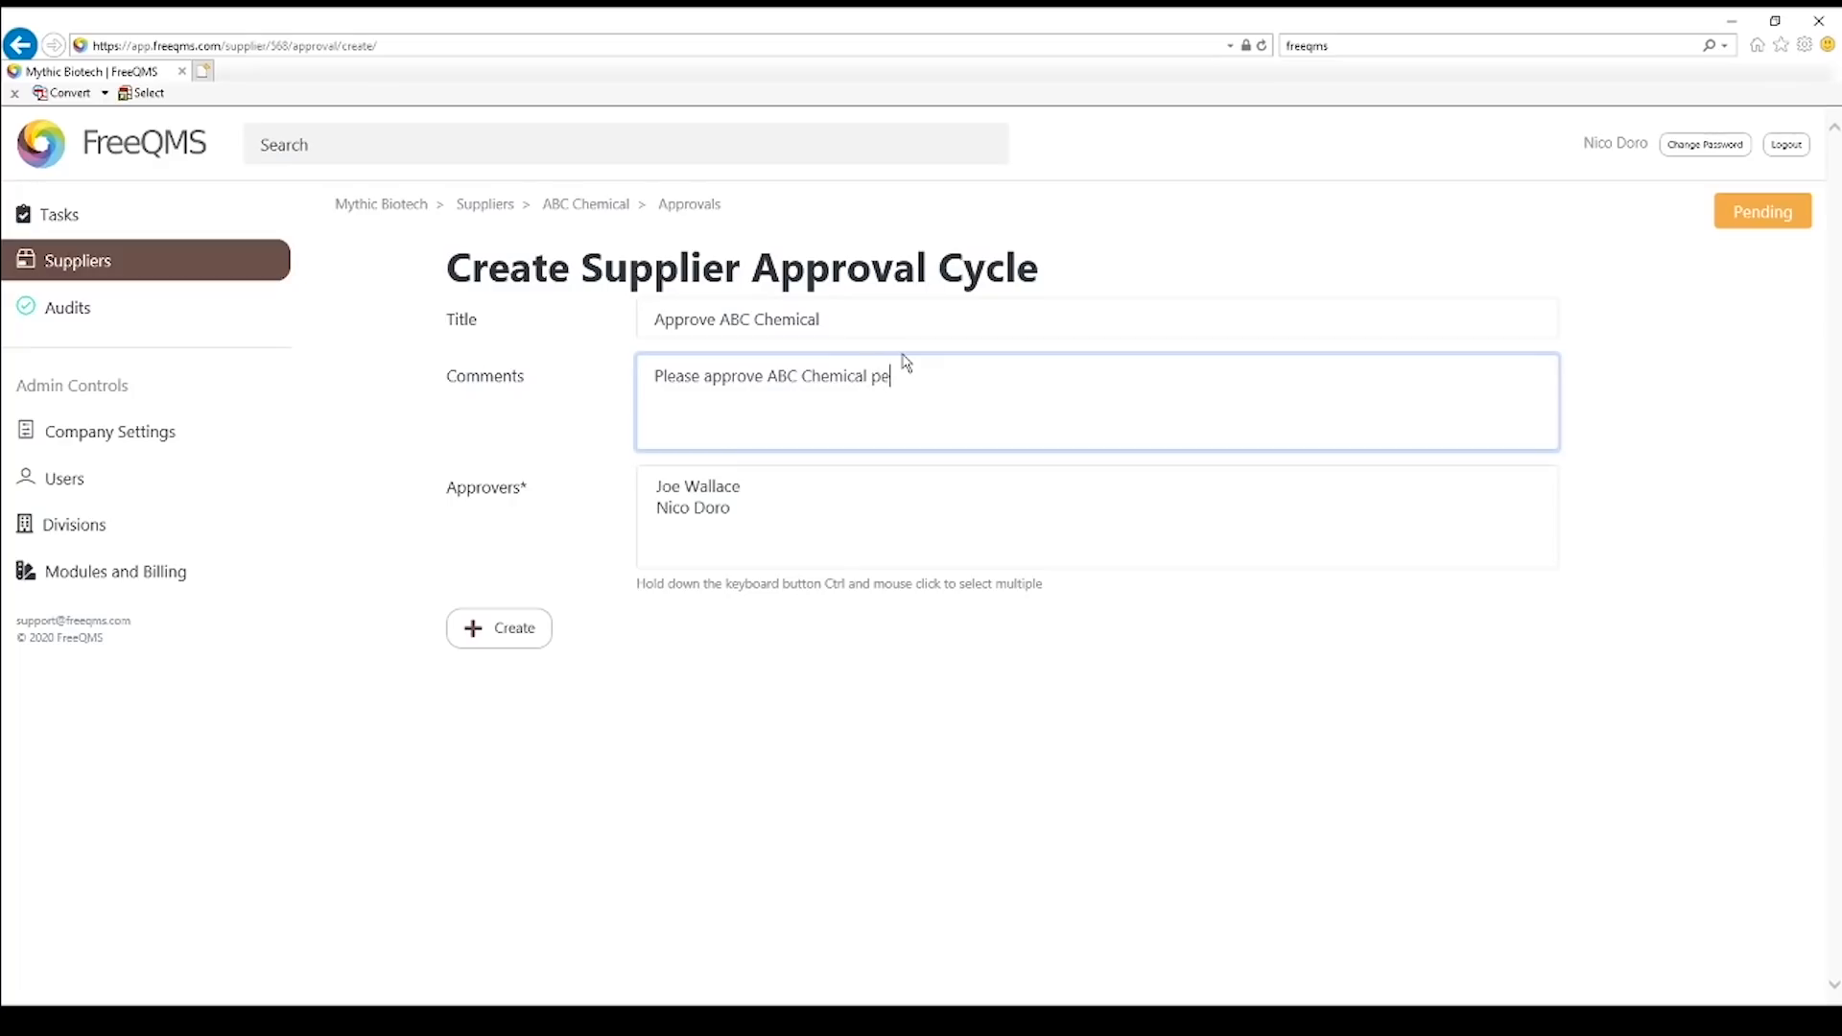
{"action": "type", "text": "r upper manageme"}
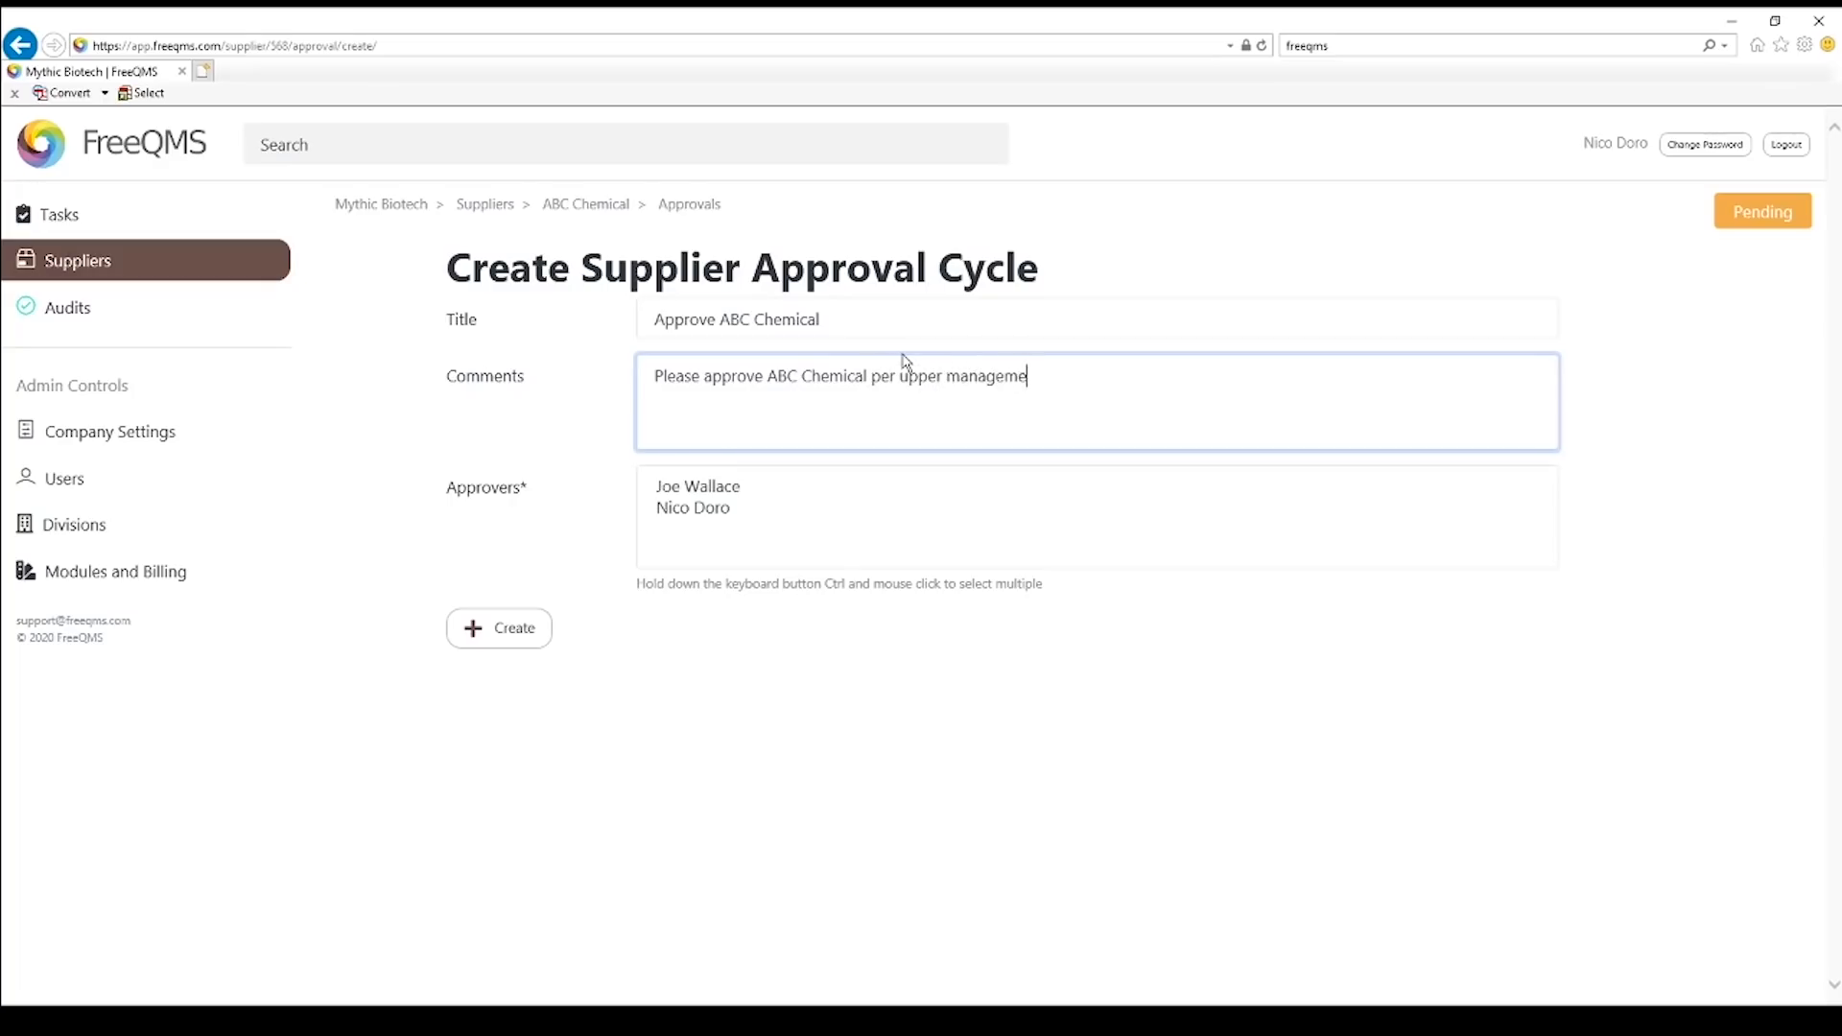
{"action": "left_click", "coordinate": [697, 485]}
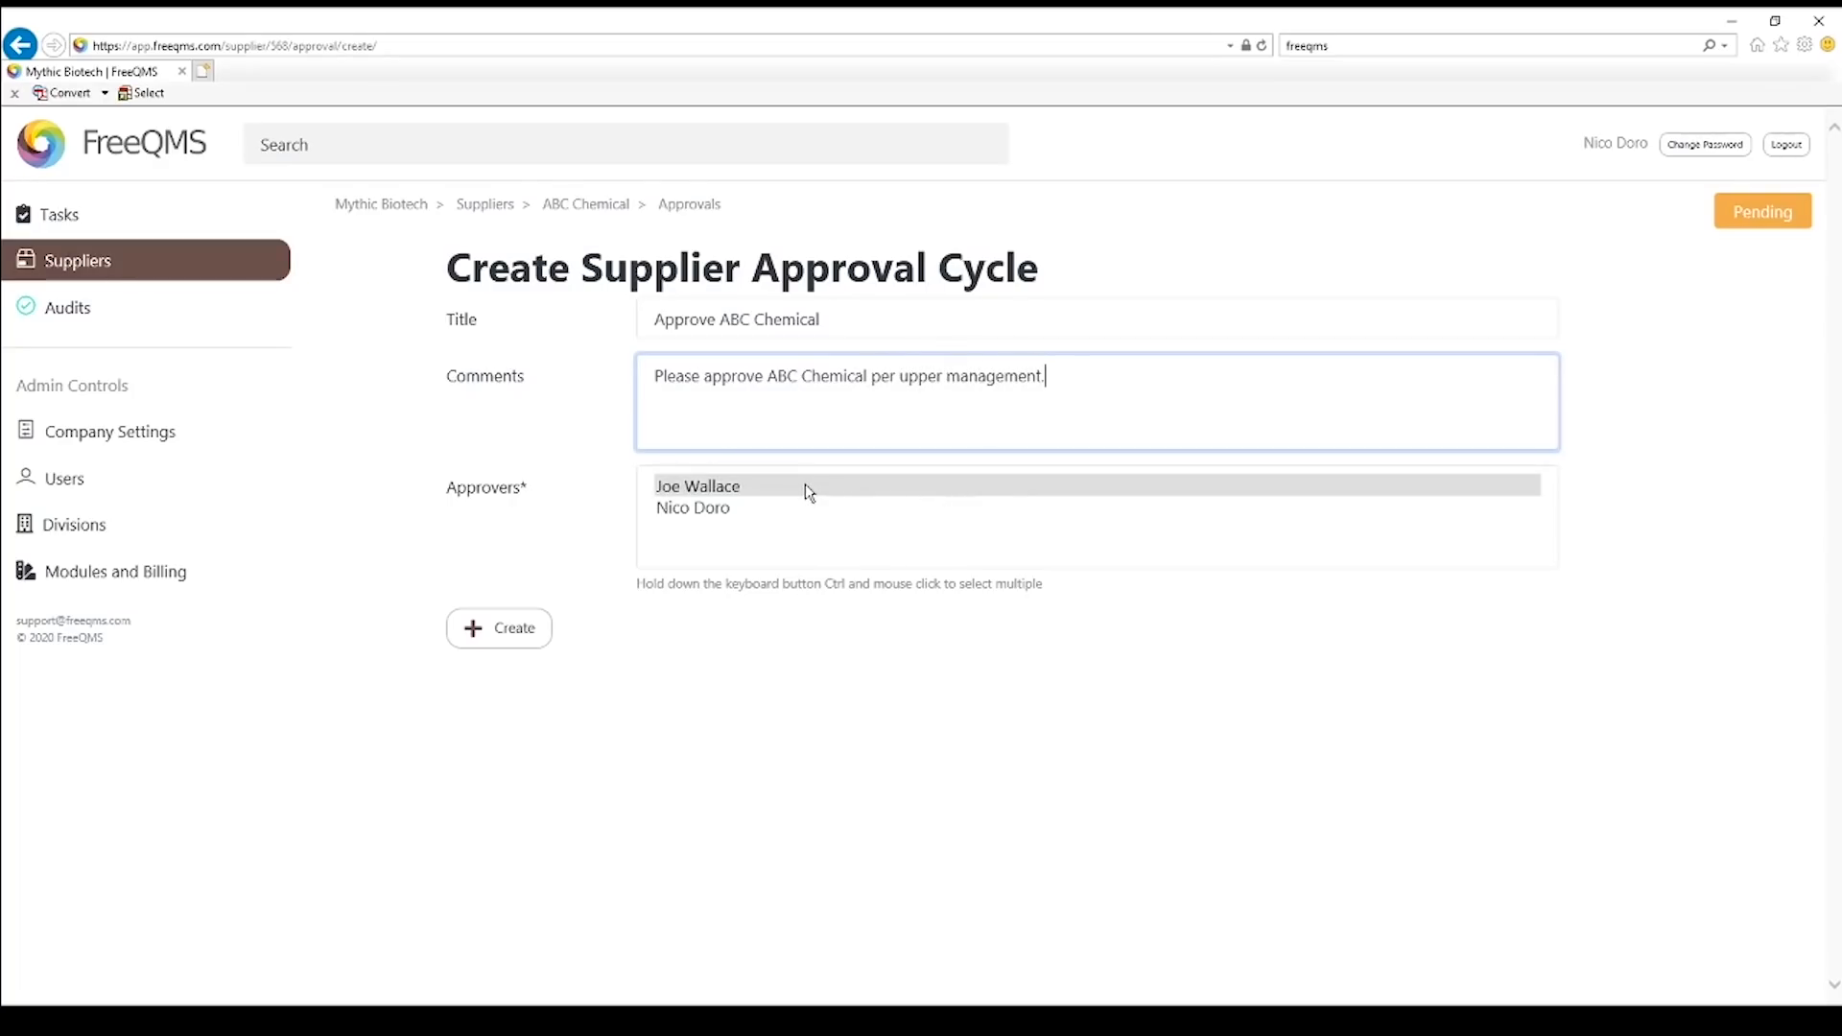
{"action": "left_click", "coordinate": [698, 487]}
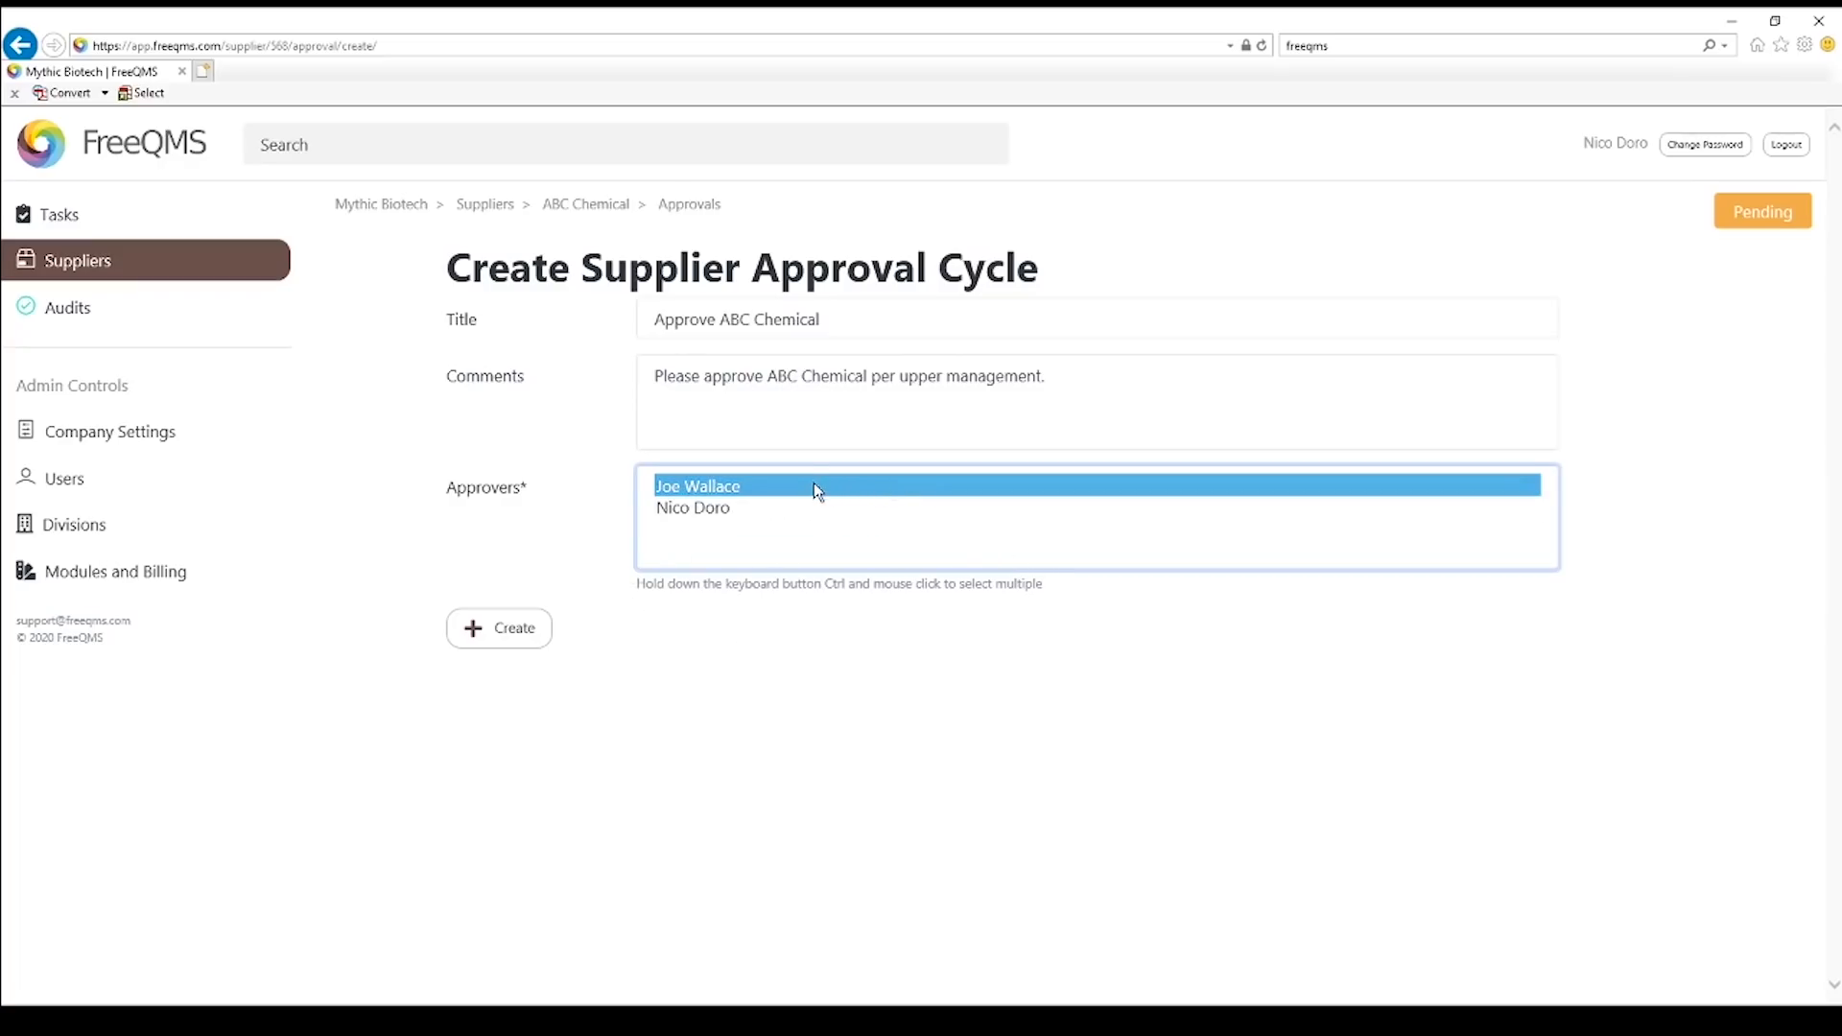
{"action": "left_click", "coordinate": [692, 507]}
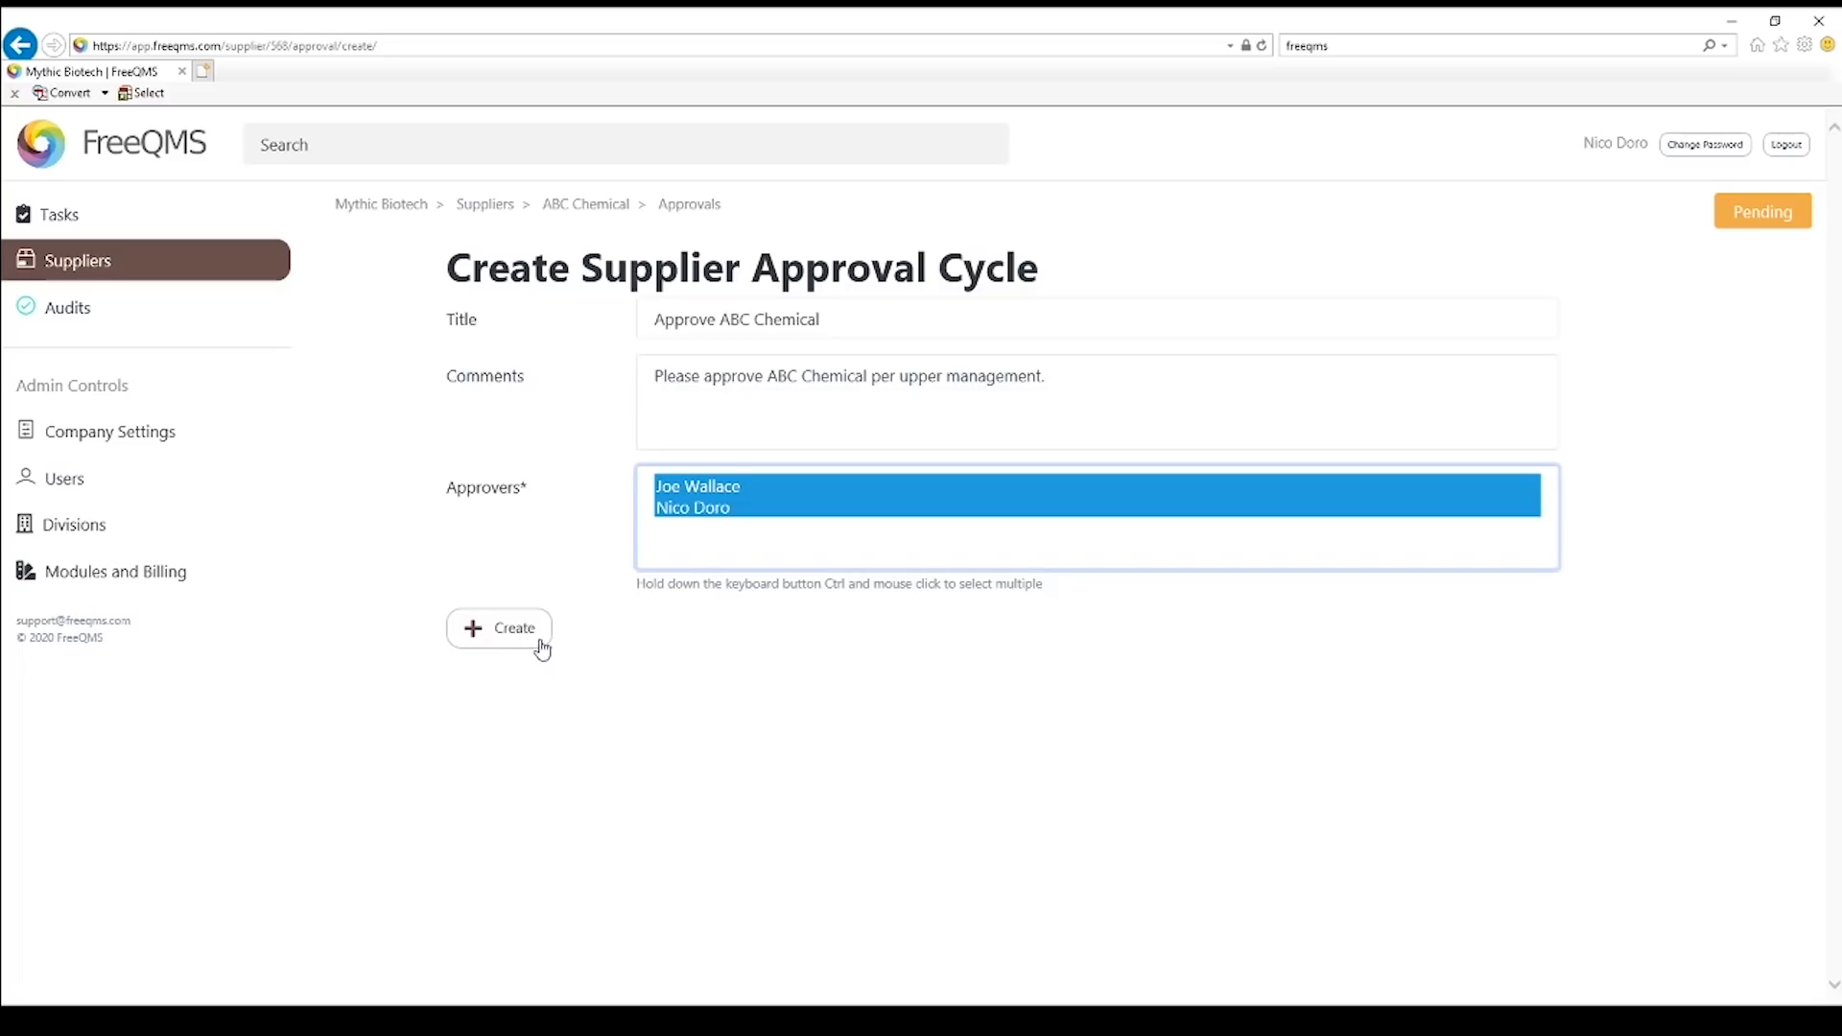
{"action": "left_click", "coordinate": [498, 627]}
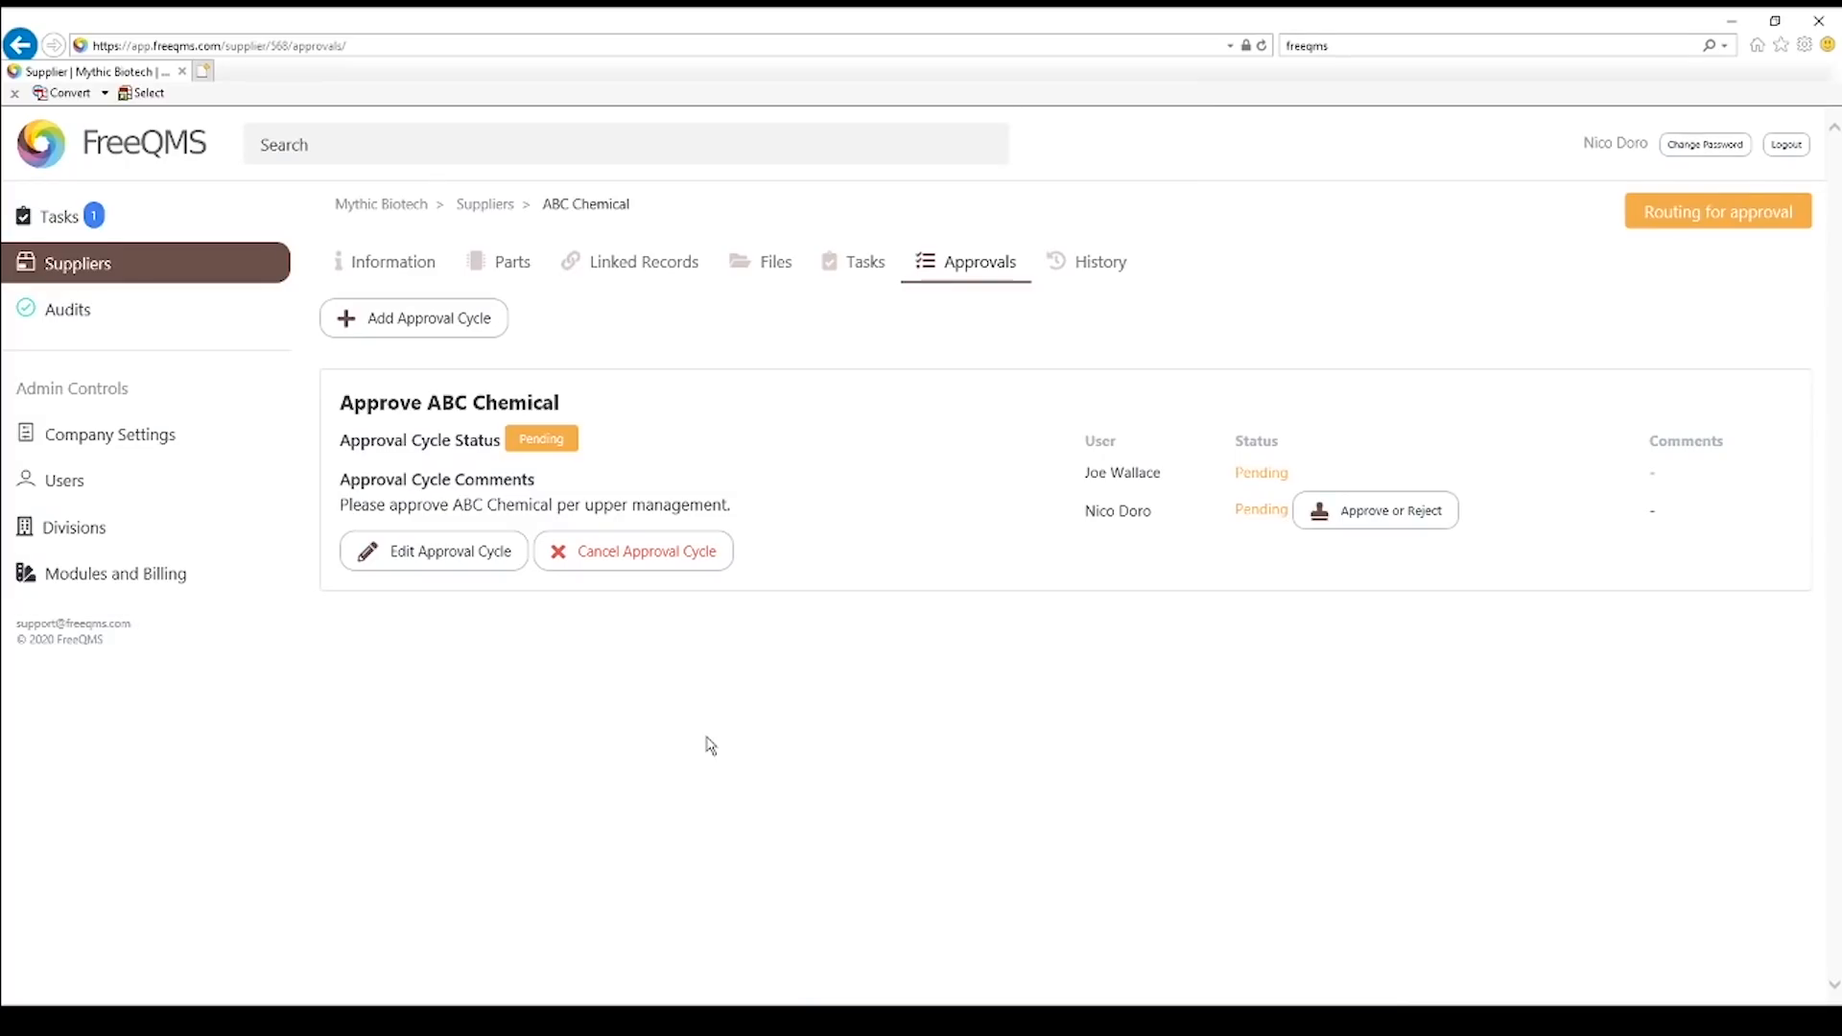
{"action": "mouse_move", "coordinate": [1679, 179]}
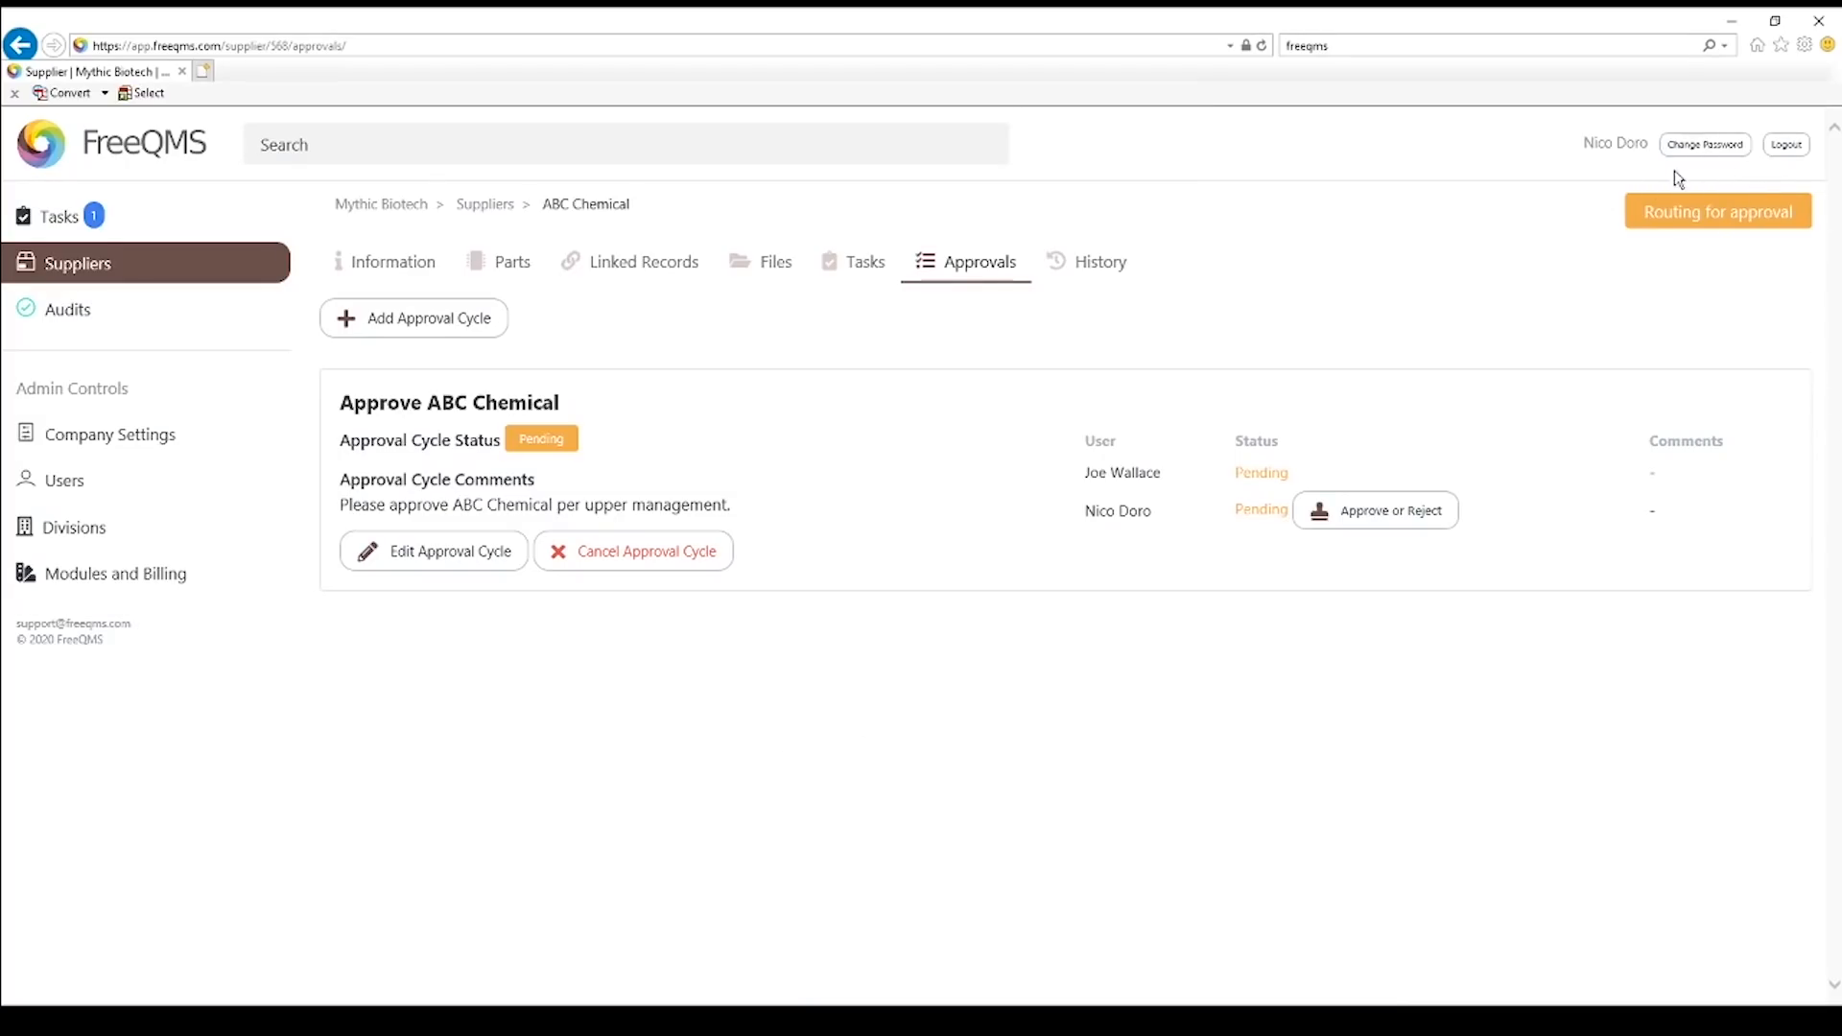
{"action": "mouse_move", "coordinate": [1699, 263]}
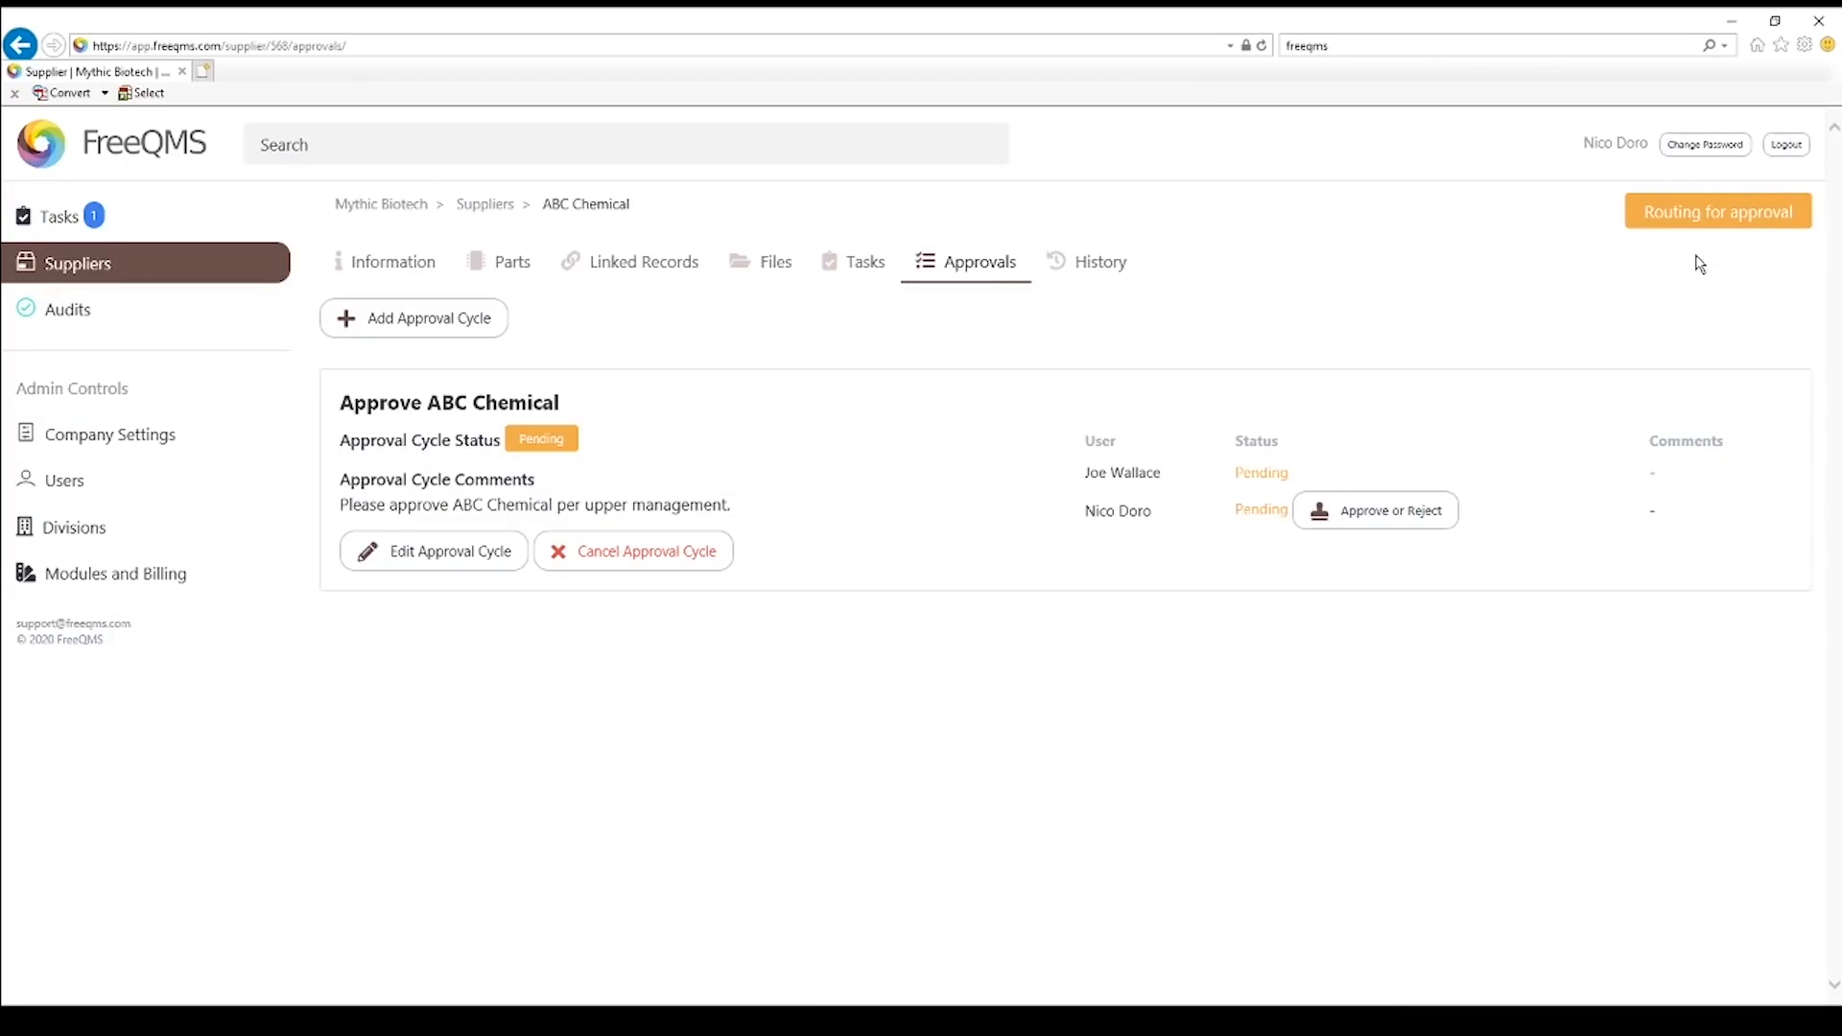
{"action": "mouse_move", "coordinate": [1463, 398]}
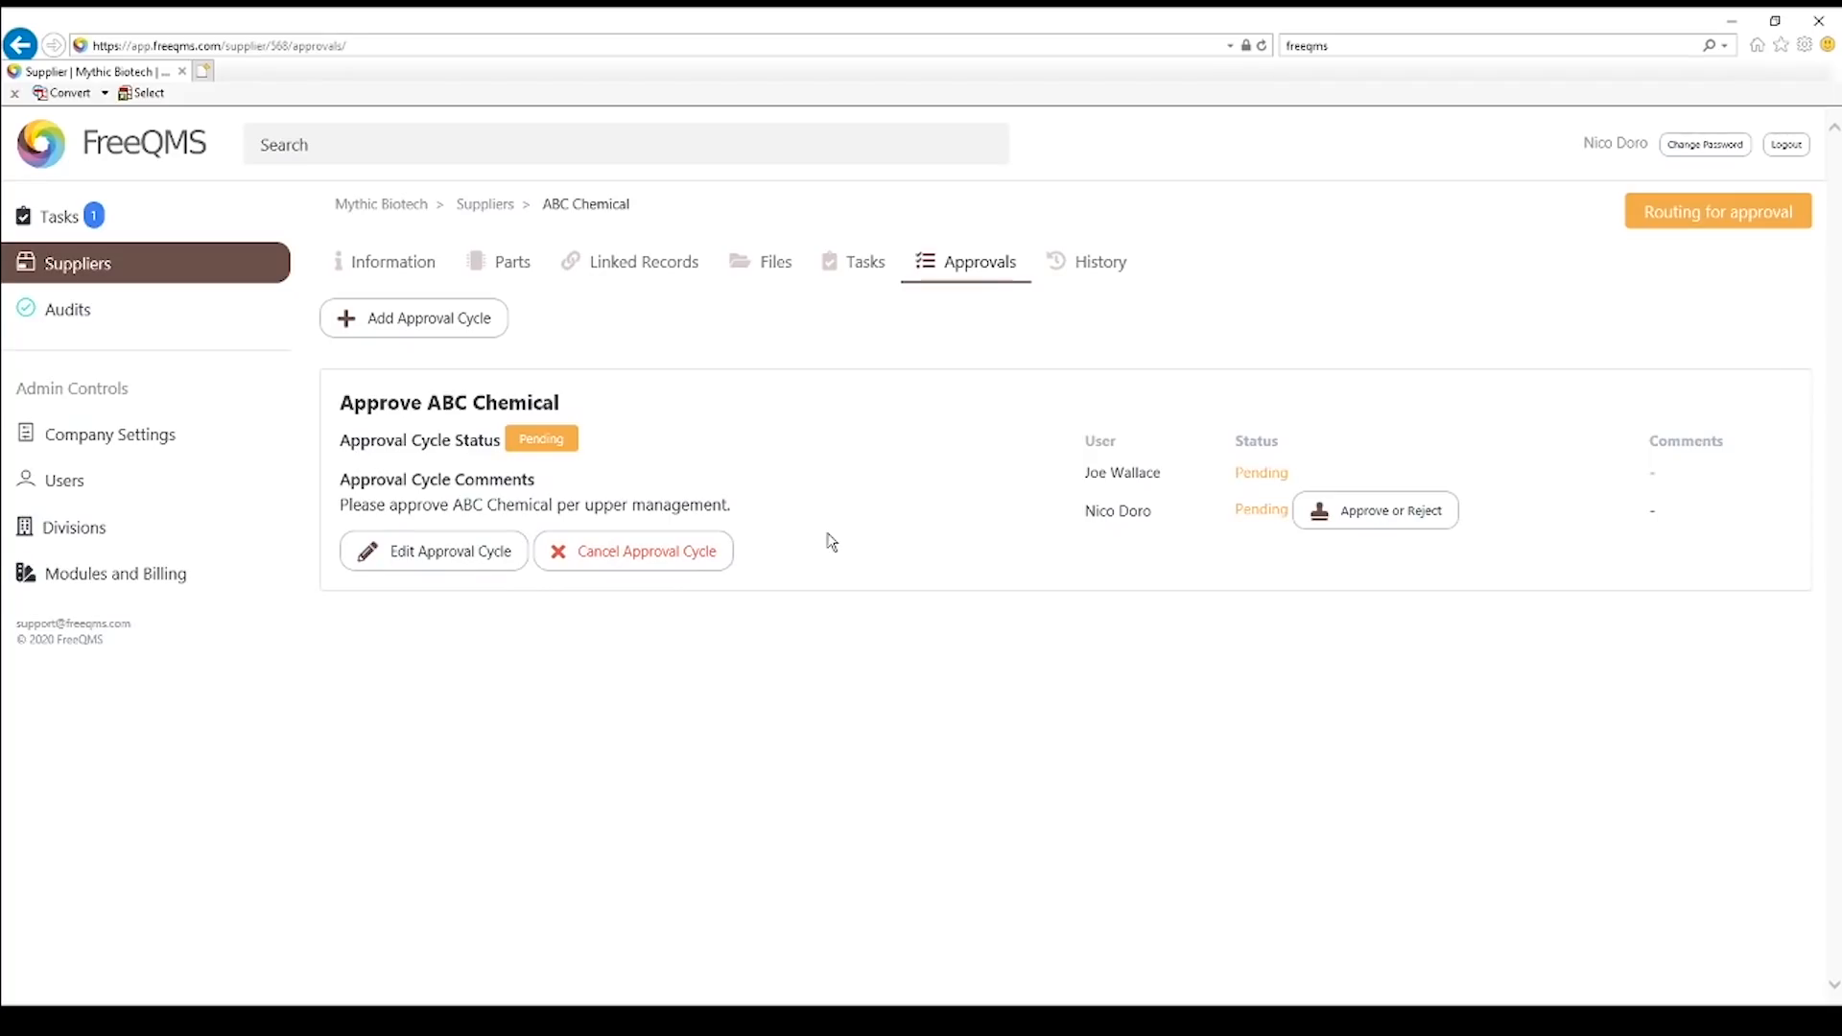
{"action": "mouse_move", "coordinate": [1265, 599]}
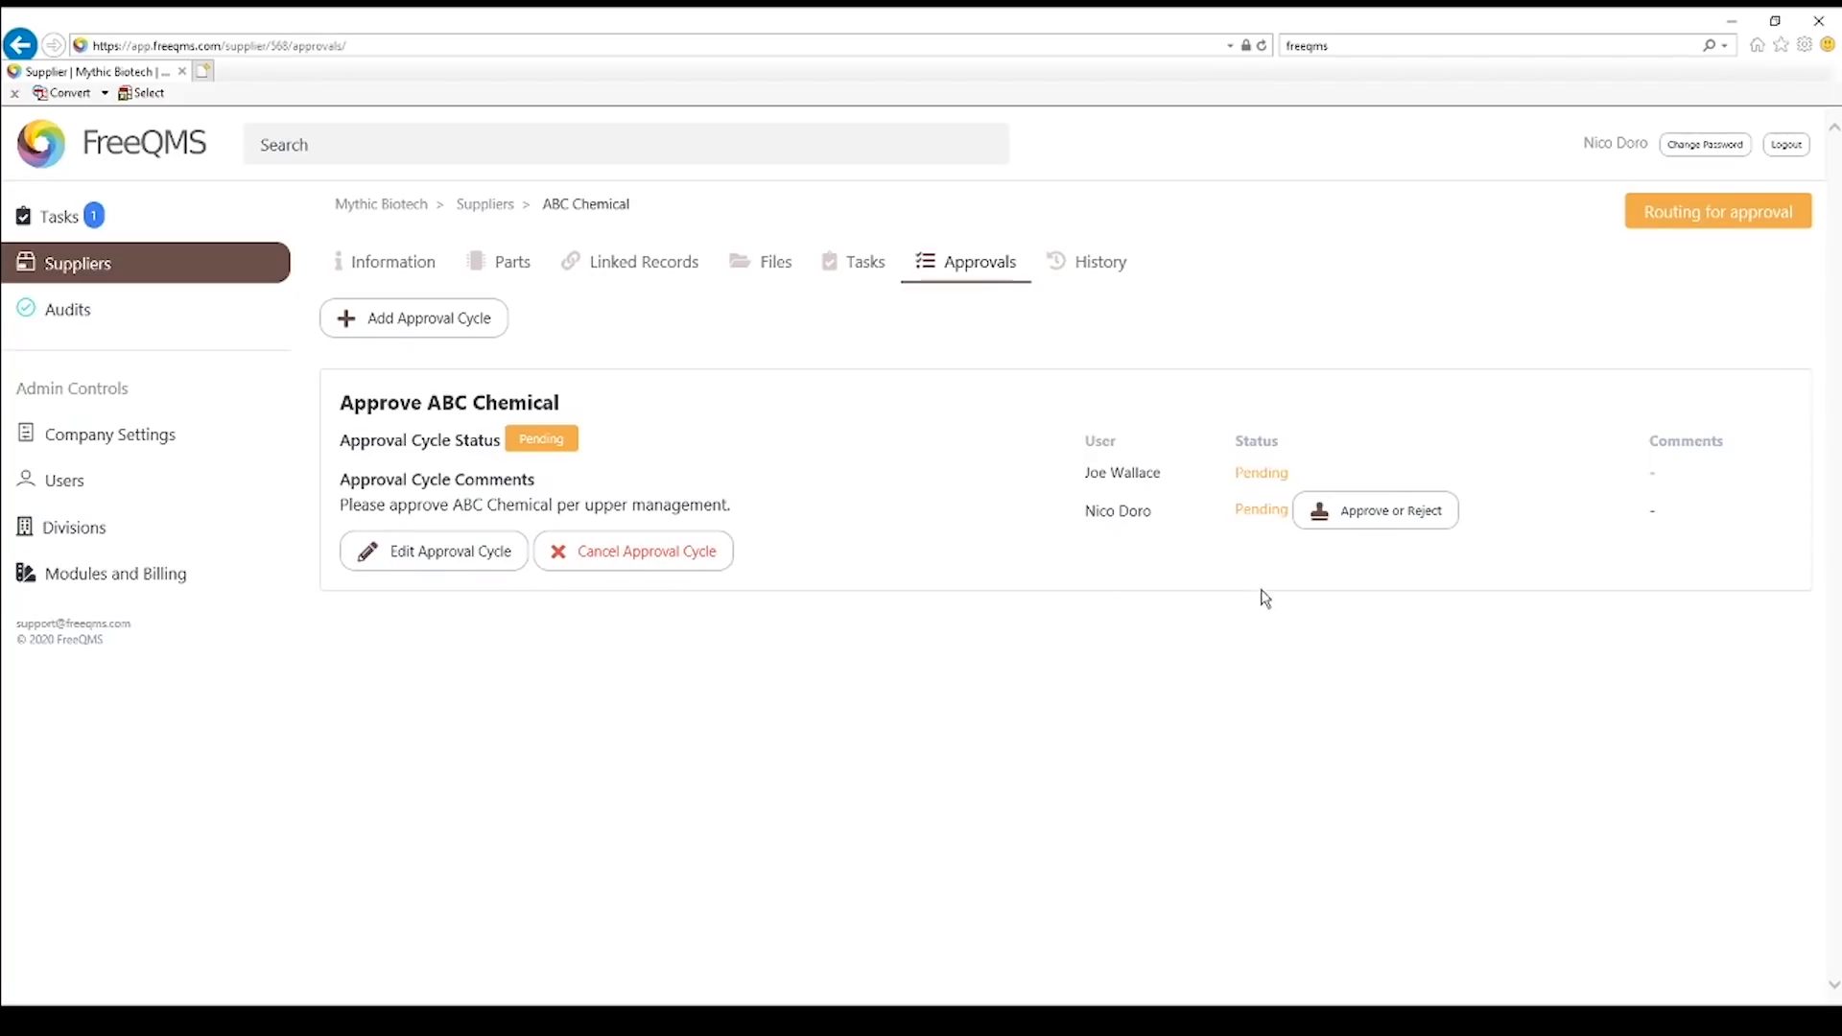
{"action": "mouse_move", "coordinate": [1375, 511]}
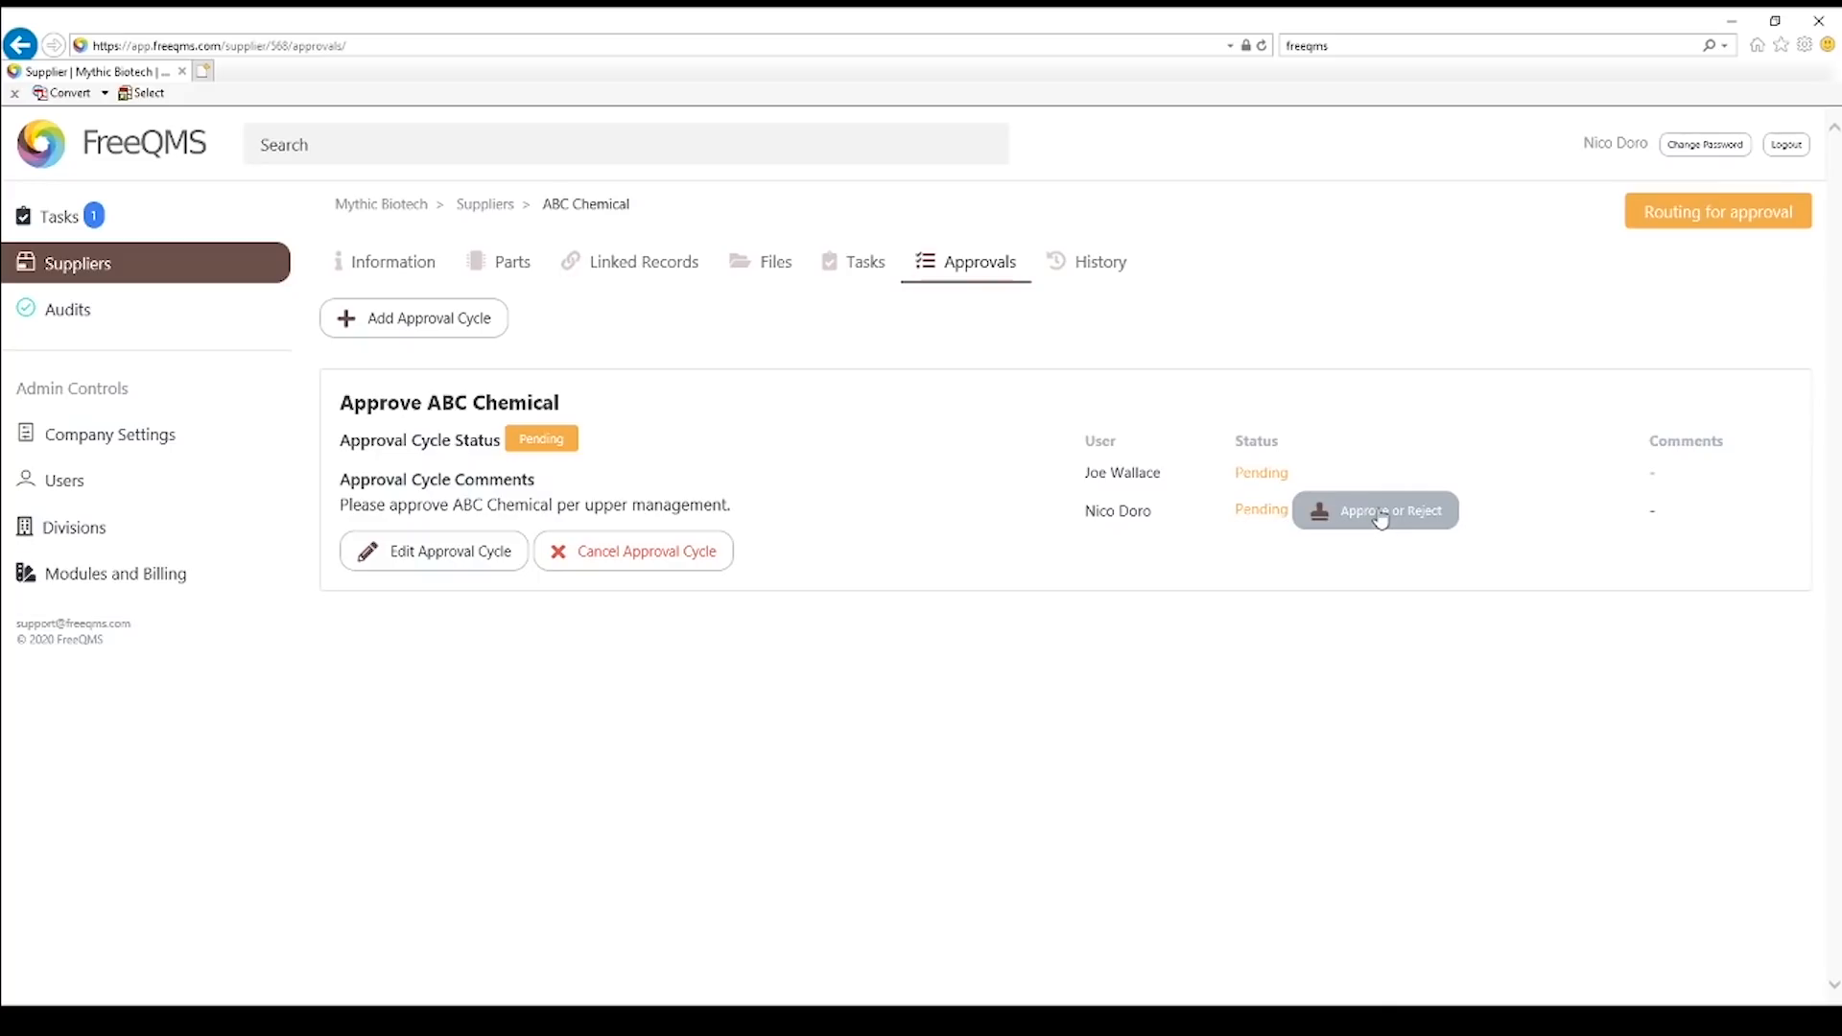
{"action": "left_click", "coordinate": [1373, 510]}
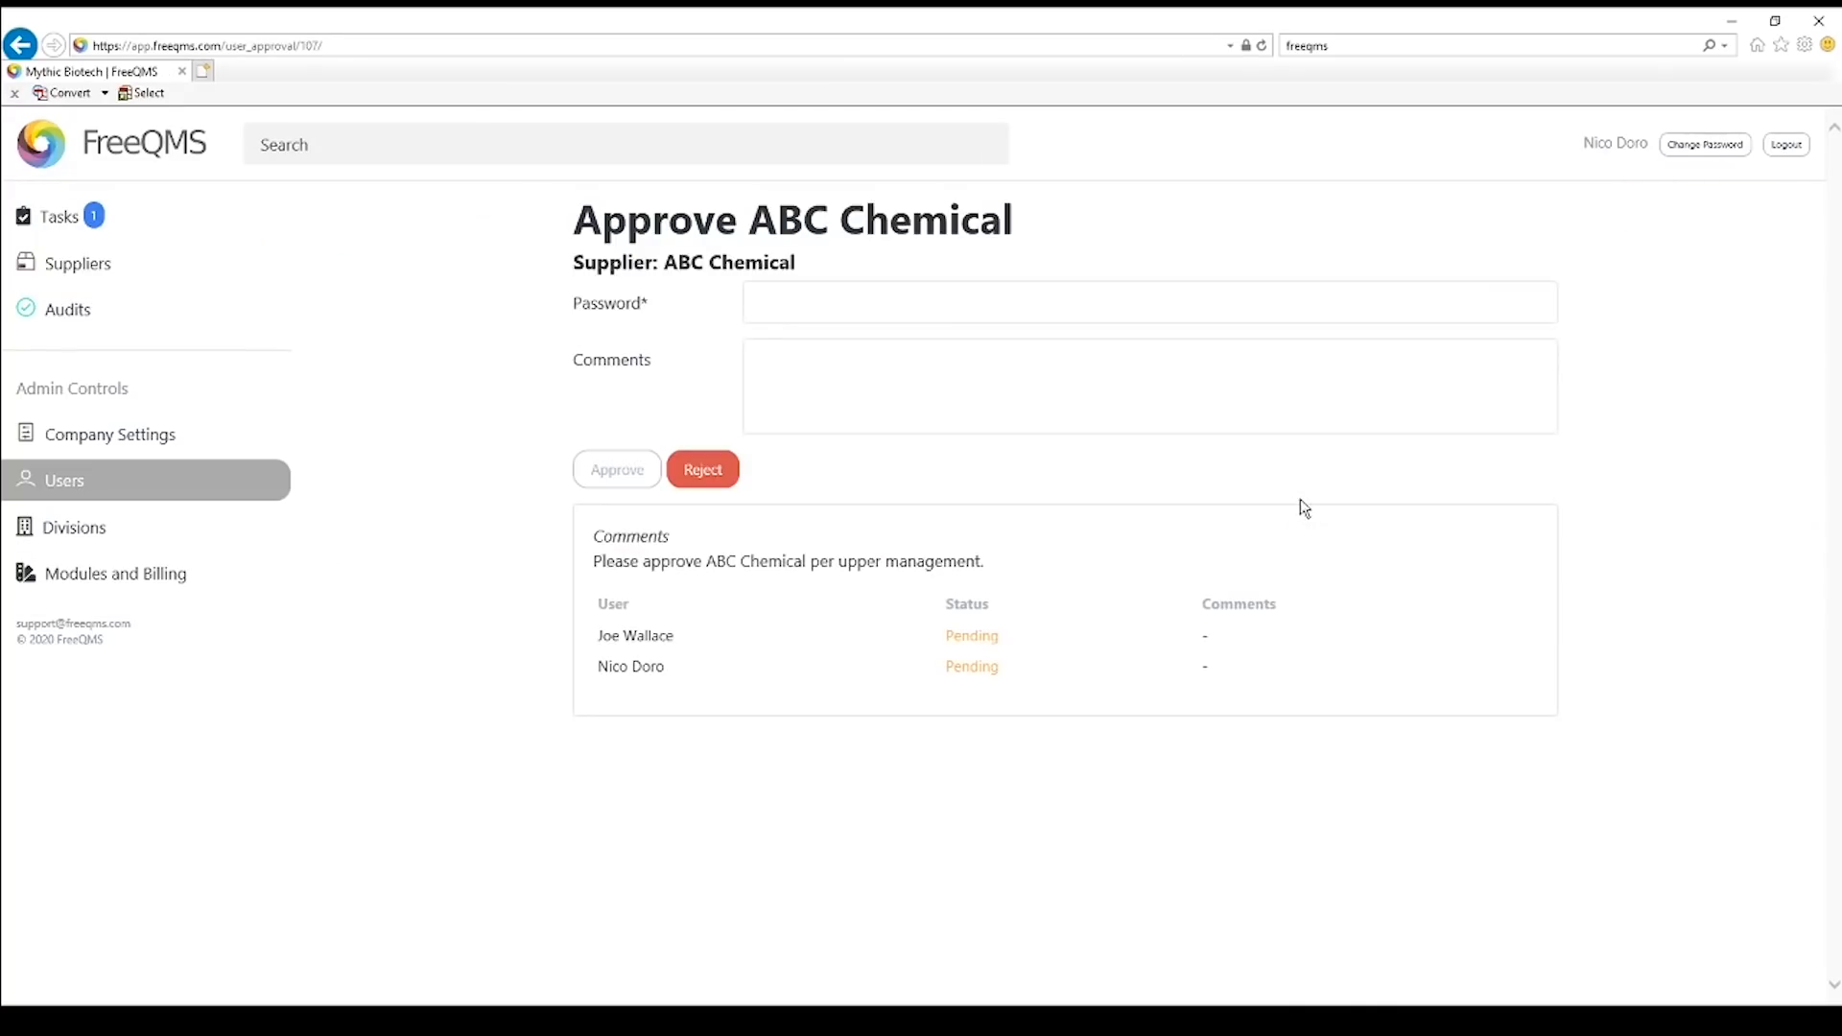
{"action": "left_click", "coordinate": [1148, 302]}
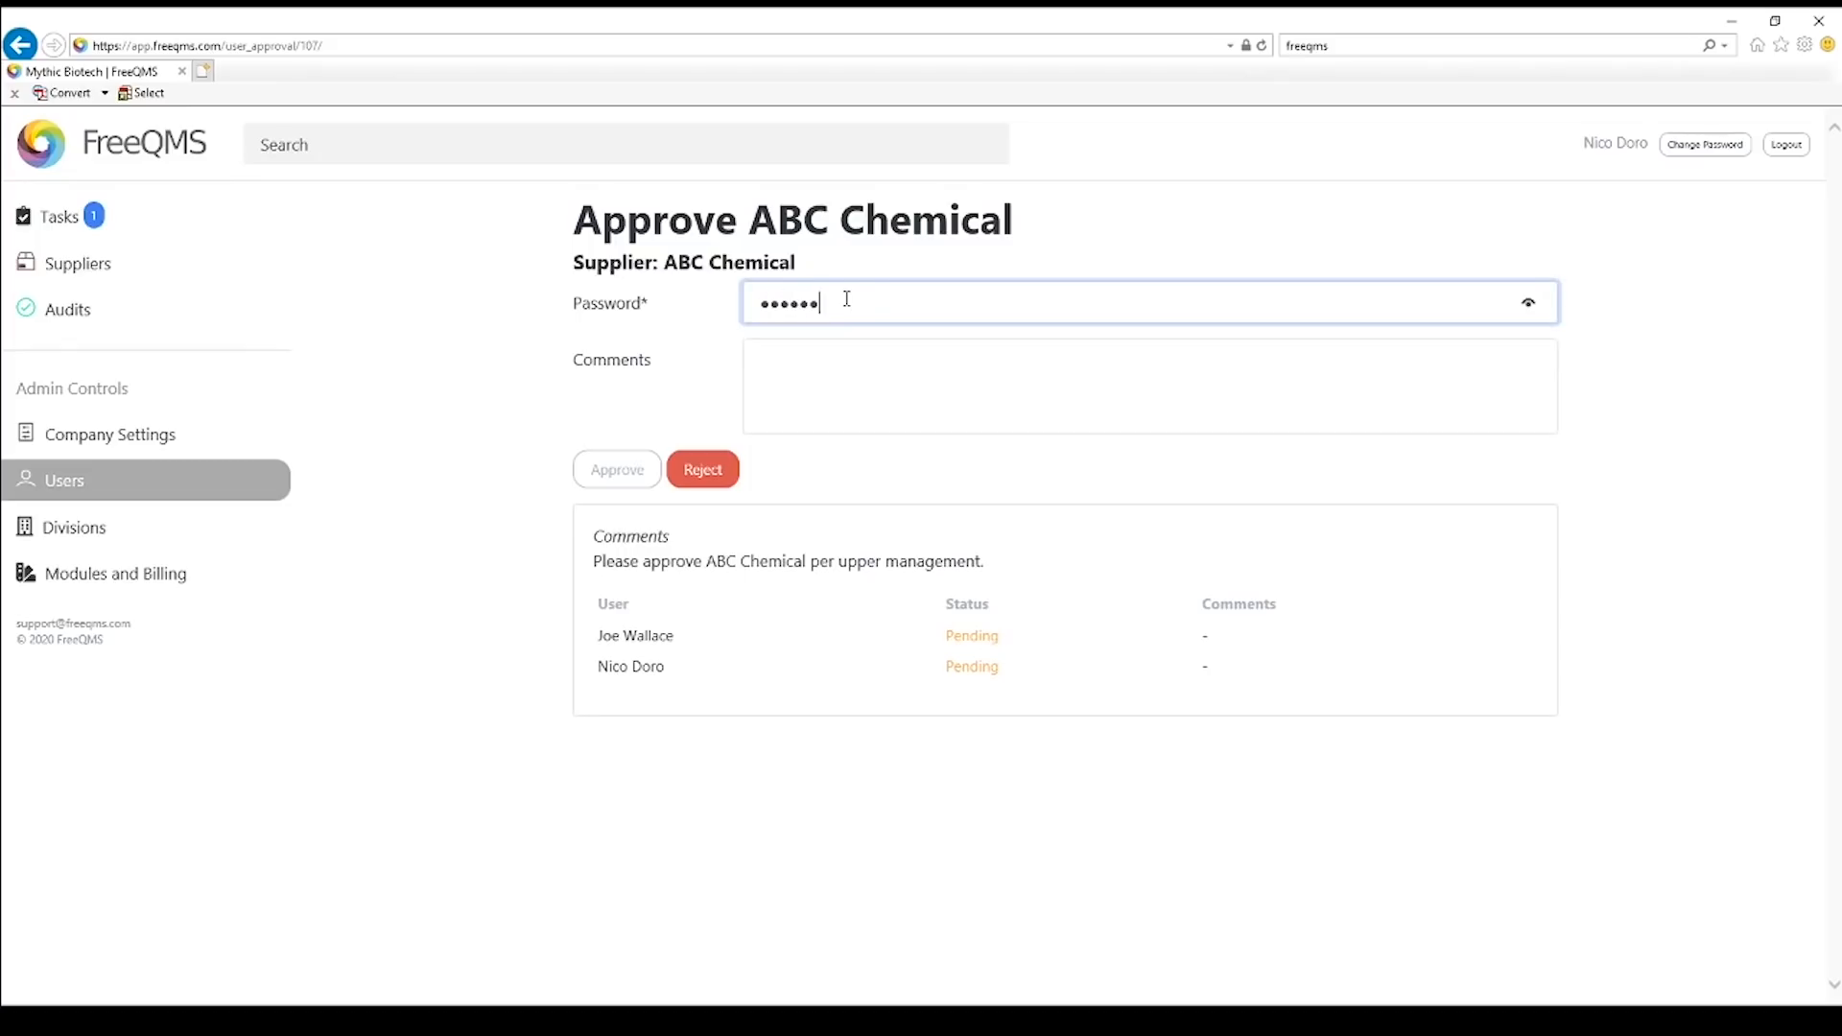
{"action": "type", "text": "everything checks out!"}
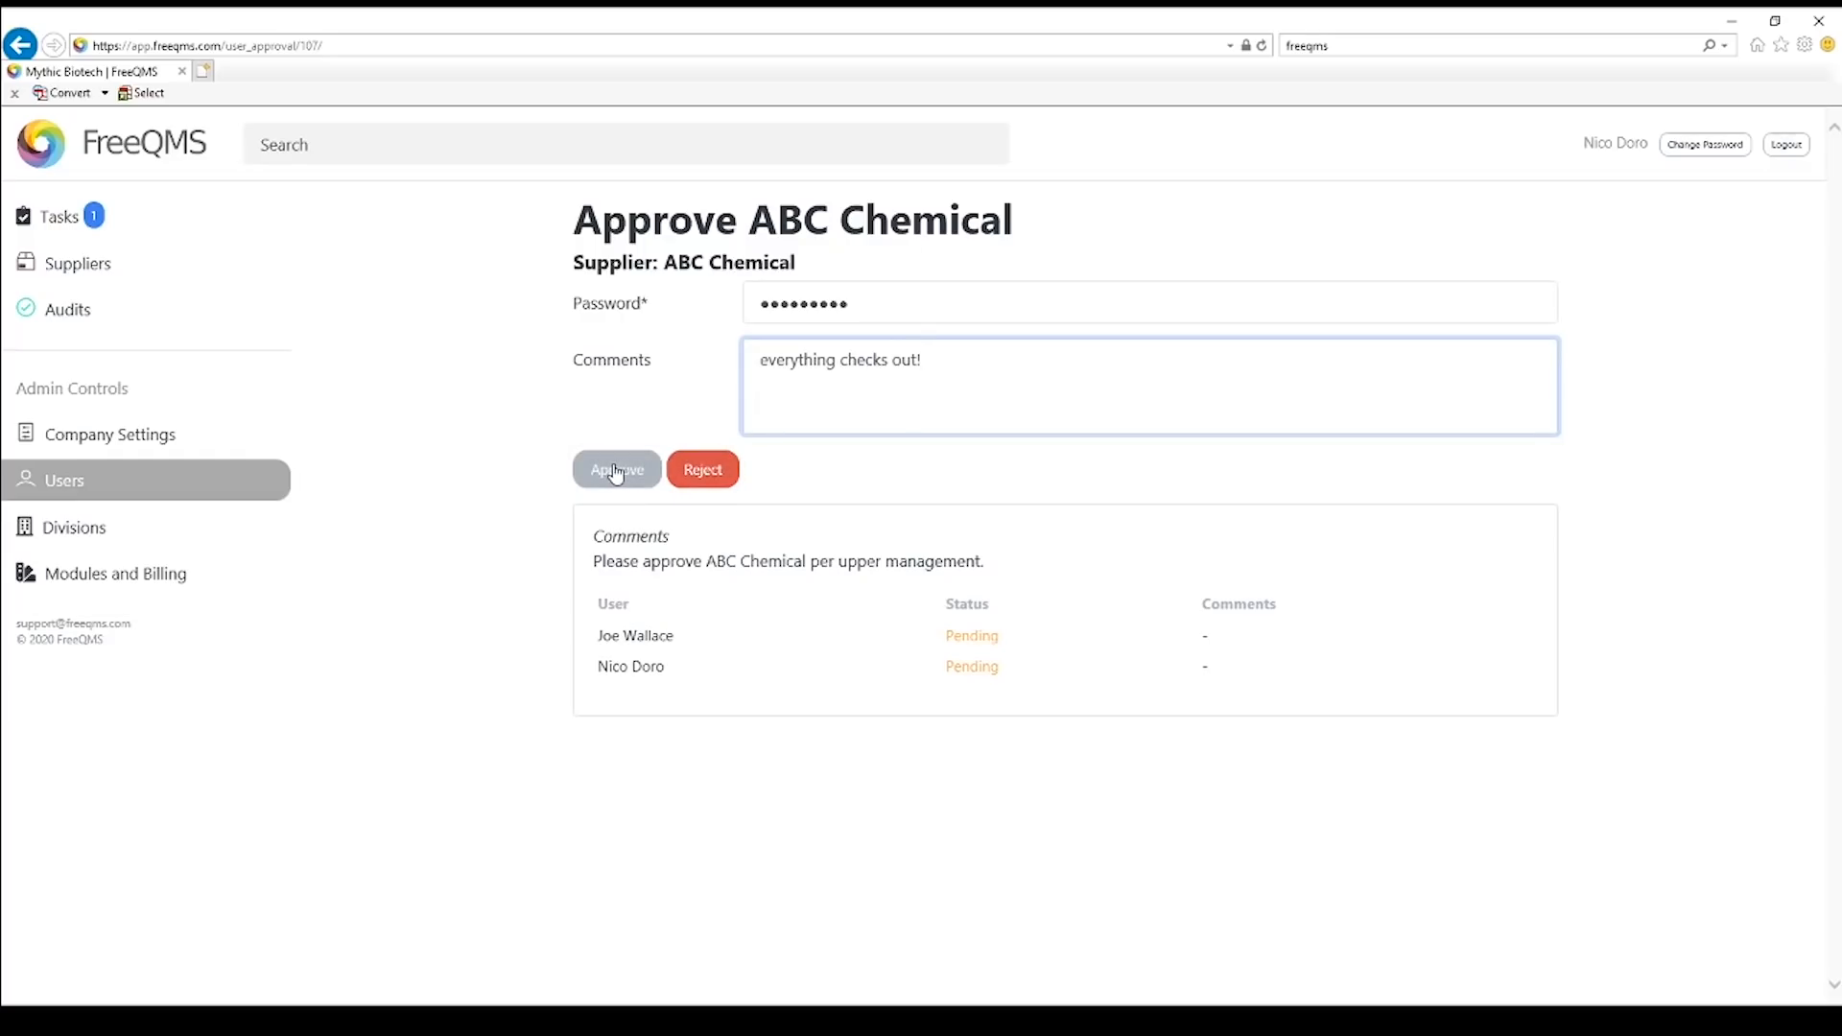
{"action": "left_click", "coordinate": [617, 469]}
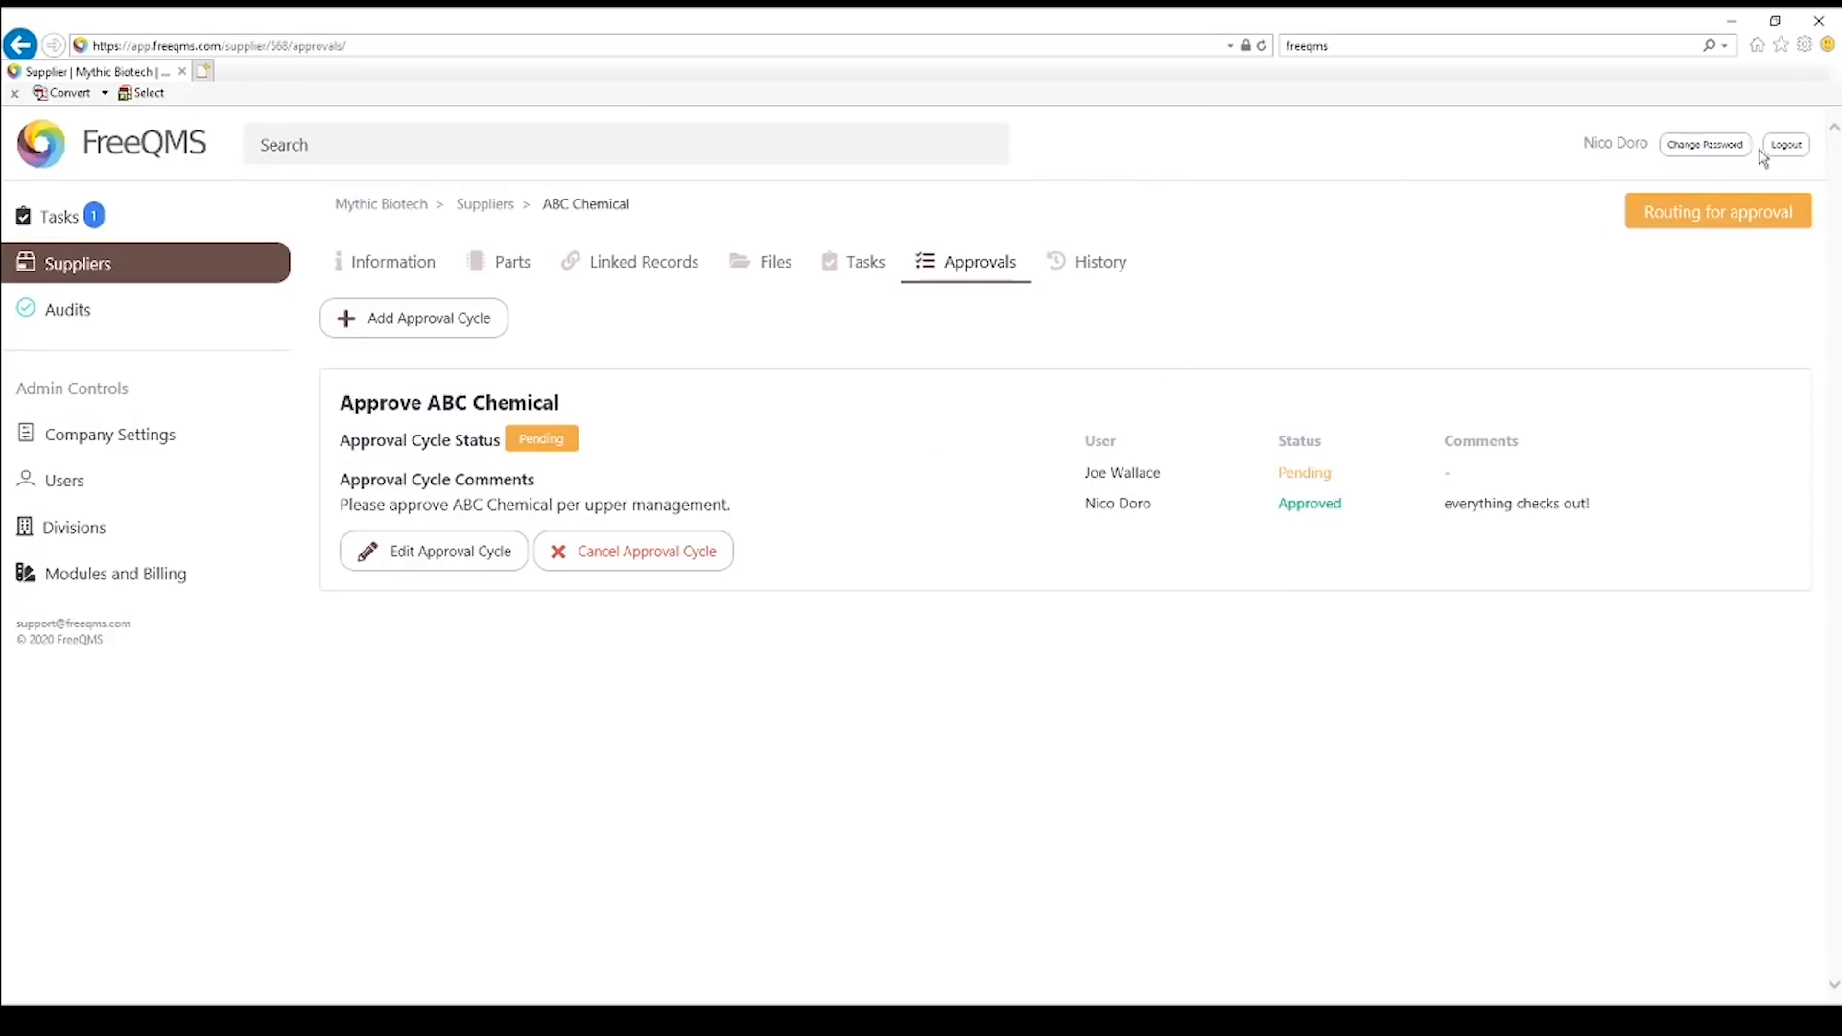
{"action": "left_click", "coordinate": [1784, 144]}
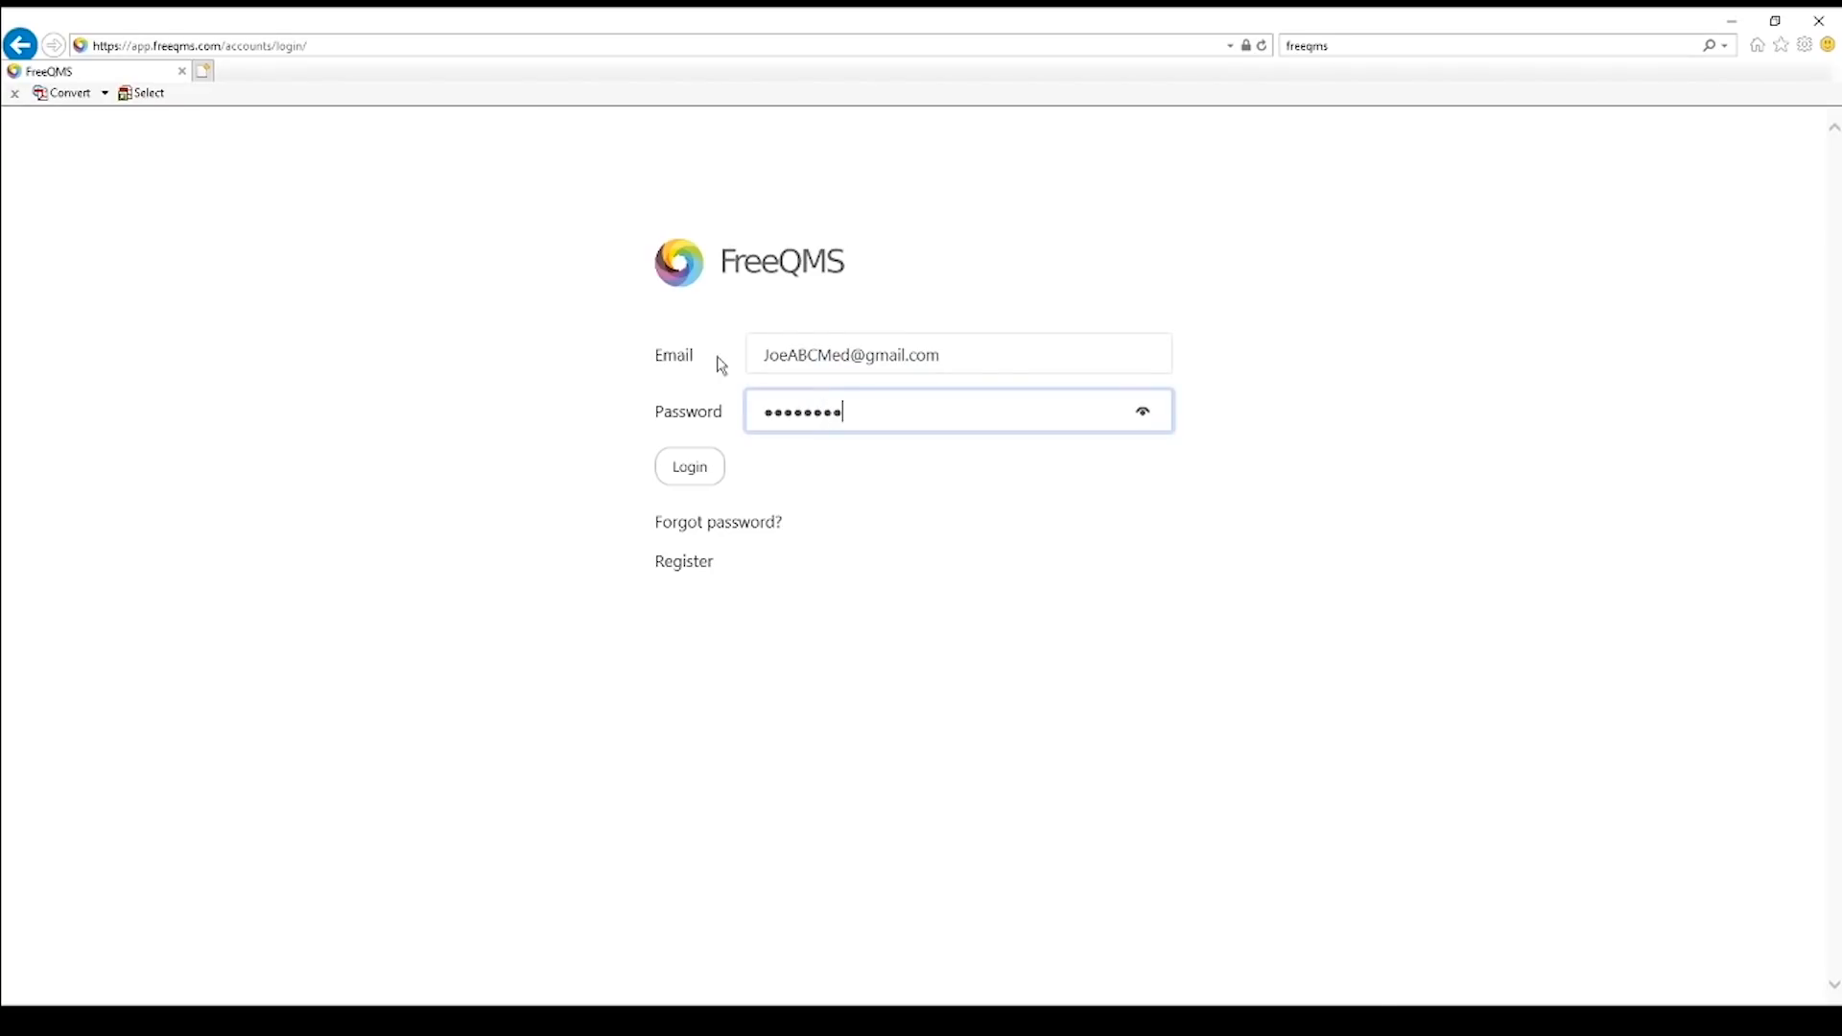
{"action": "left_click", "coordinate": [690, 467]}
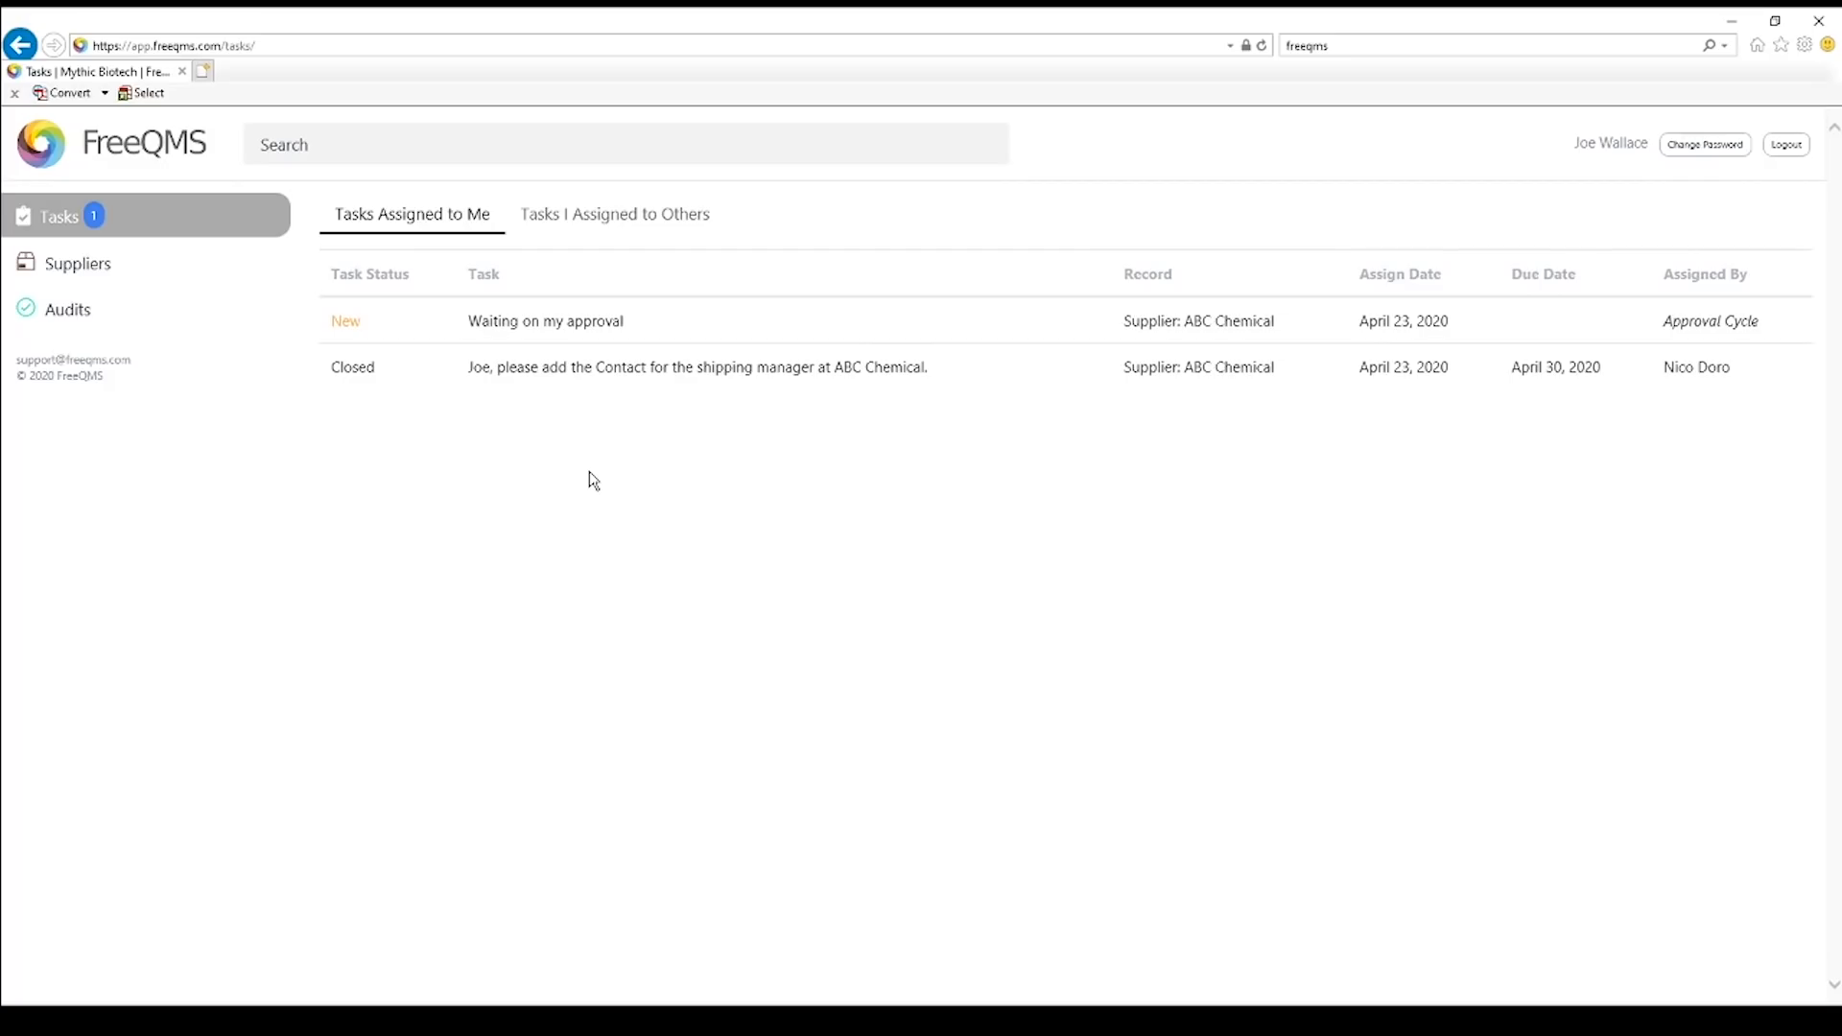
{"action": "mouse_move", "coordinate": [536, 320]}
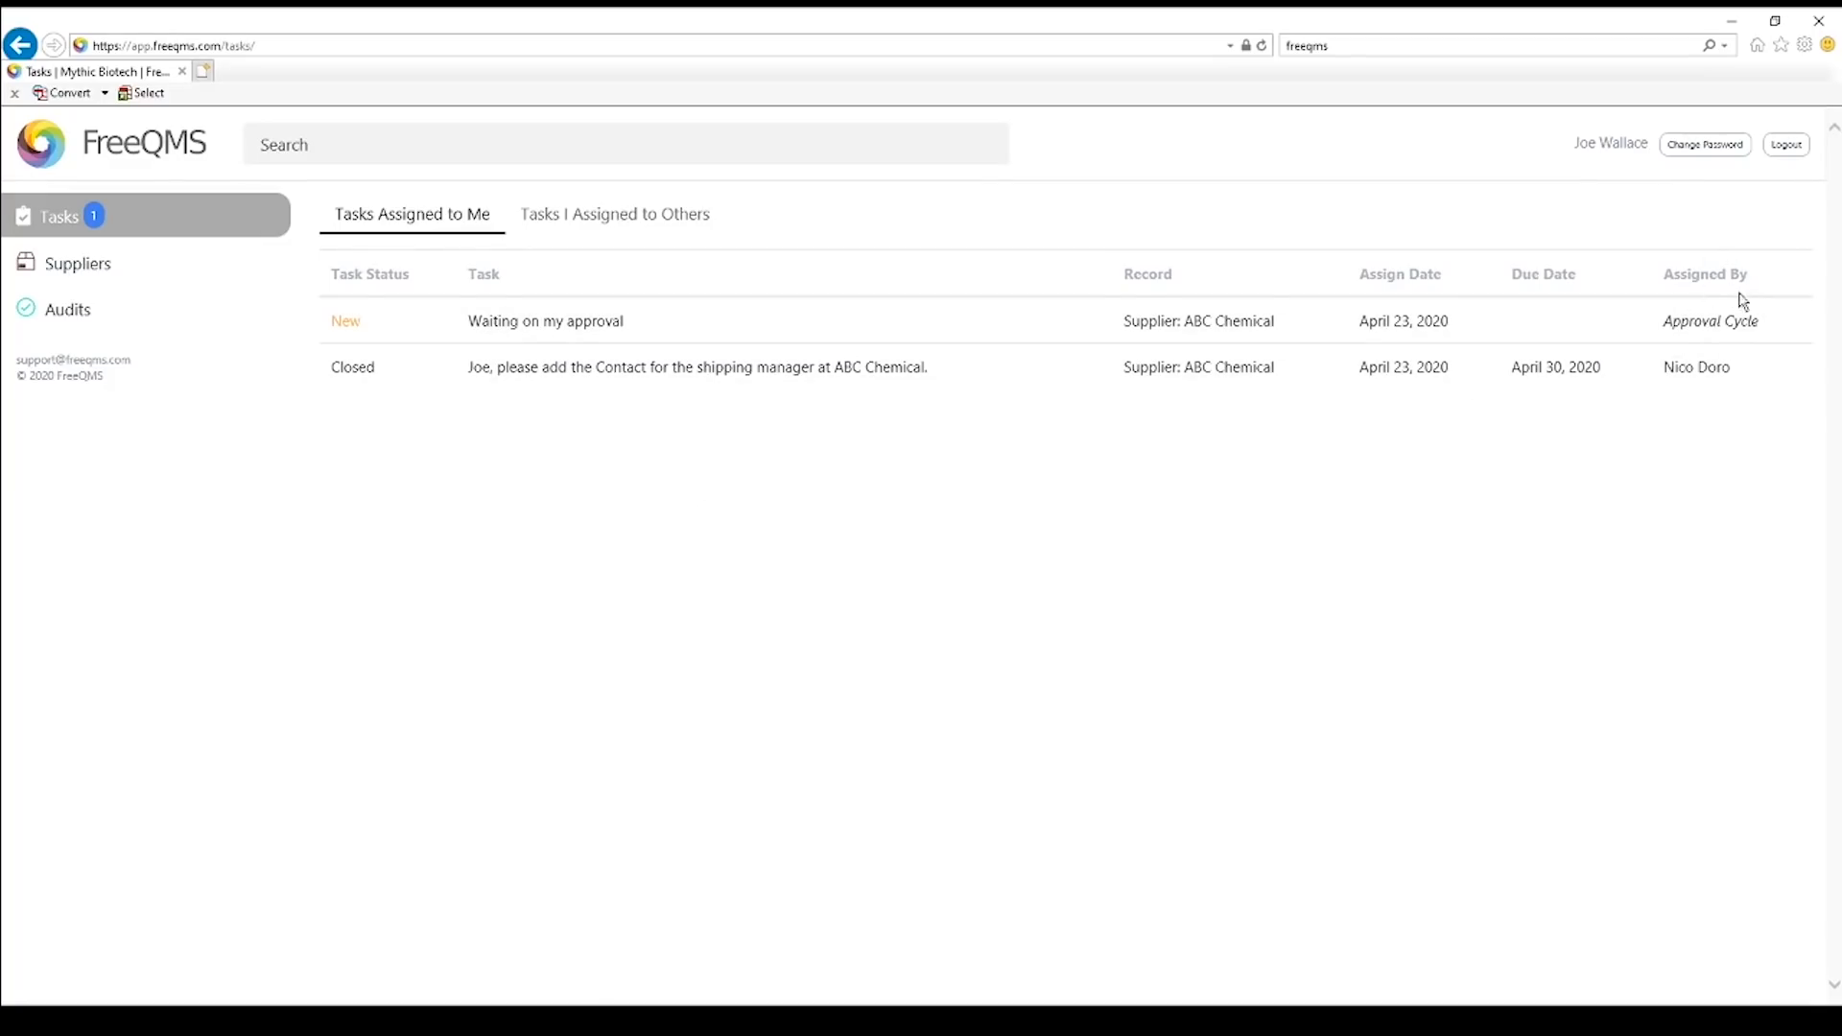
{"action": "mouse_move", "coordinate": [1711, 346]}
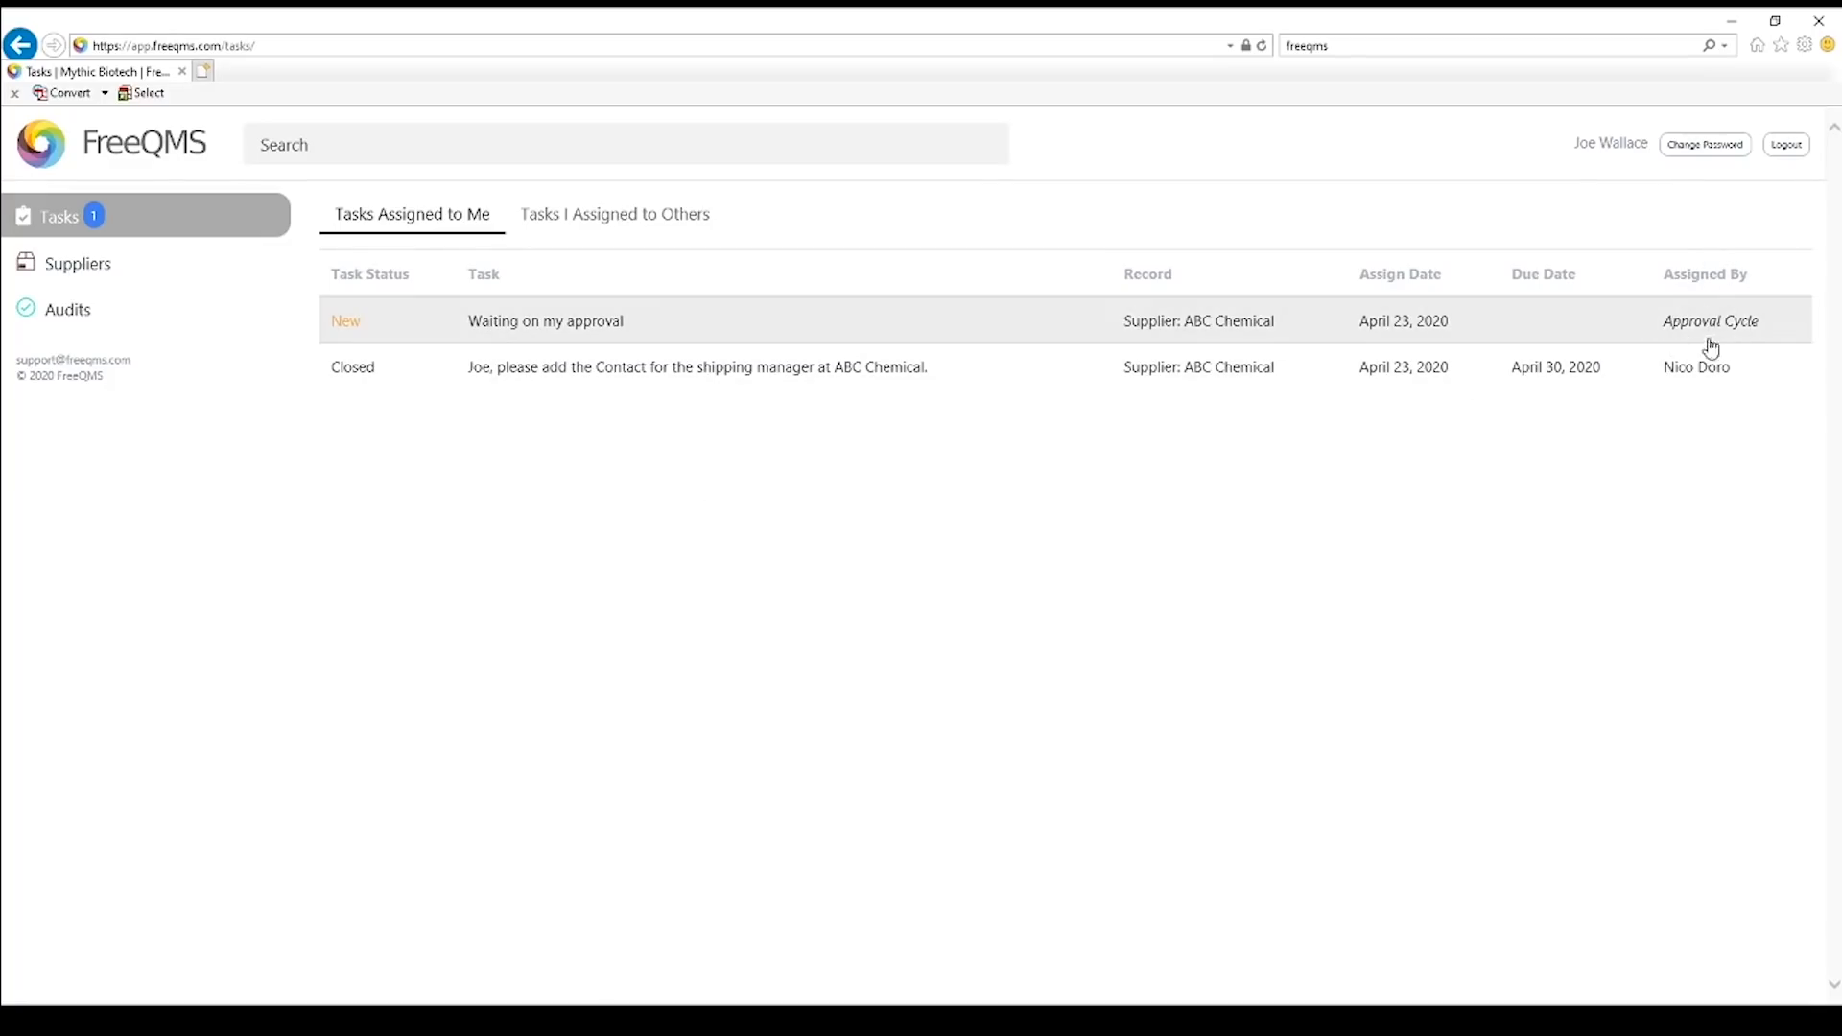
{"action": "mouse_move", "coordinate": [1733, 333]}
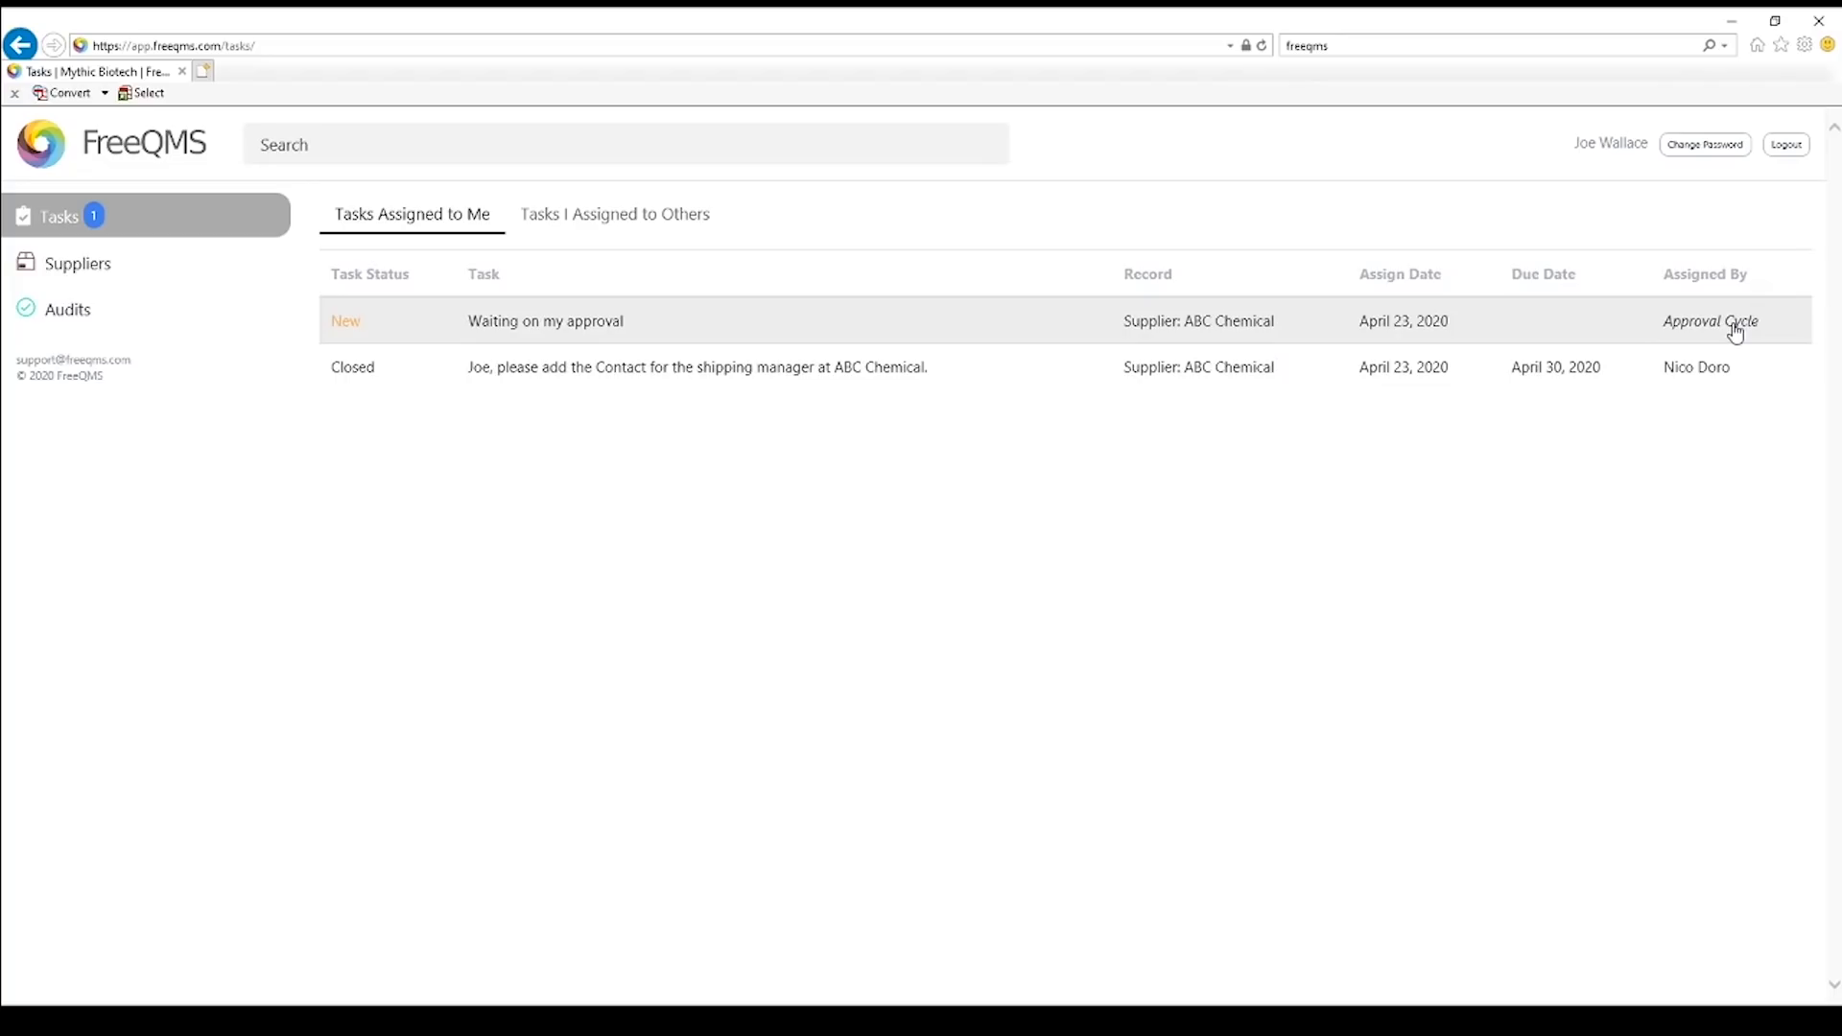
{"action": "mouse_move", "coordinate": [888, 348]}
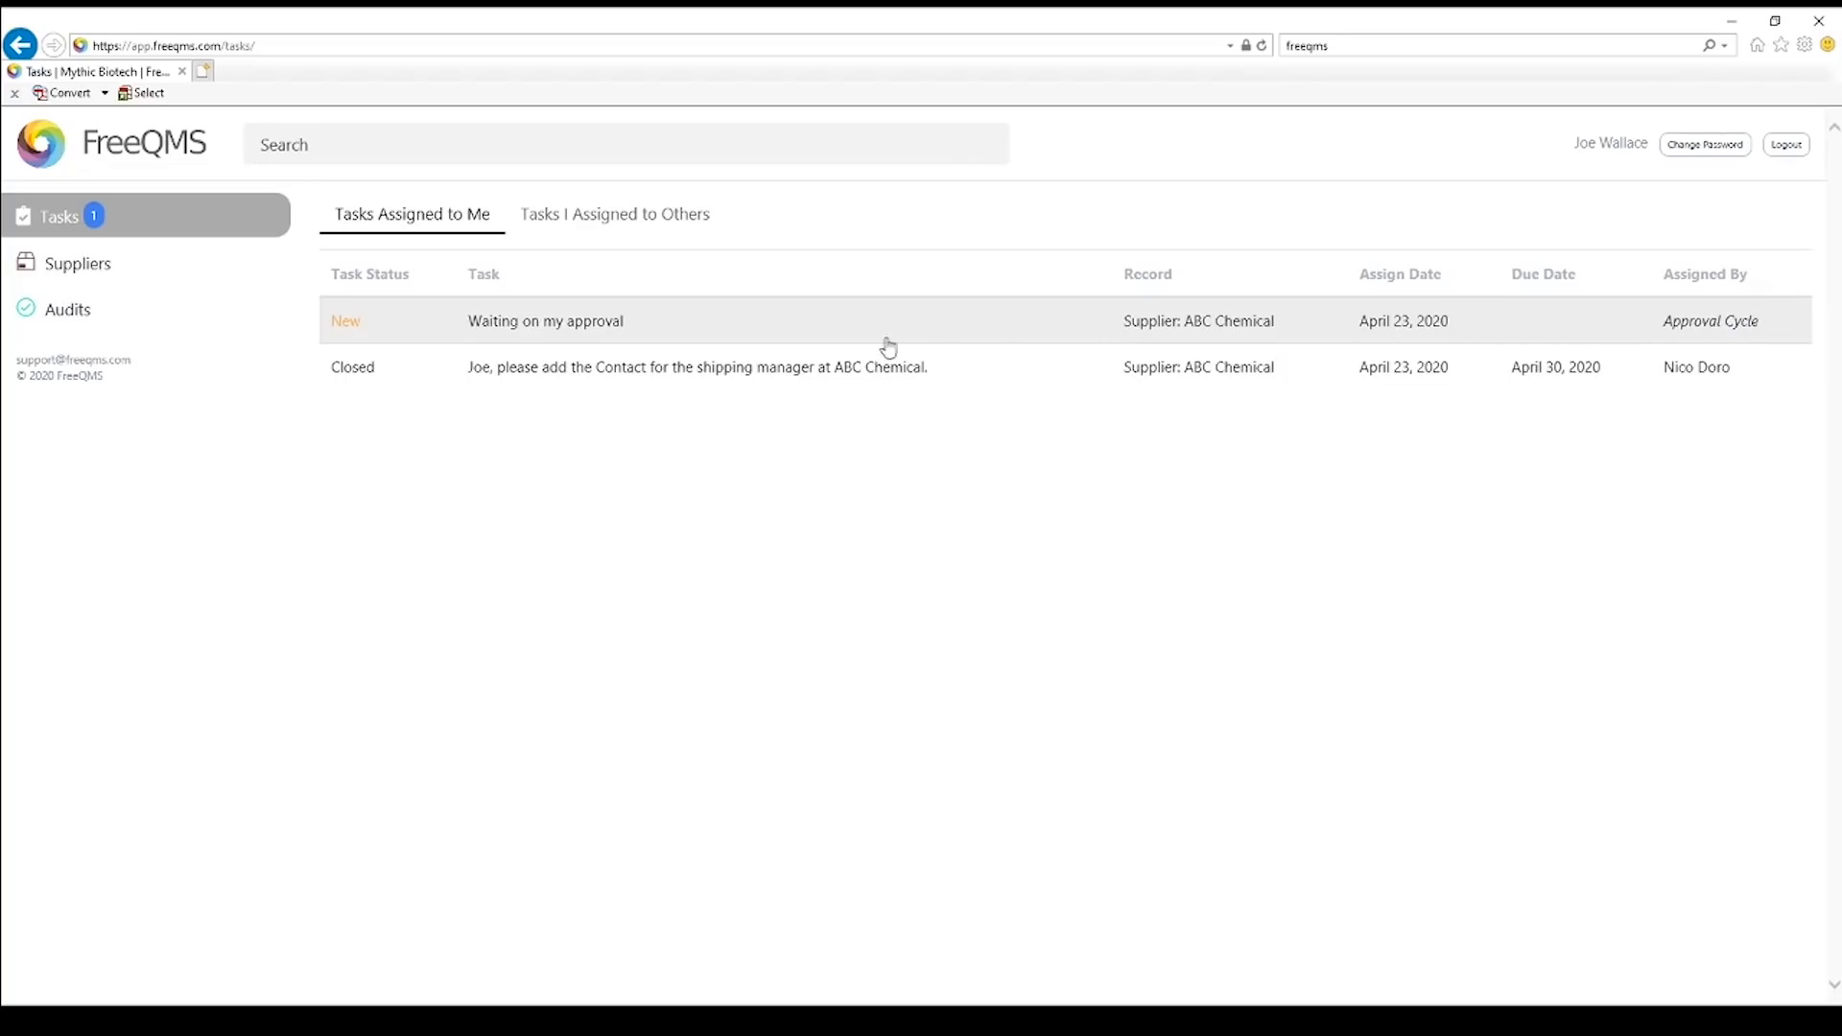
- Open ABC Chemical from the approval task and review its Example ISO 9001 Certificate file
{"action": "left_click", "coordinate": [545, 320]}
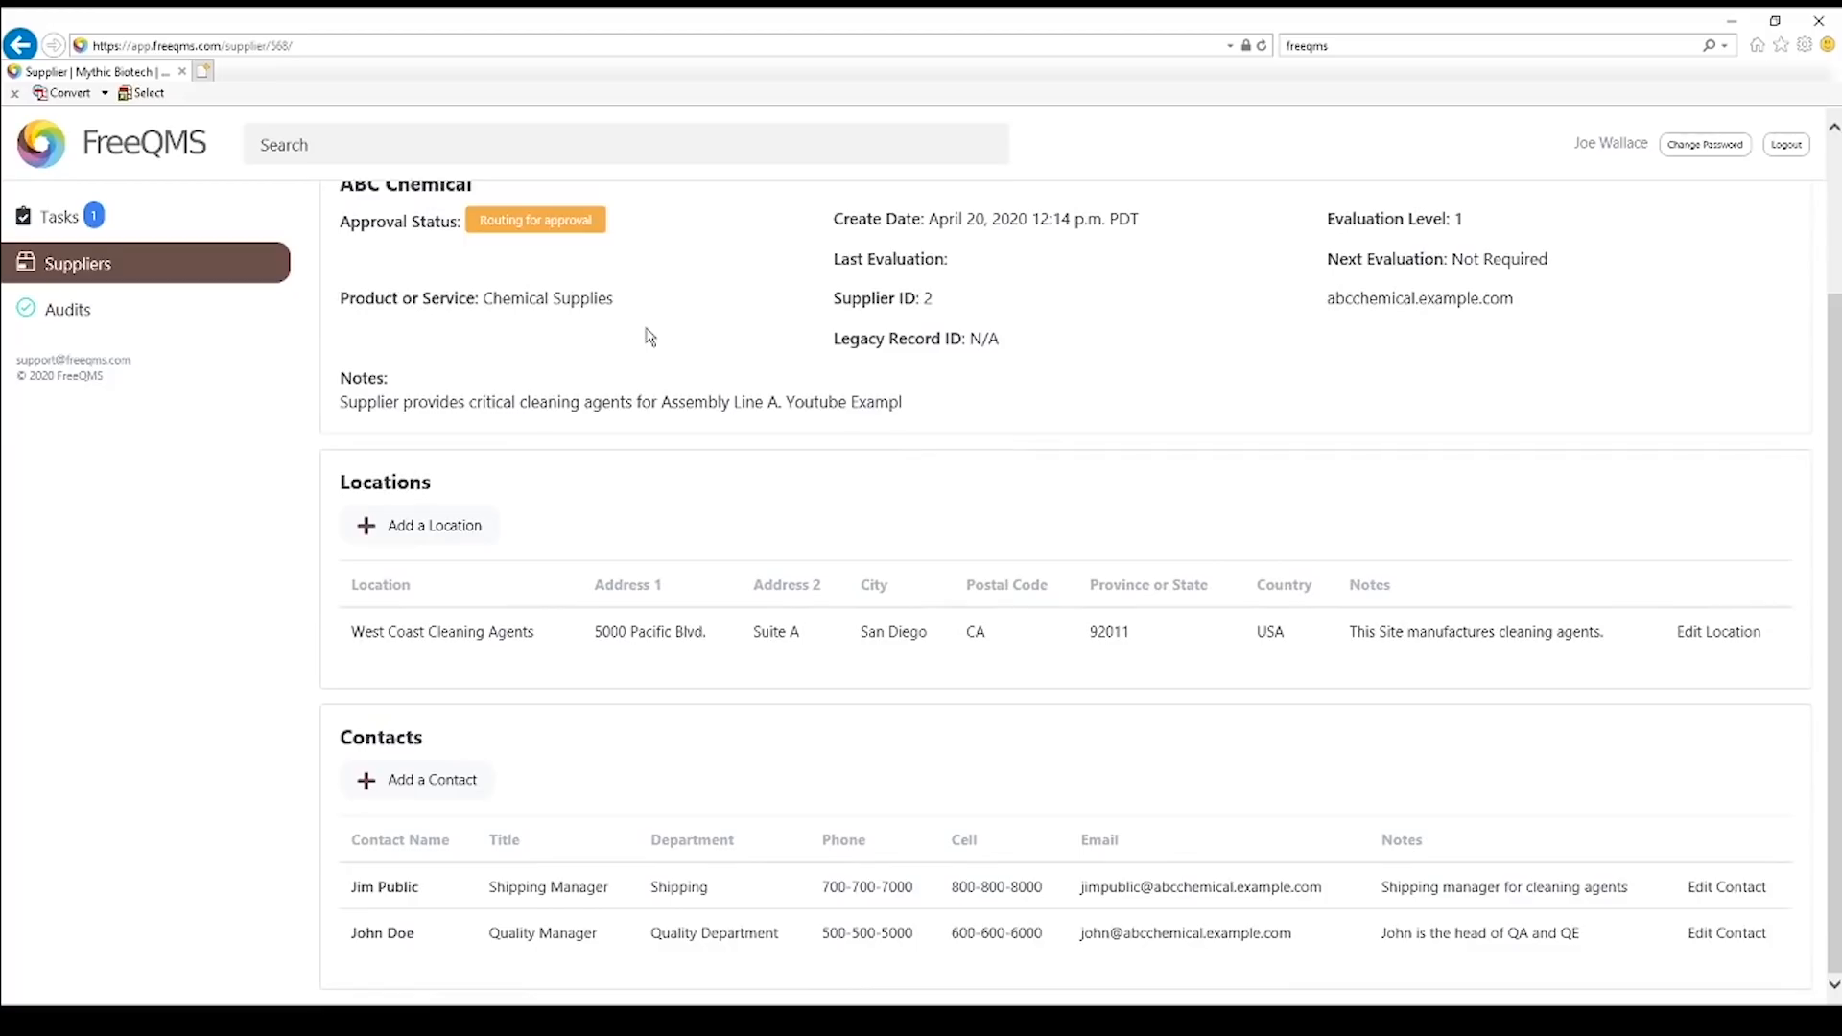
{"action": "scroll", "scroll_direction": "up", "scroll_amount": 3}
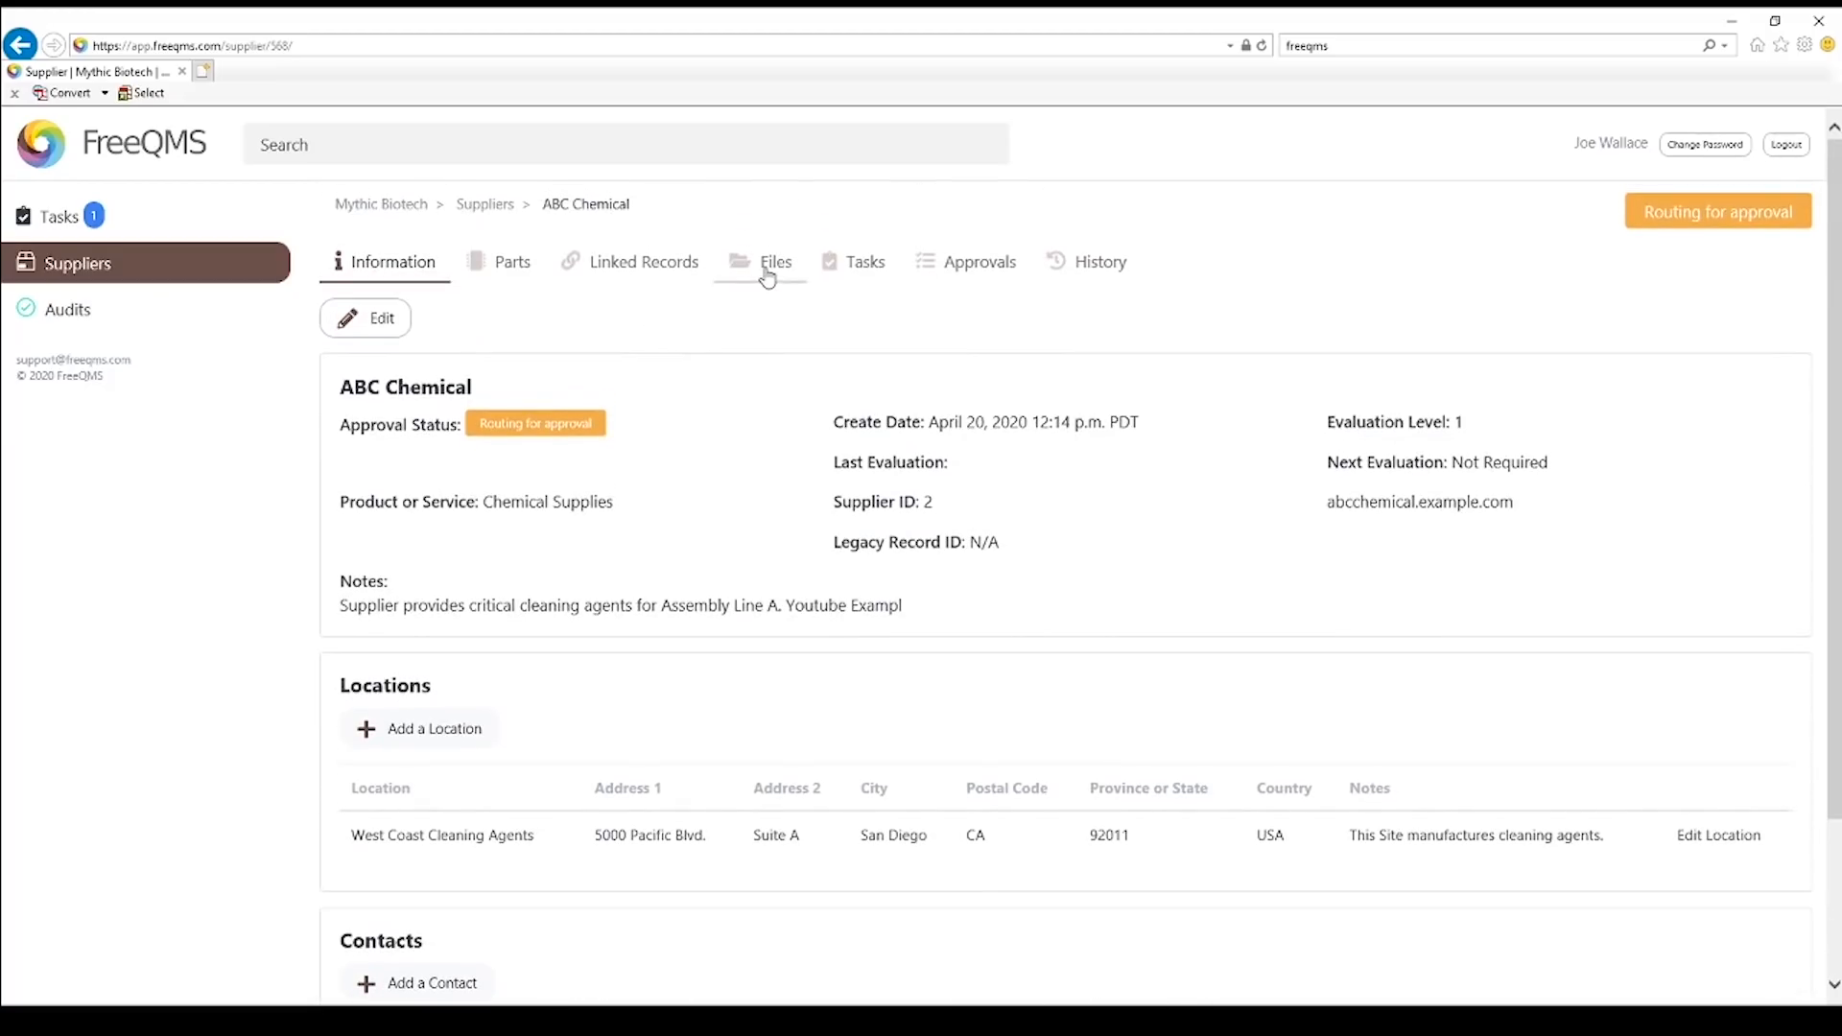
{"action": "left_click", "coordinate": [775, 261]}
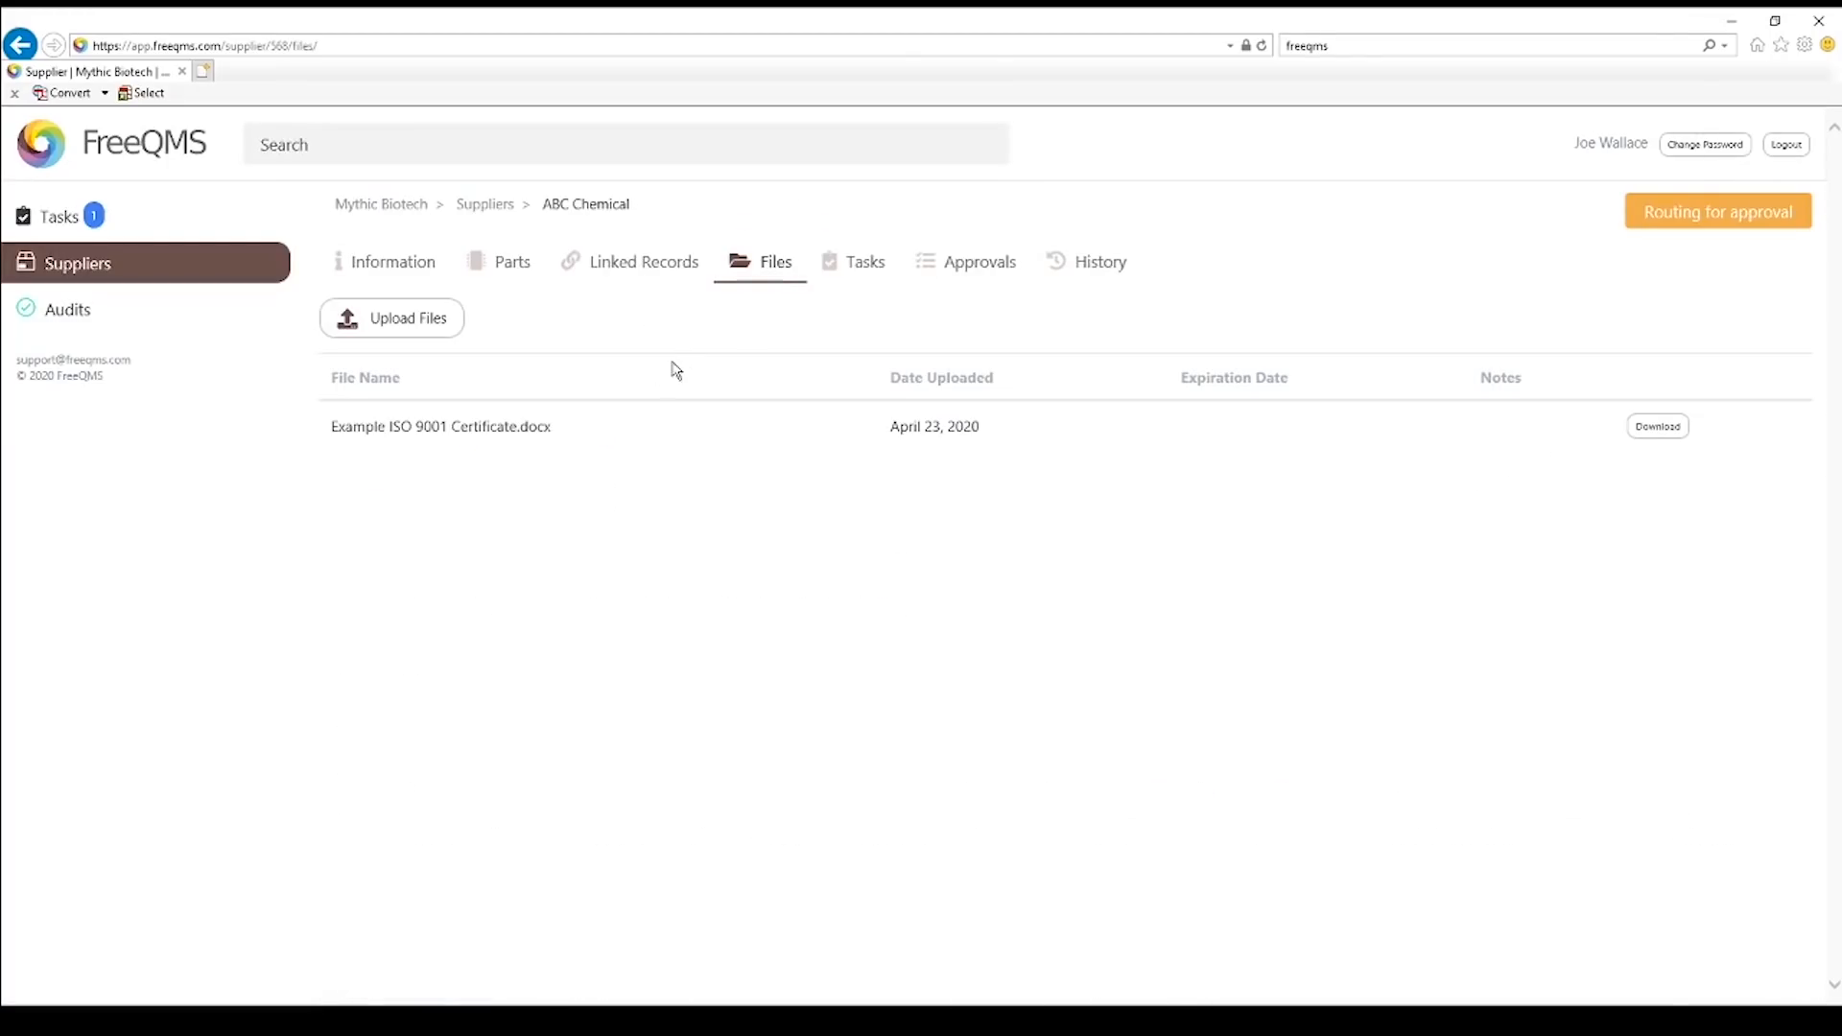
{"action": "mouse_move", "coordinate": [1574, 499]}
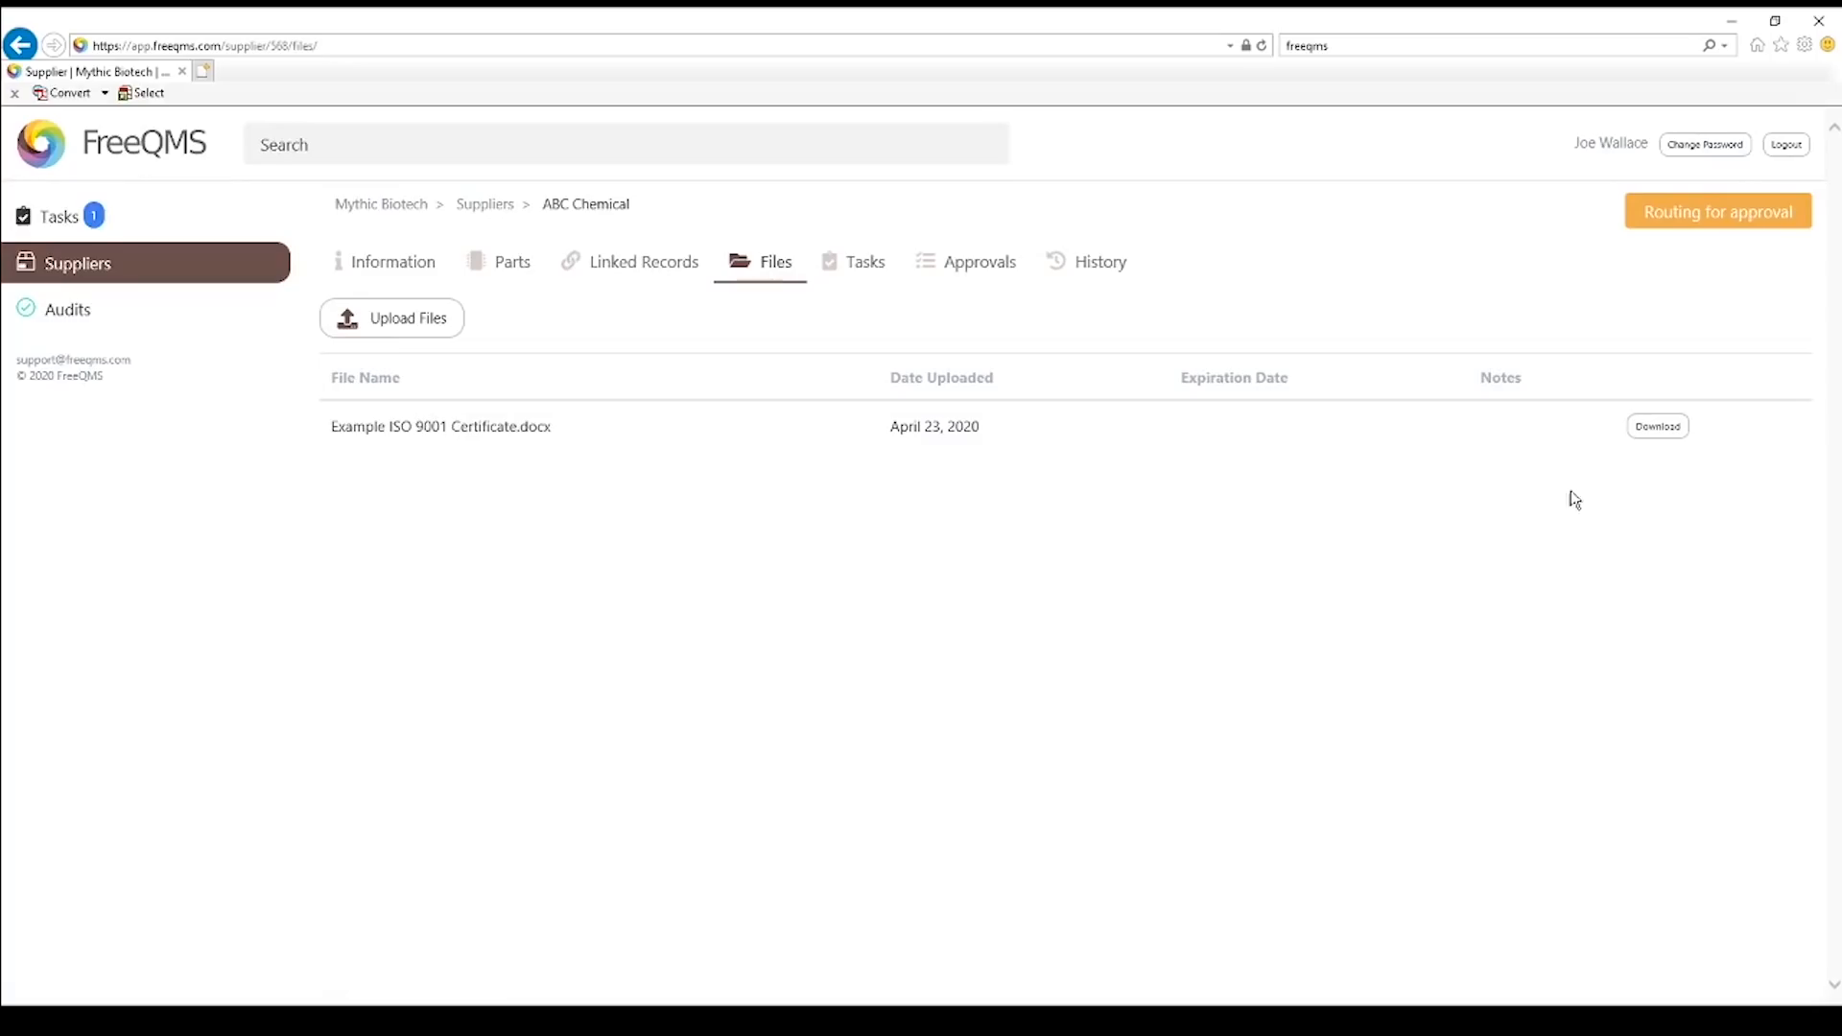
{"action": "mouse_move", "coordinate": [1513, 466]}
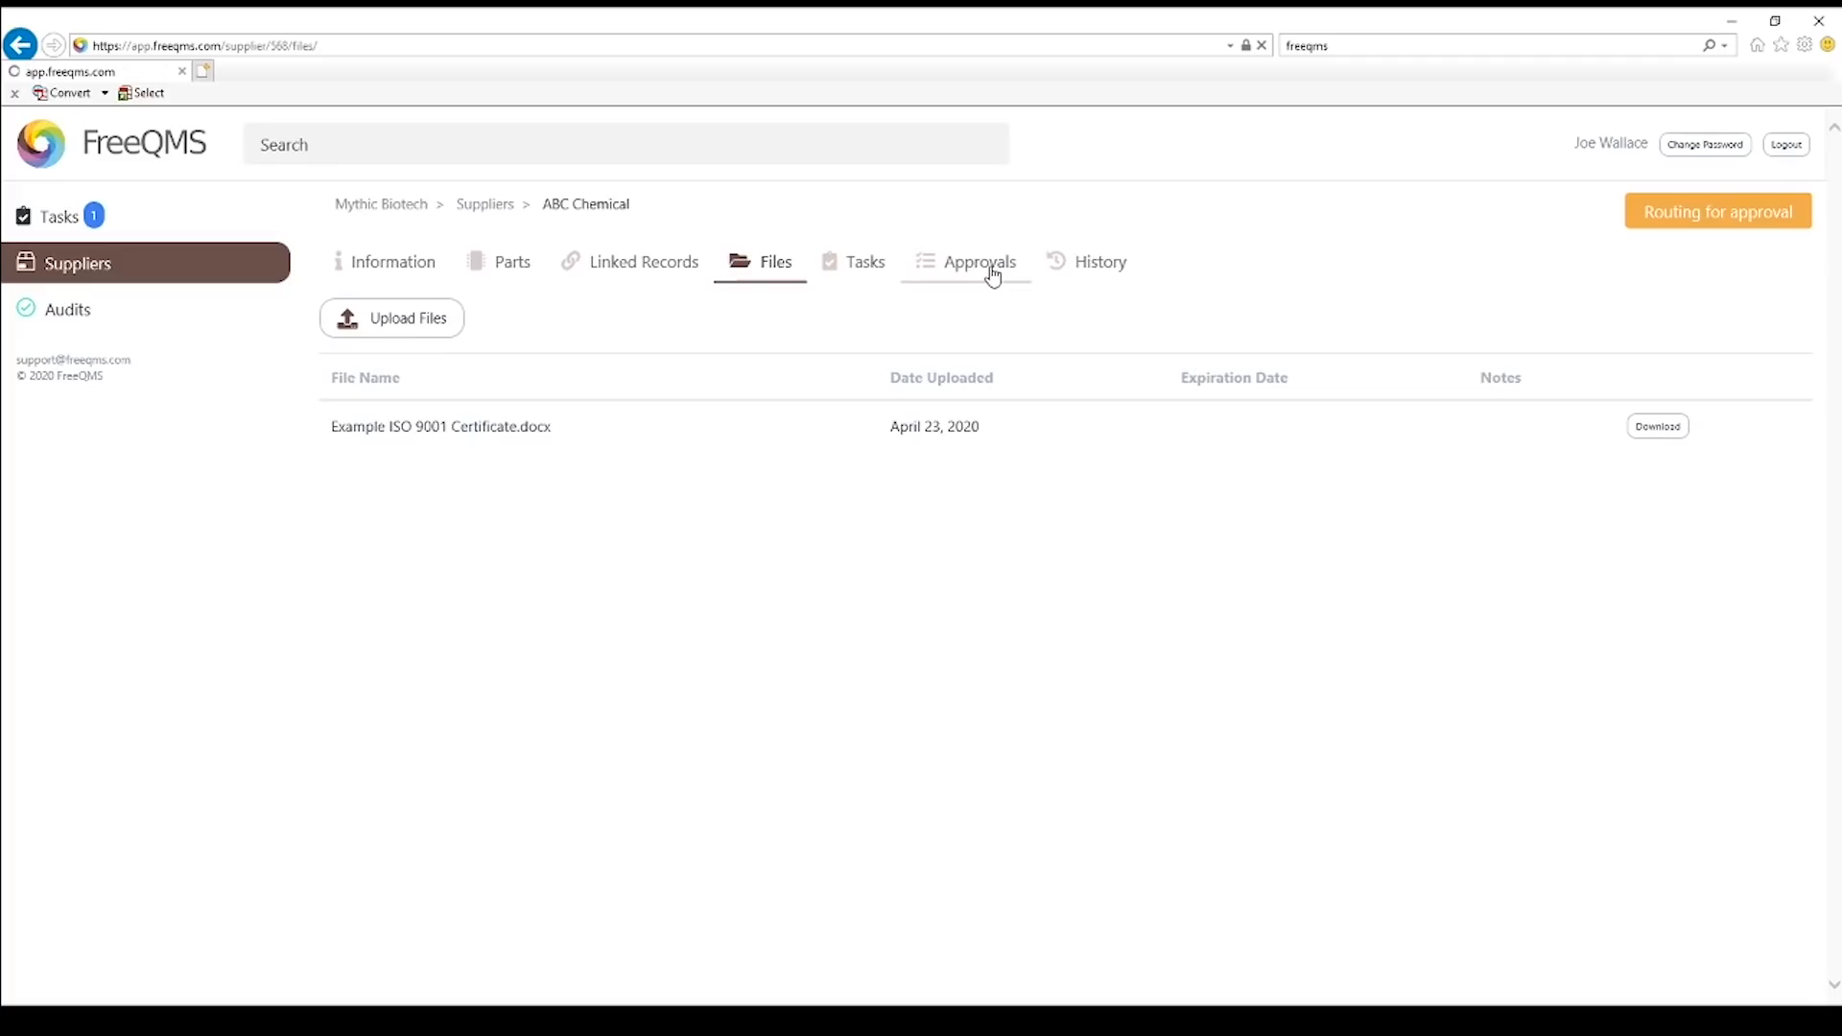
{"action": "left_click", "coordinate": [979, 261]}
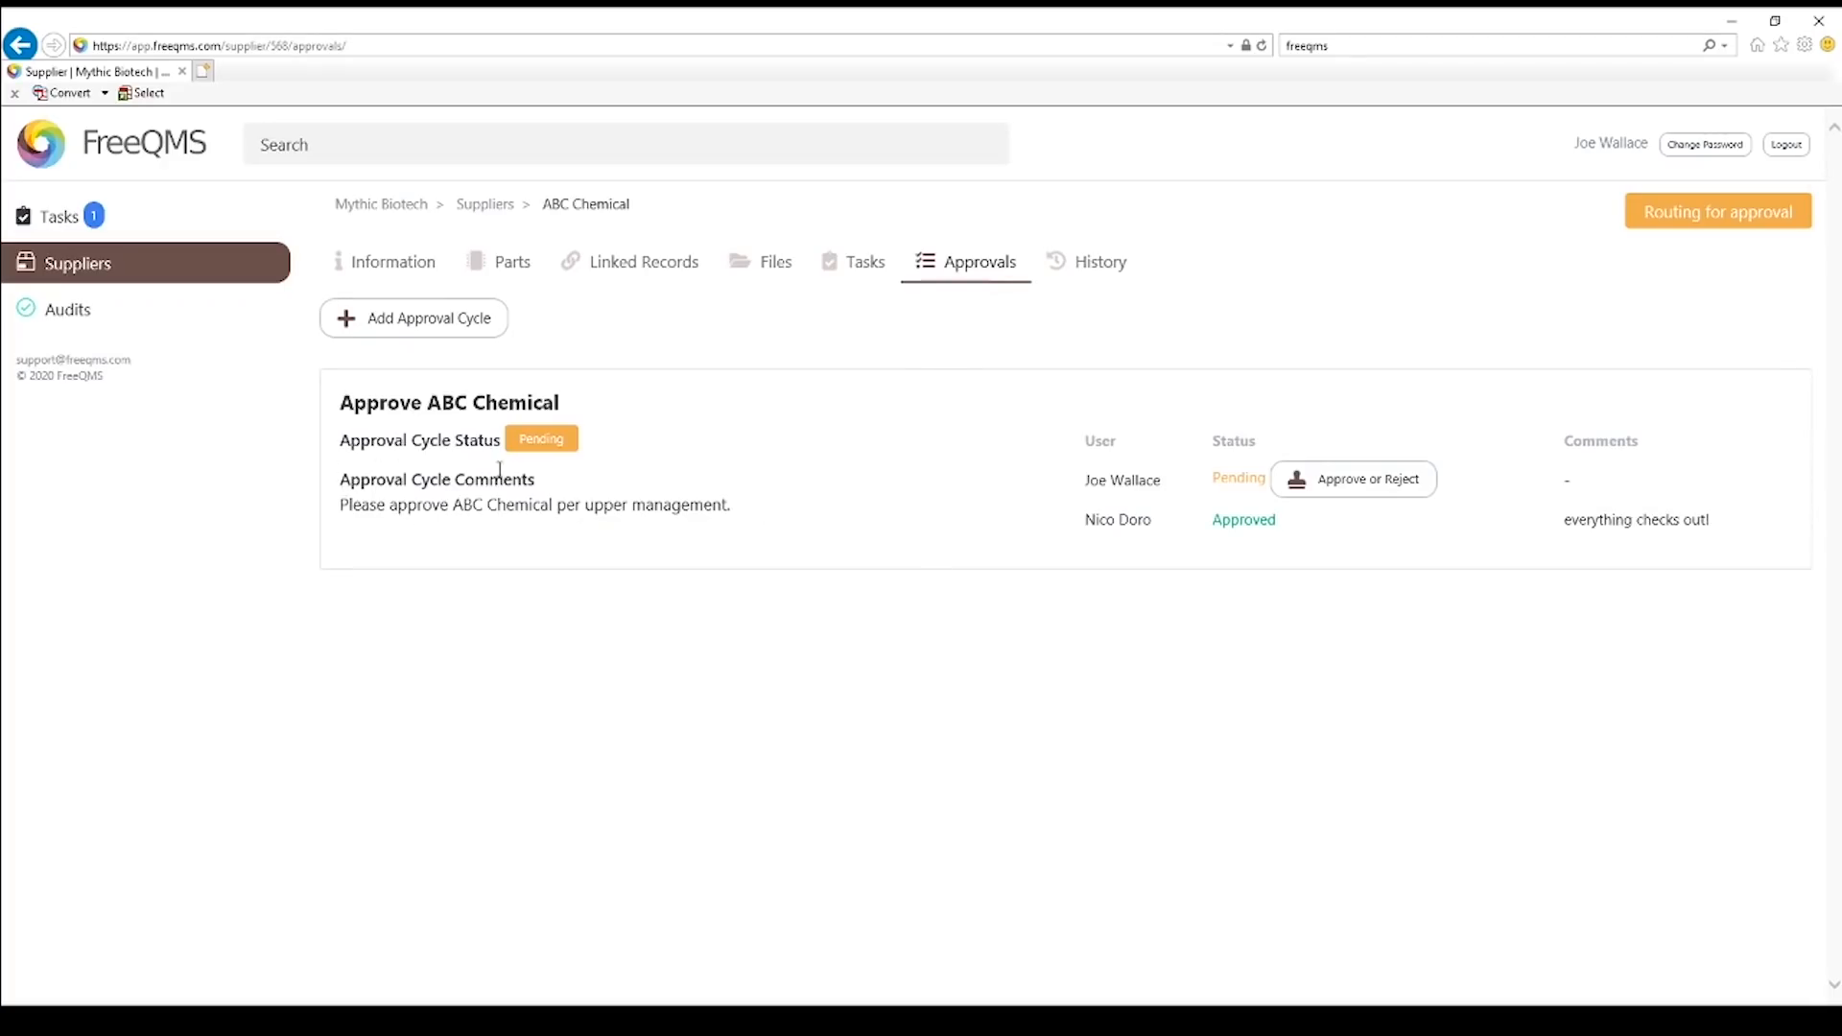
{"action": "mouse_move", "coordinate": [949, 499]}
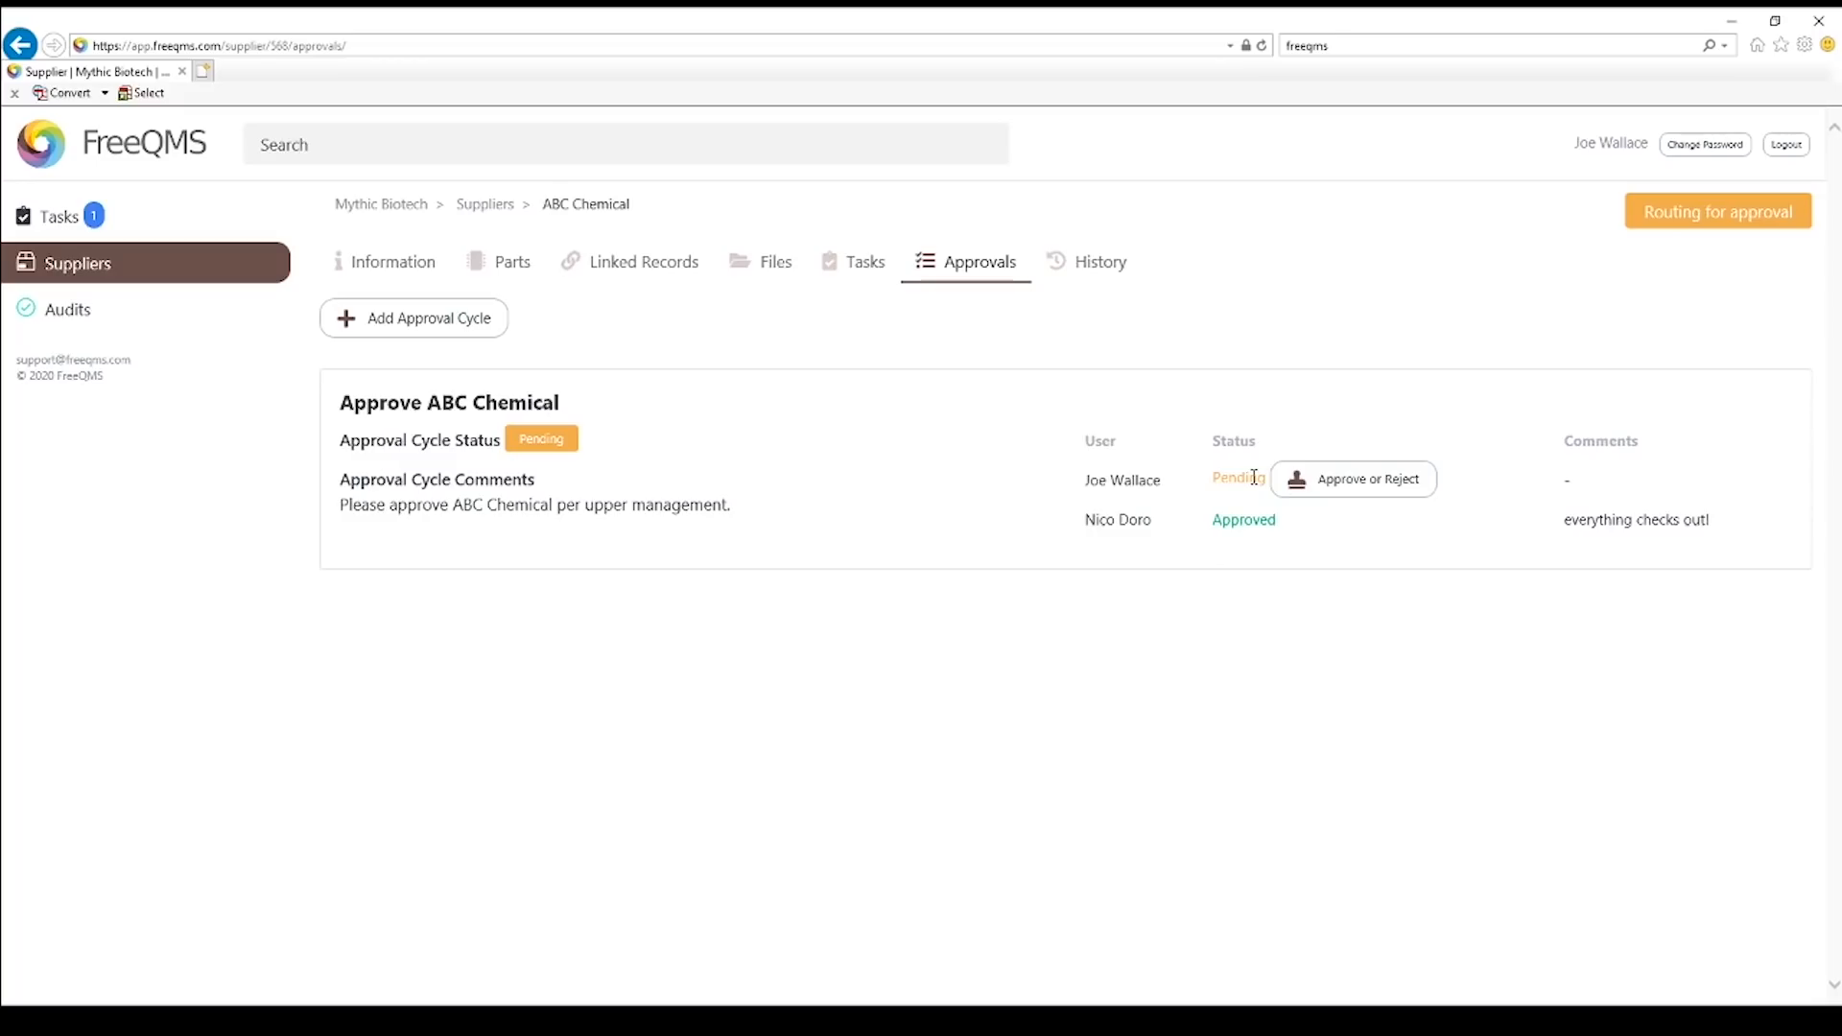
{"action": "left_click", "coordinate": [1352, 478]}
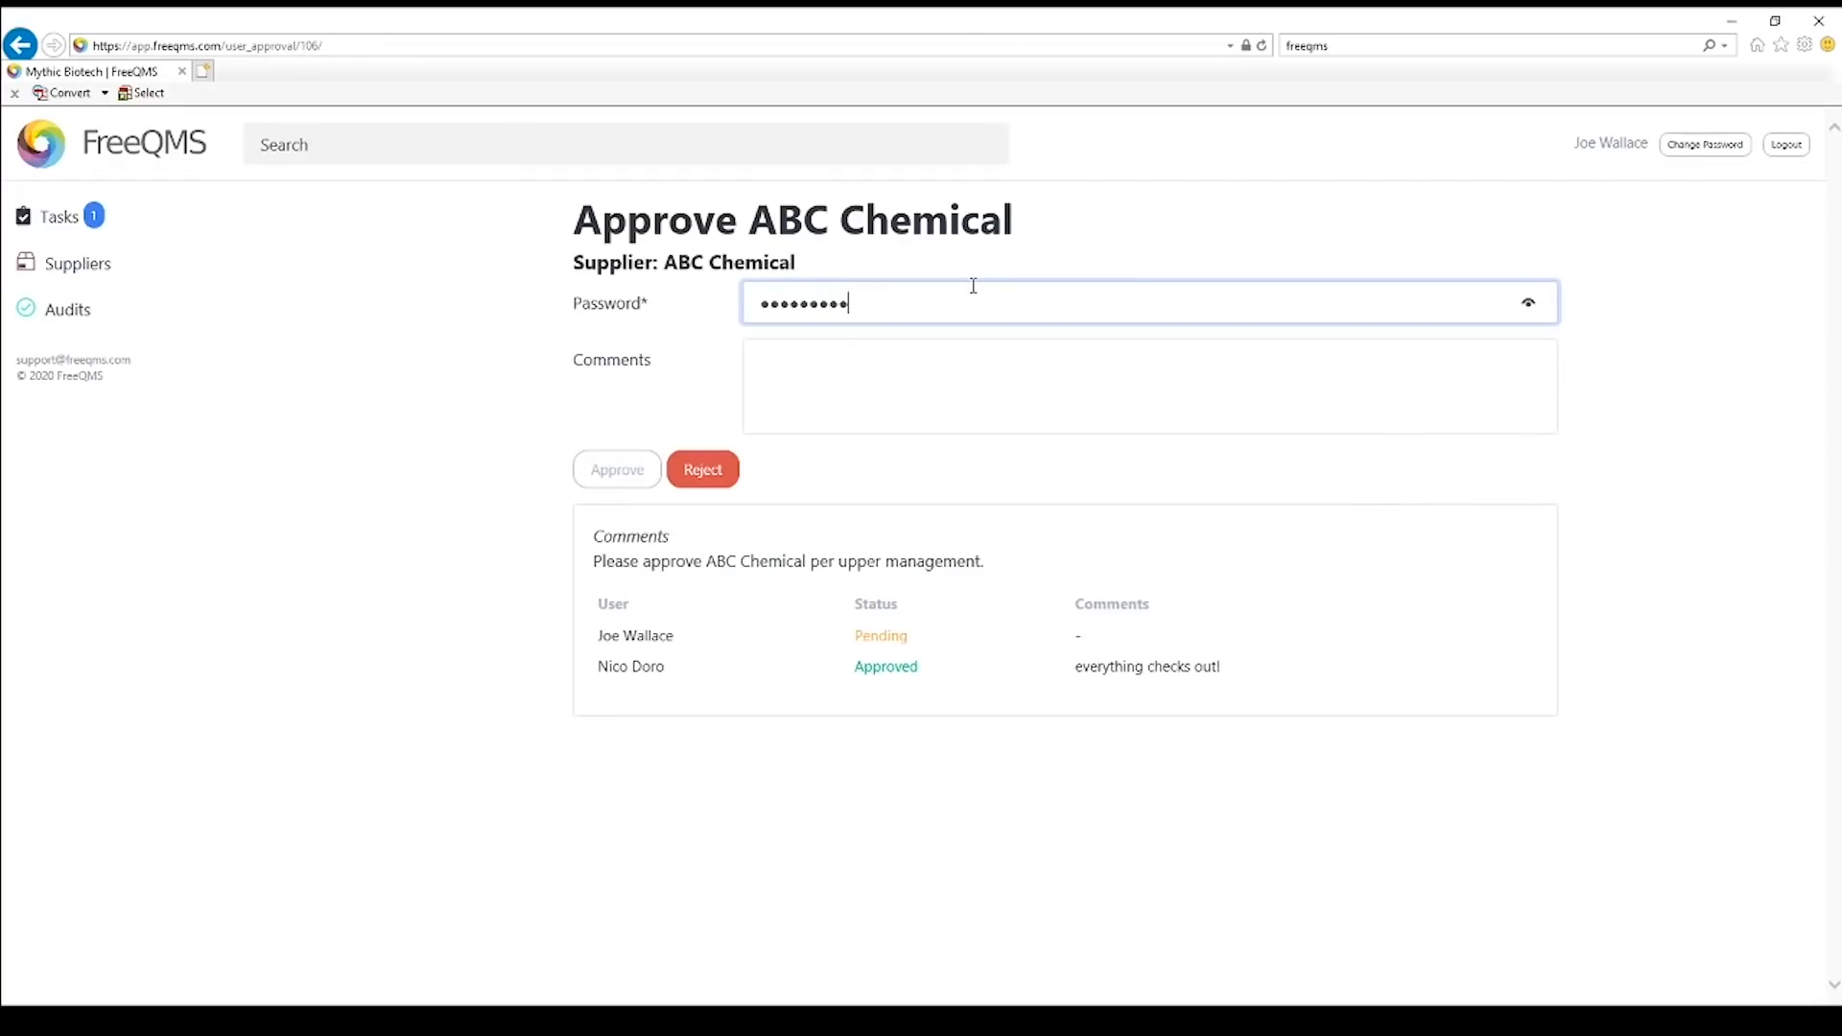
{"action": "type", "text": "Performed final quality chec"}
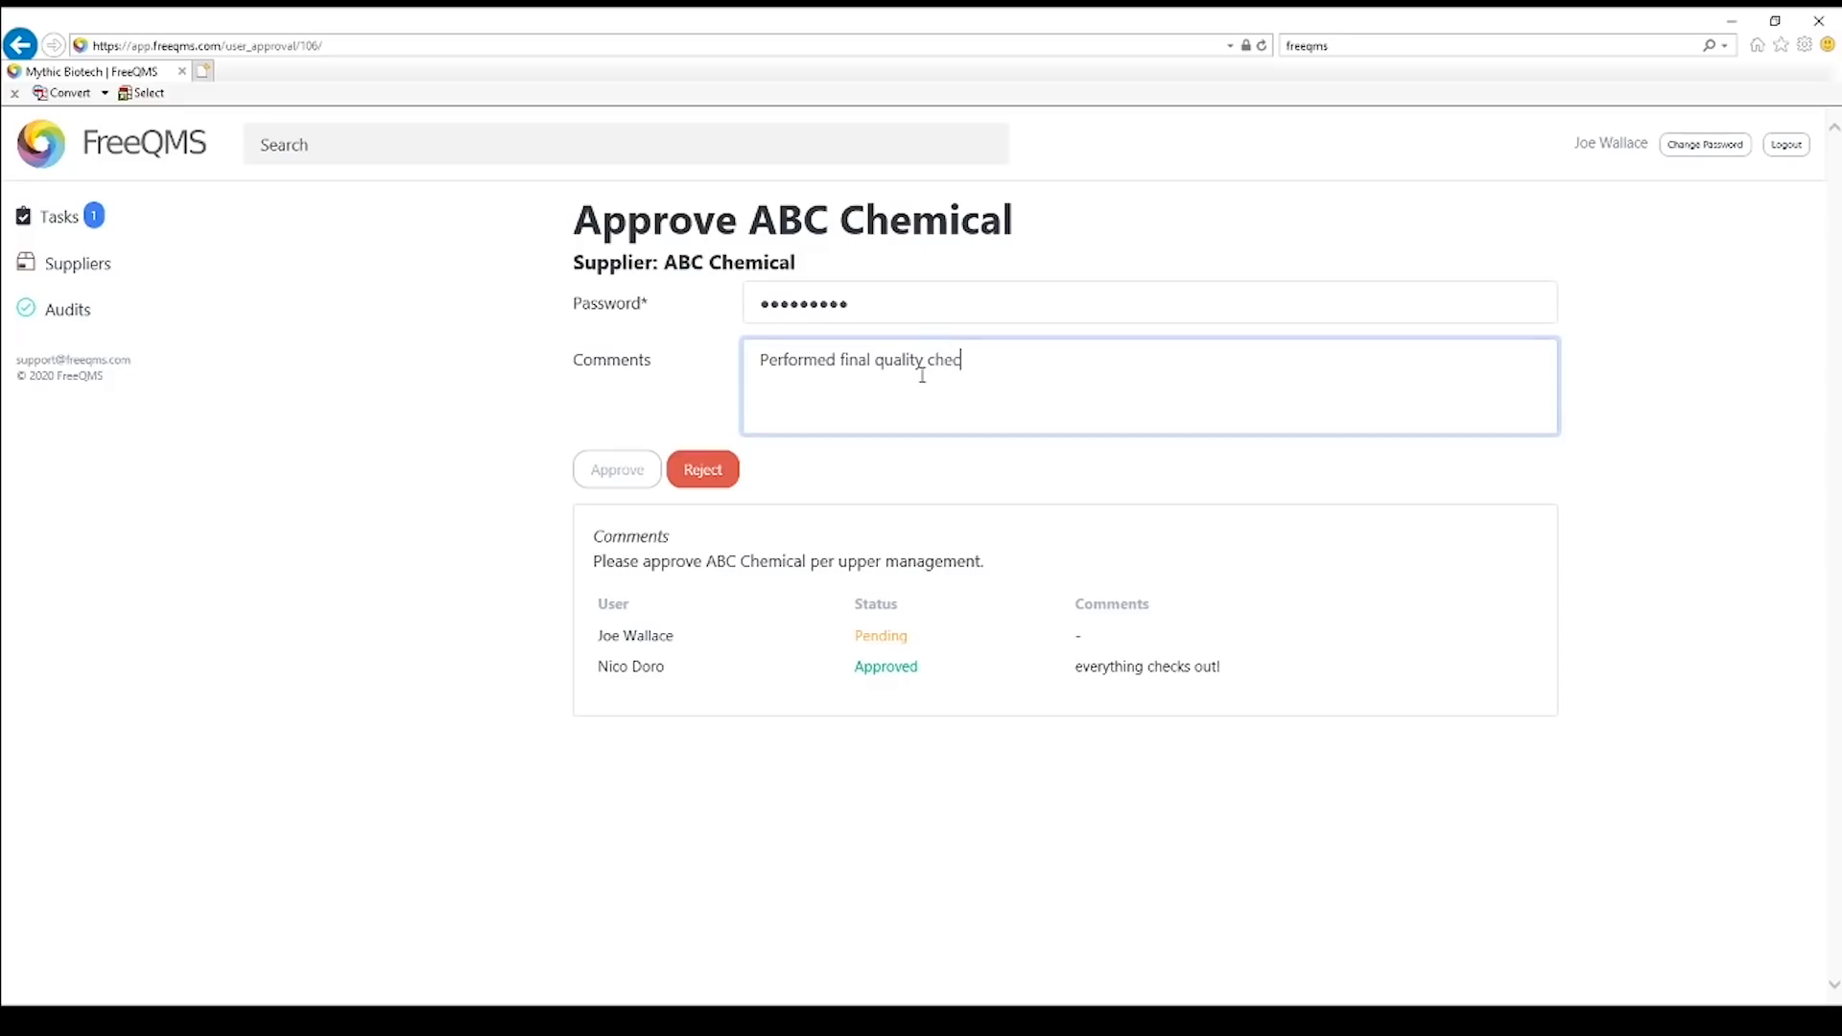
{"action": "type", "text": "k. Ready for use."}
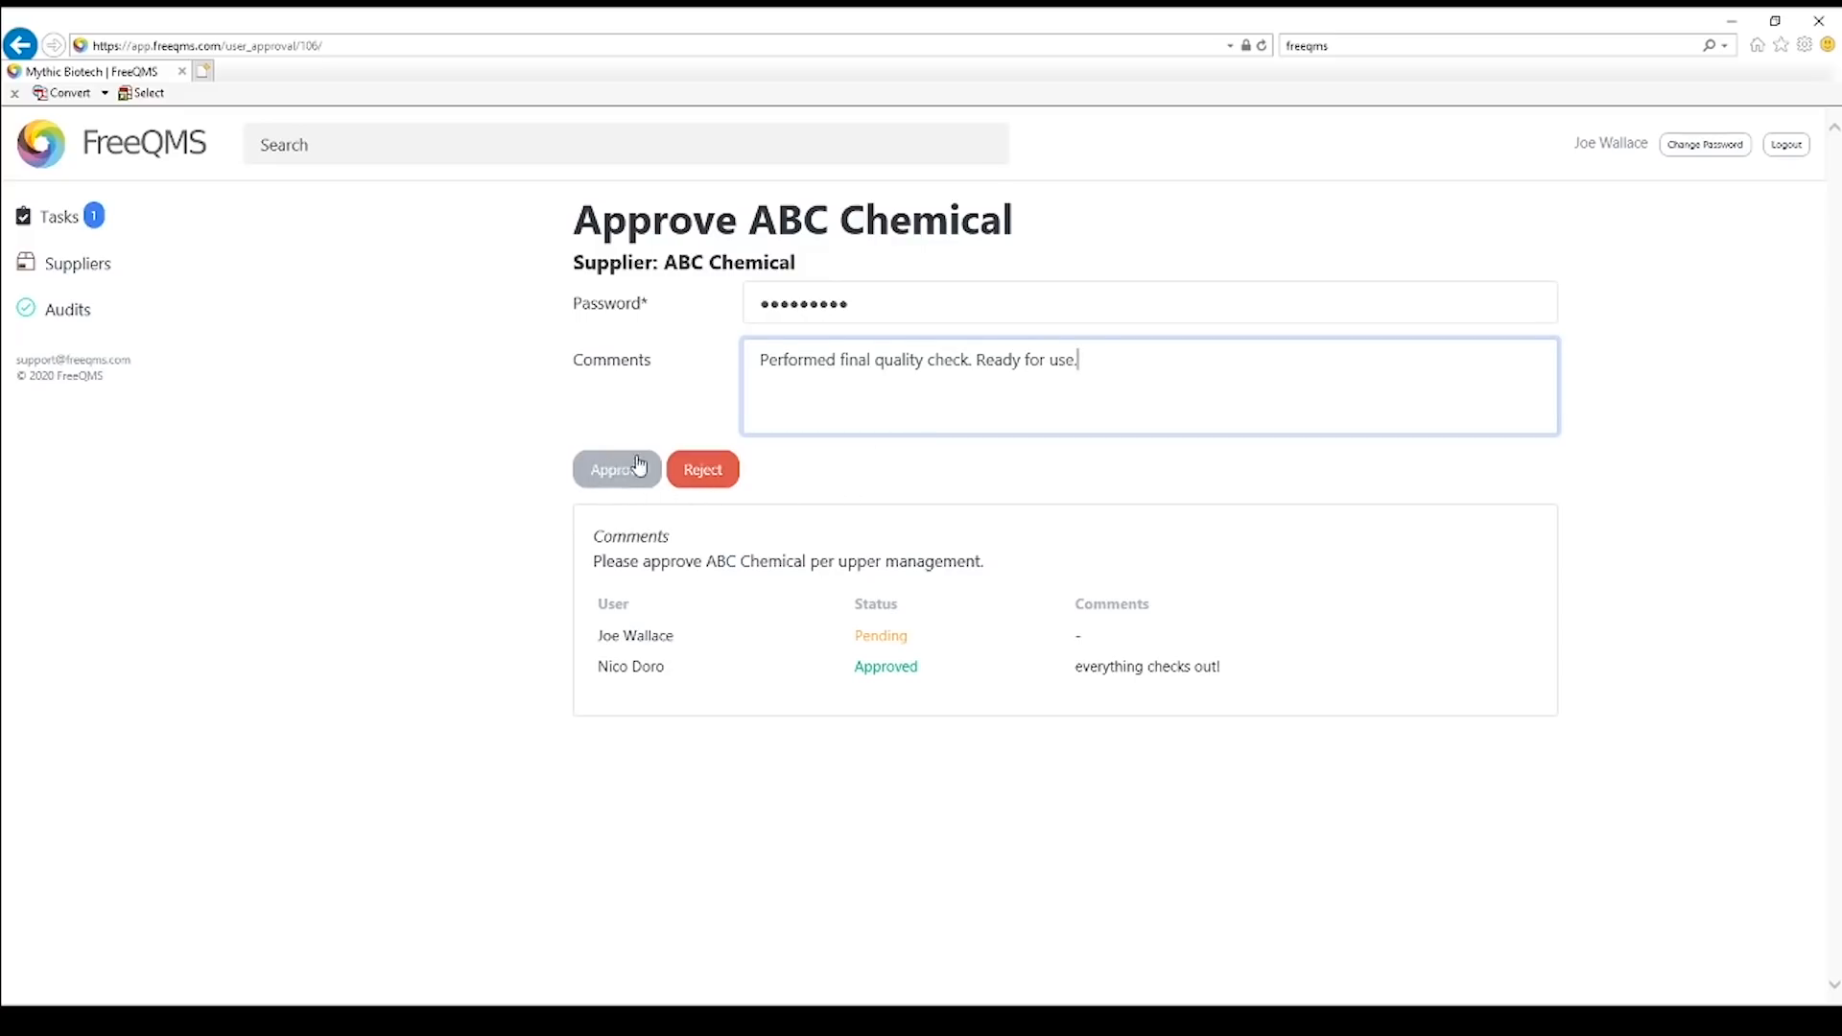
{"action": "left_click", "coordinate": [616, 469]}
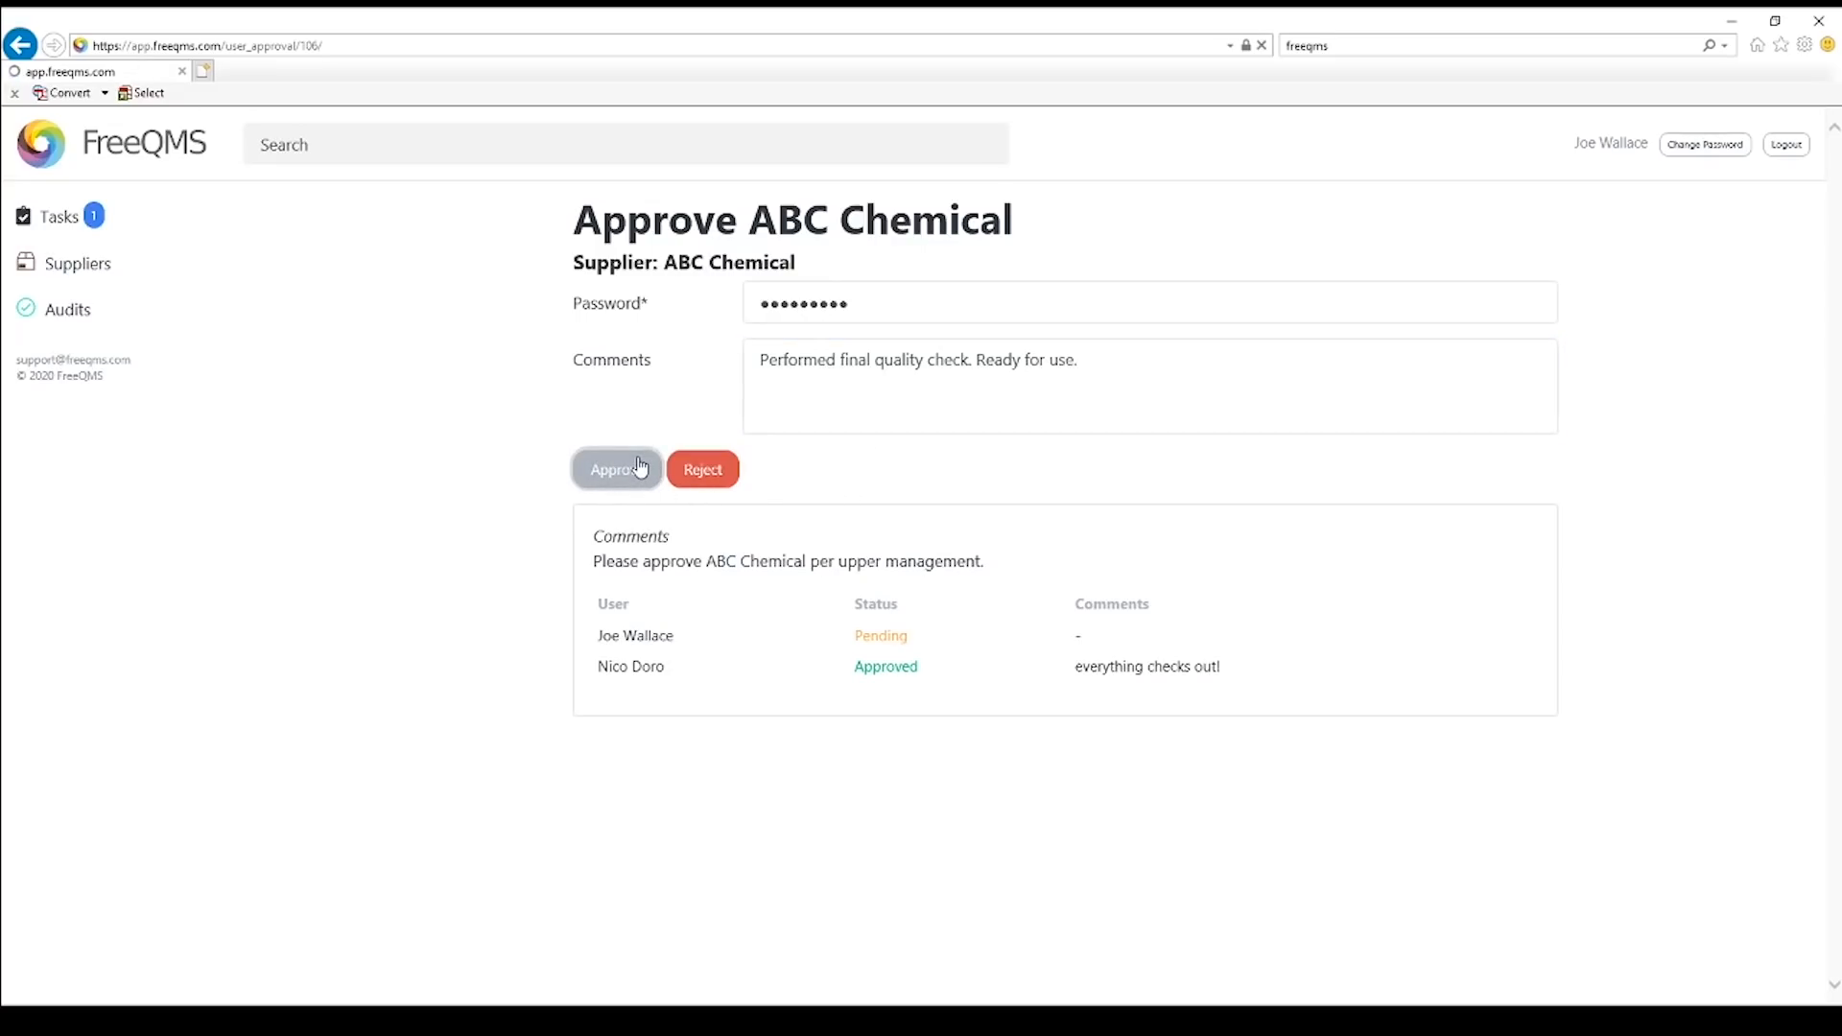
- Confirm the approval and check that ABC Chemical's Information tab shows Approved status
{"action": "left_click", "coordinate": [616, 470]}
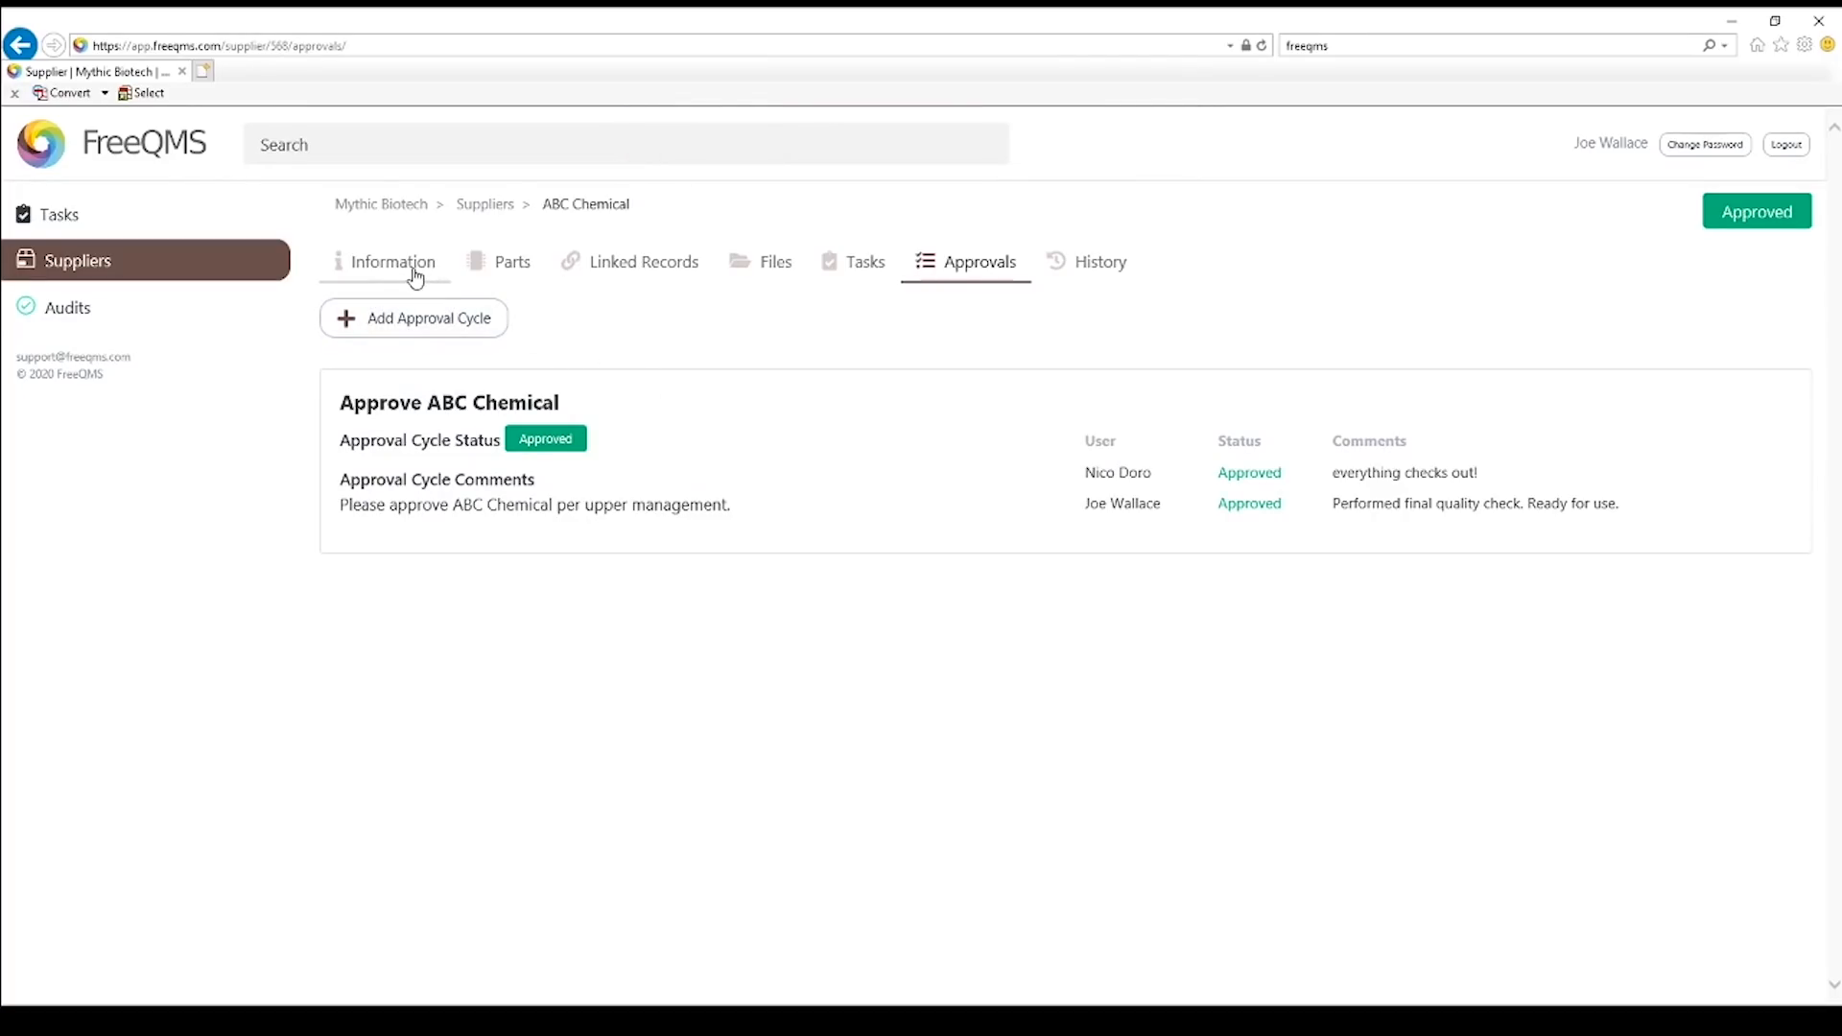
{"action": "left_click", "coordinate": [394, 261]}
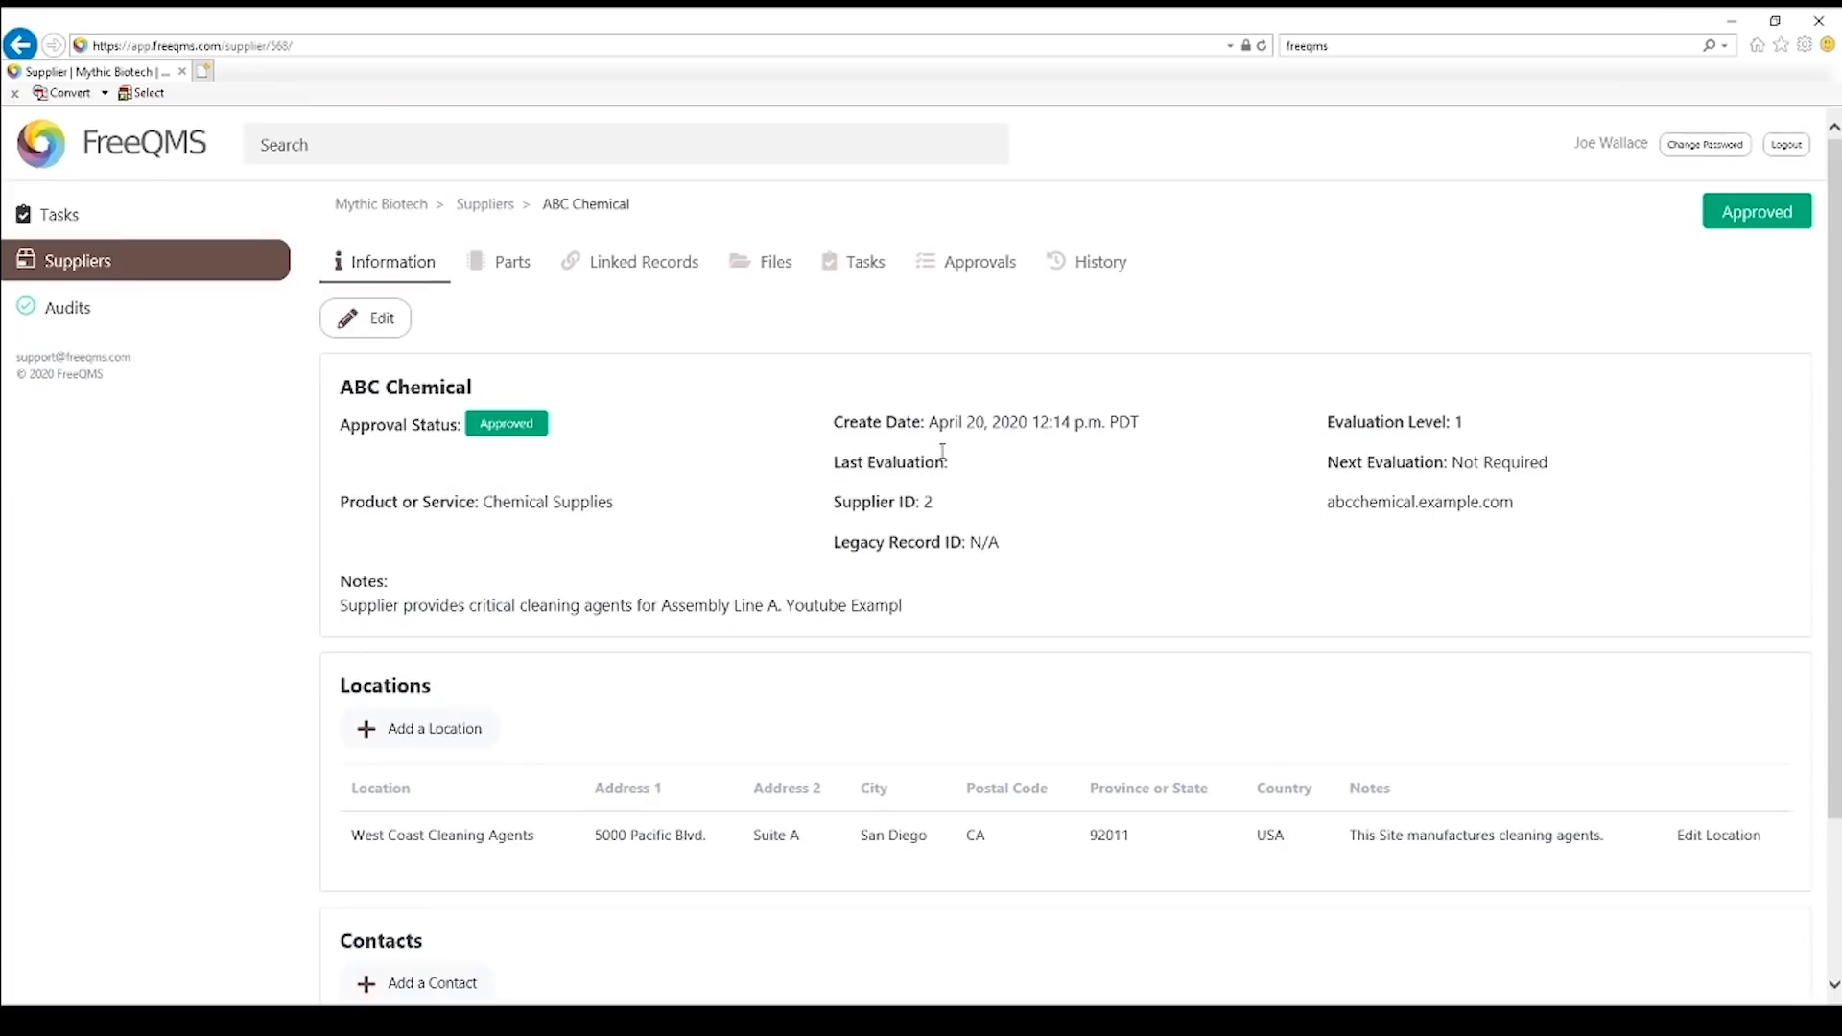
{"action": "mouse_move", "coordinate": [753, 455]}
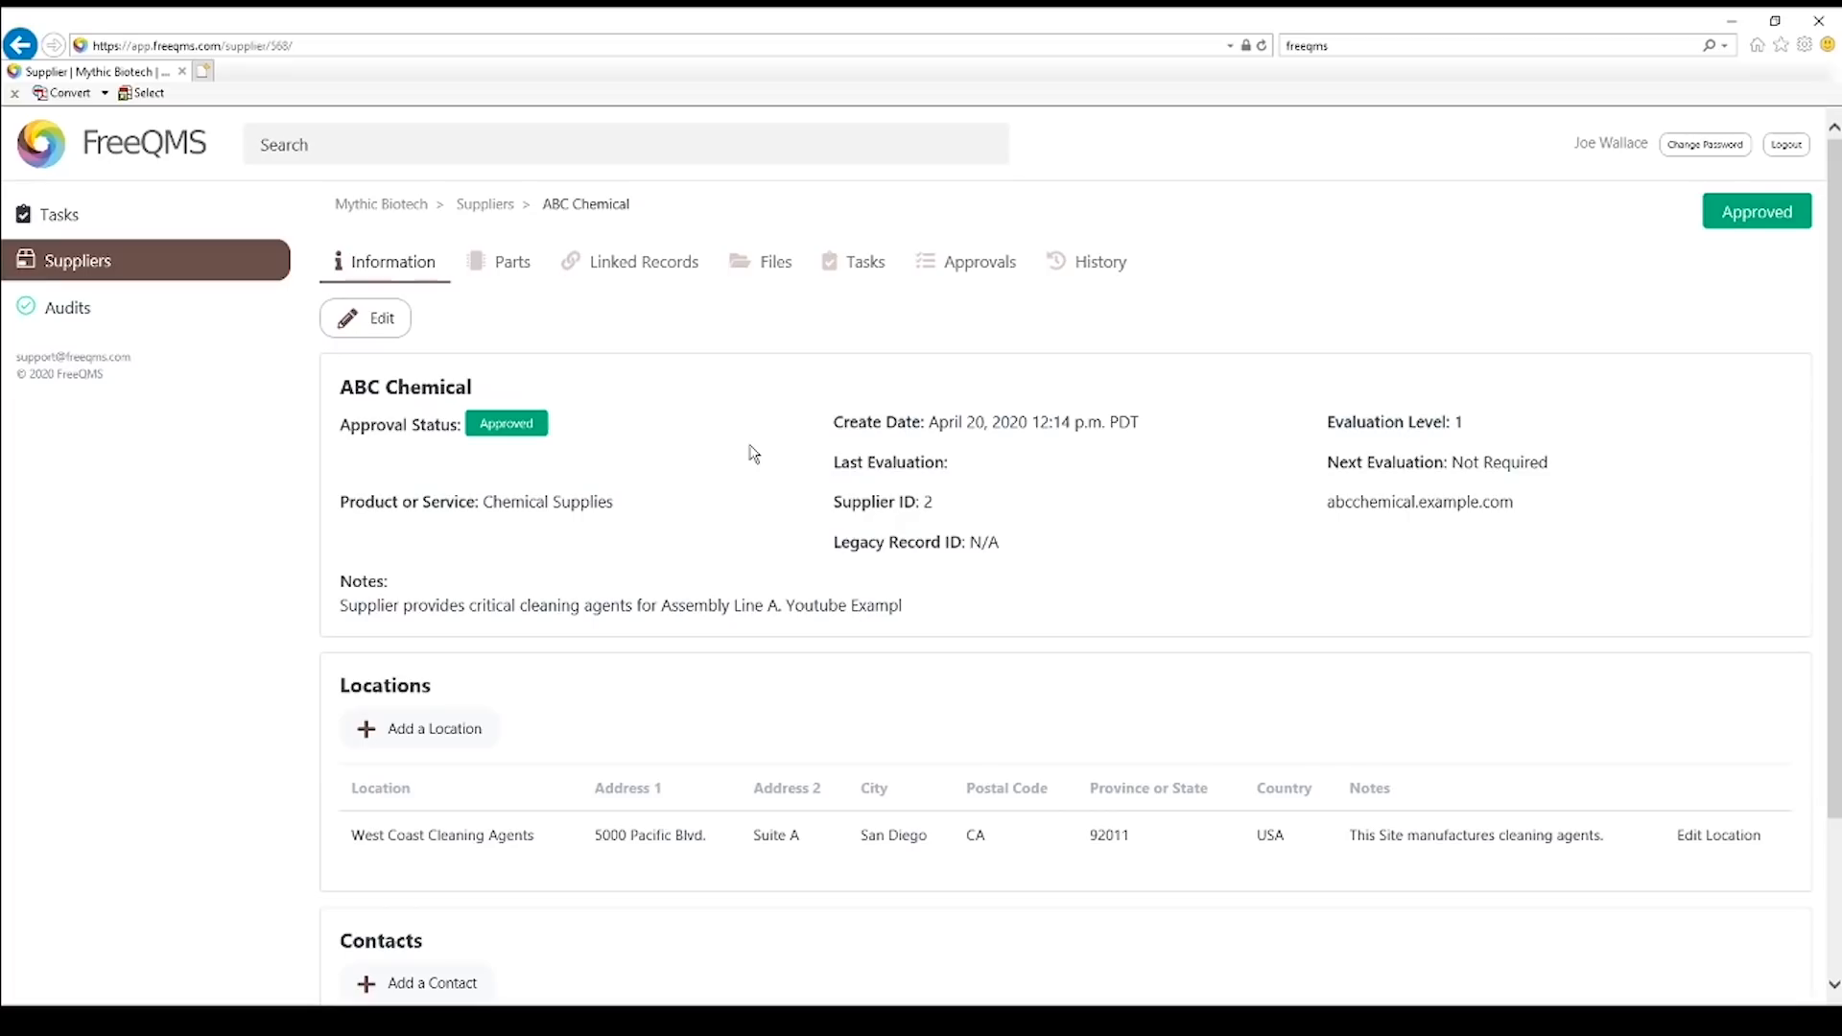
{"action": "mouse_move", "coordinate": [790, 459]}
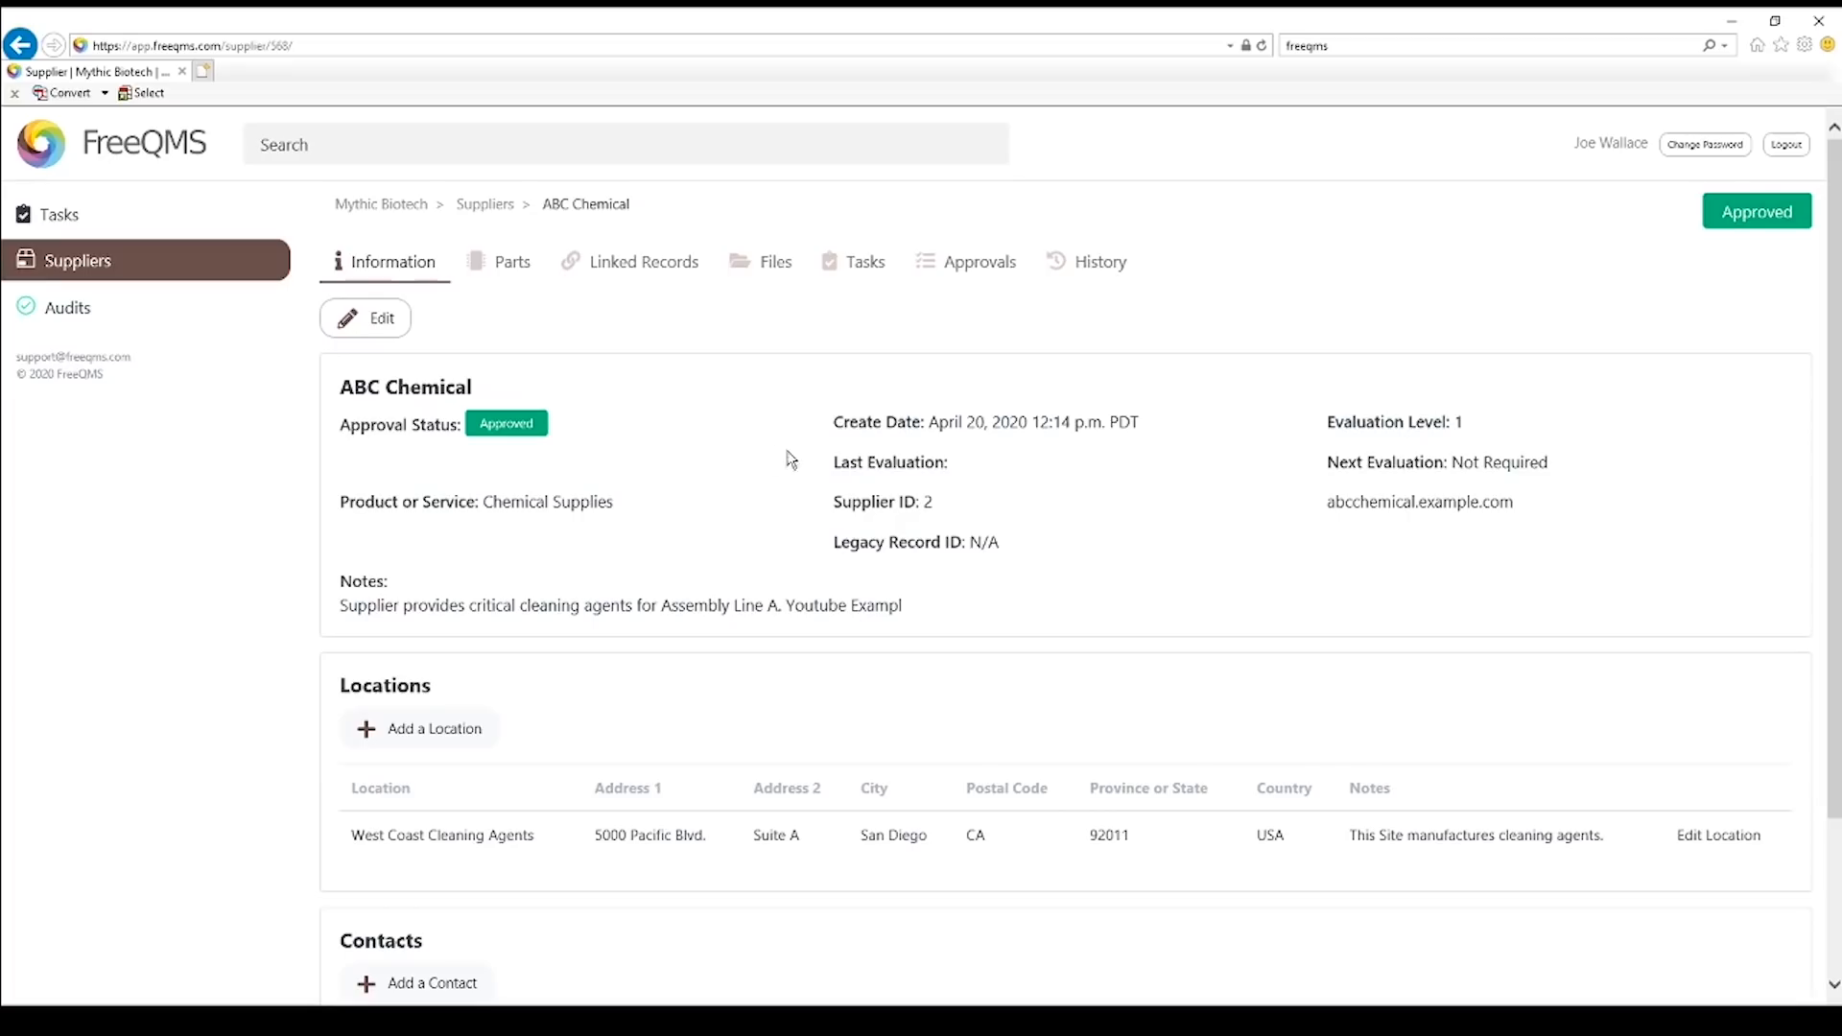